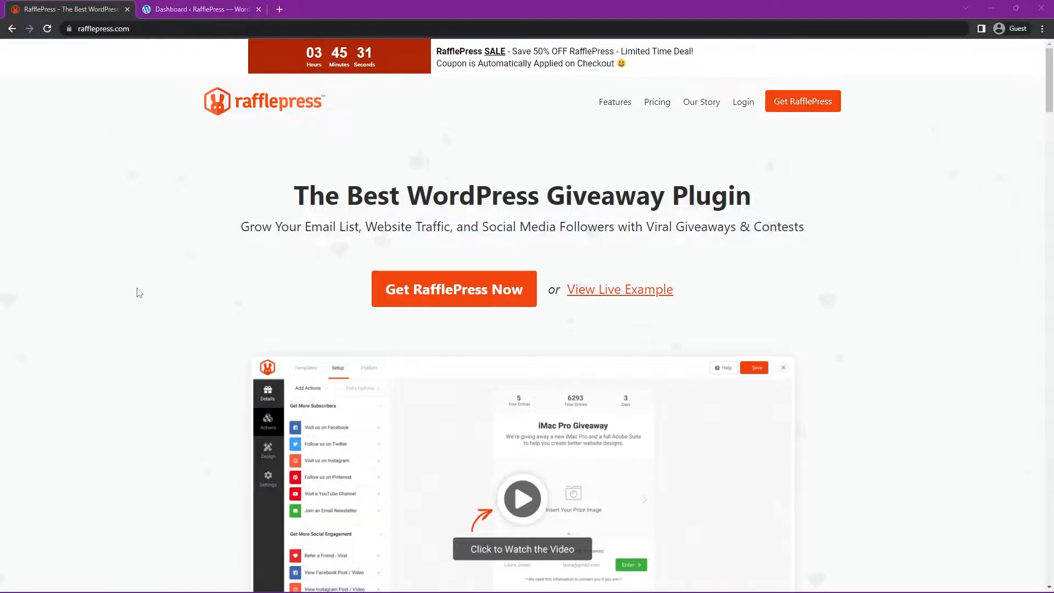
pyautogui.moveTo(414, 249)
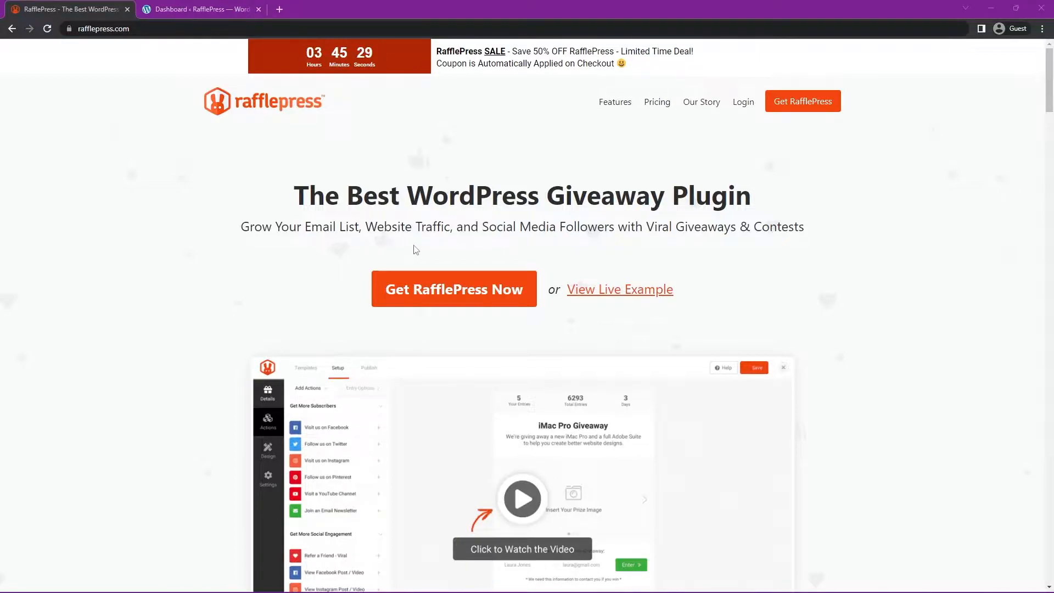
pyautogui.moveTo(572, 248)
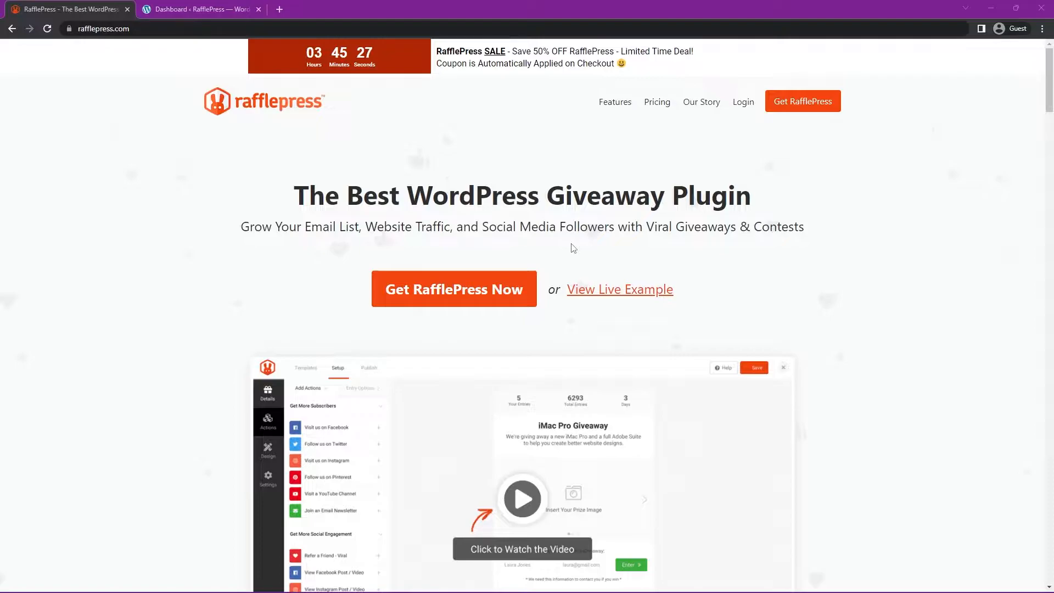
# Step: Sign in to the RafflePress account from the RafflePress website
pyautogui.click(199, 9)
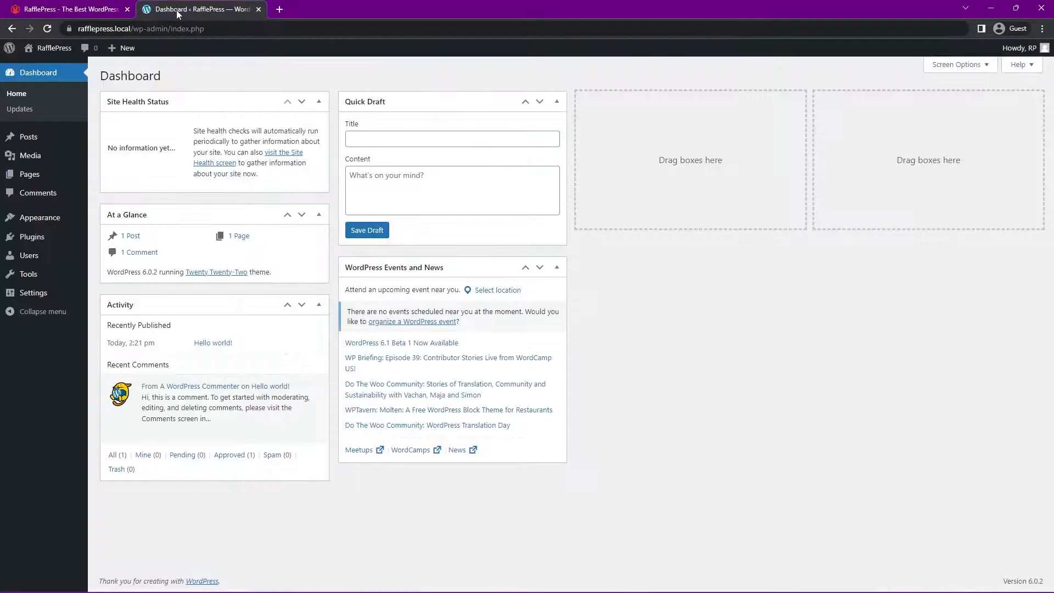
pyautogui.moveTo(157, 101)
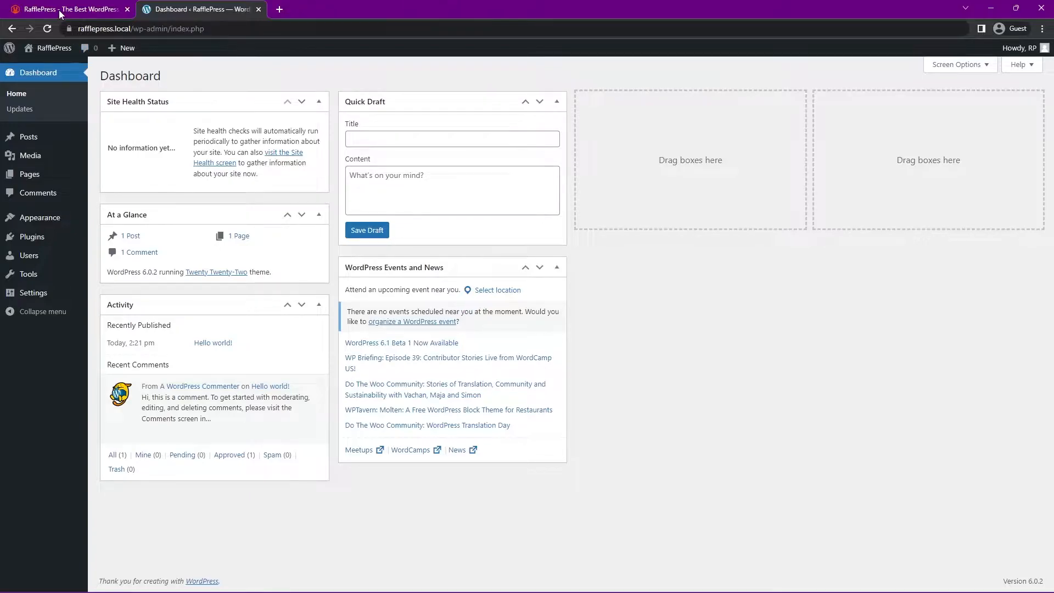
pyautogui.click(67, 9)
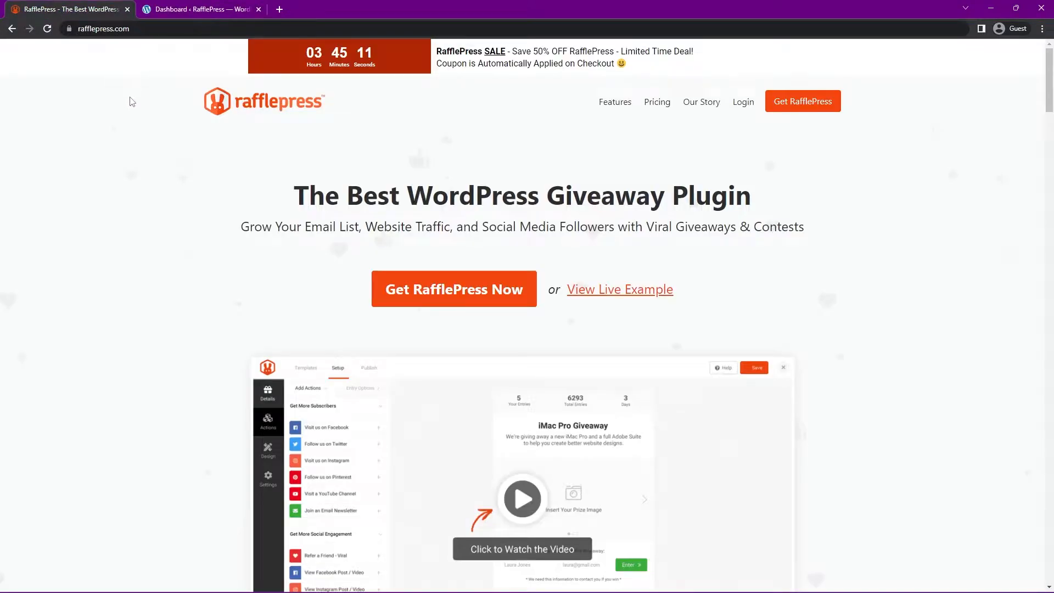
pyautogui.moveTo(282, 175)
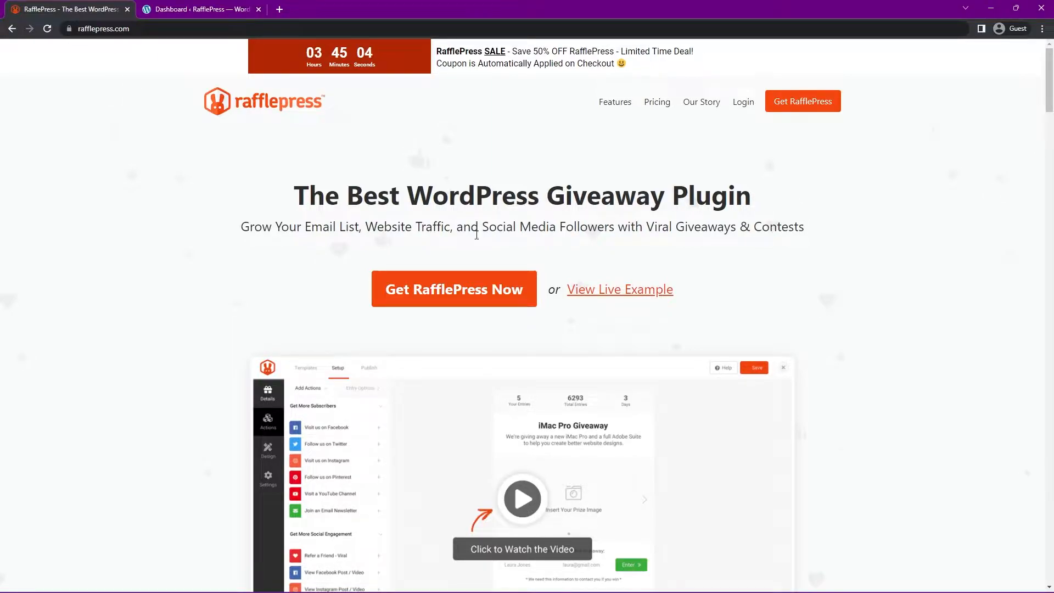
pyautogui.moveTo(509, 302)
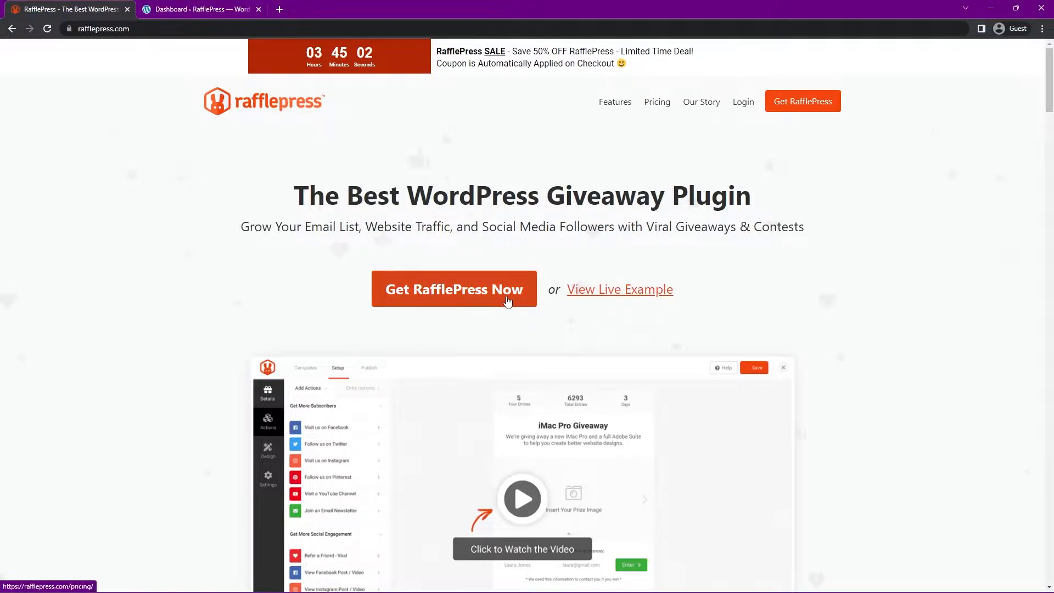
pyautogui.moveTo(764, 169)
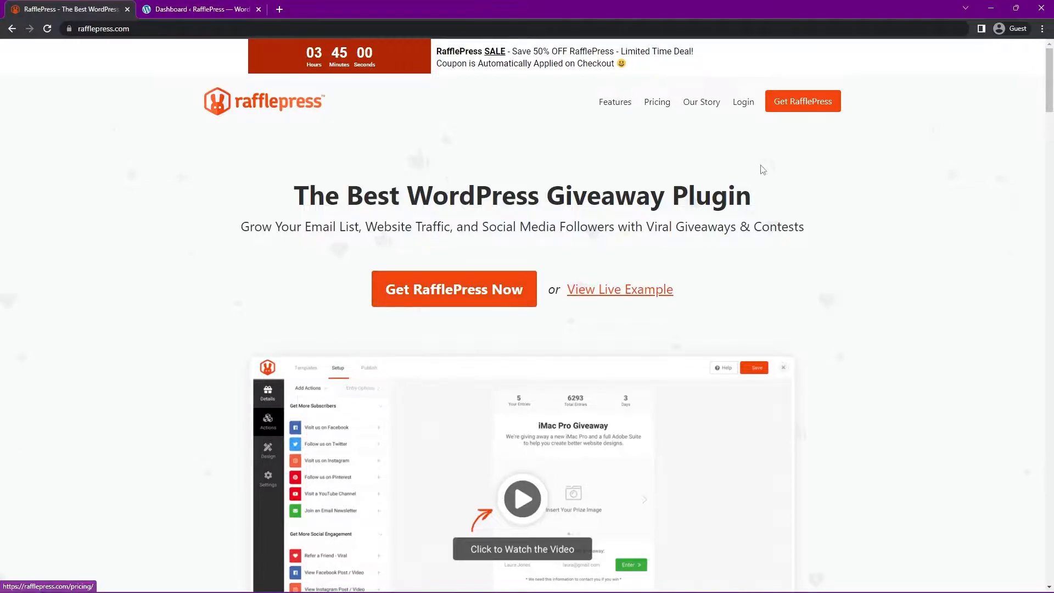
pyautogui.click(743, 101)
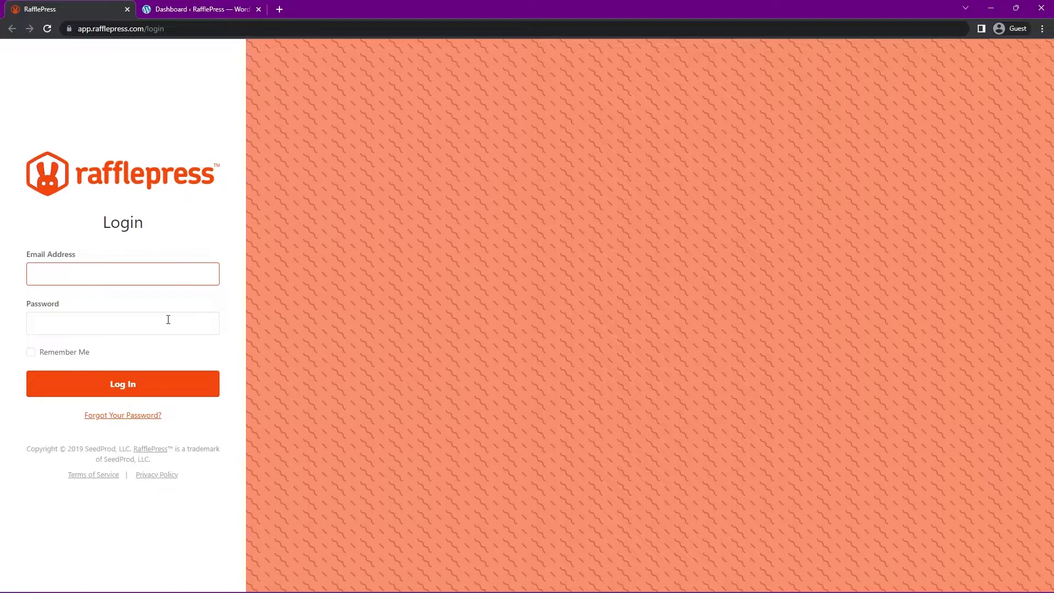
pyautogui.click(122, 274)
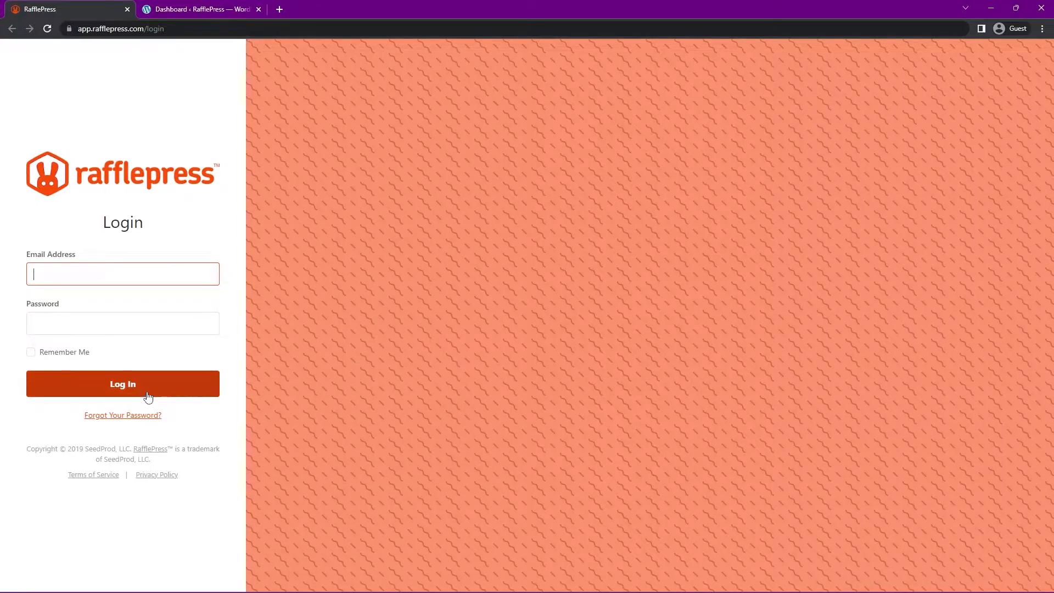
pyautogui.click(122, 383)
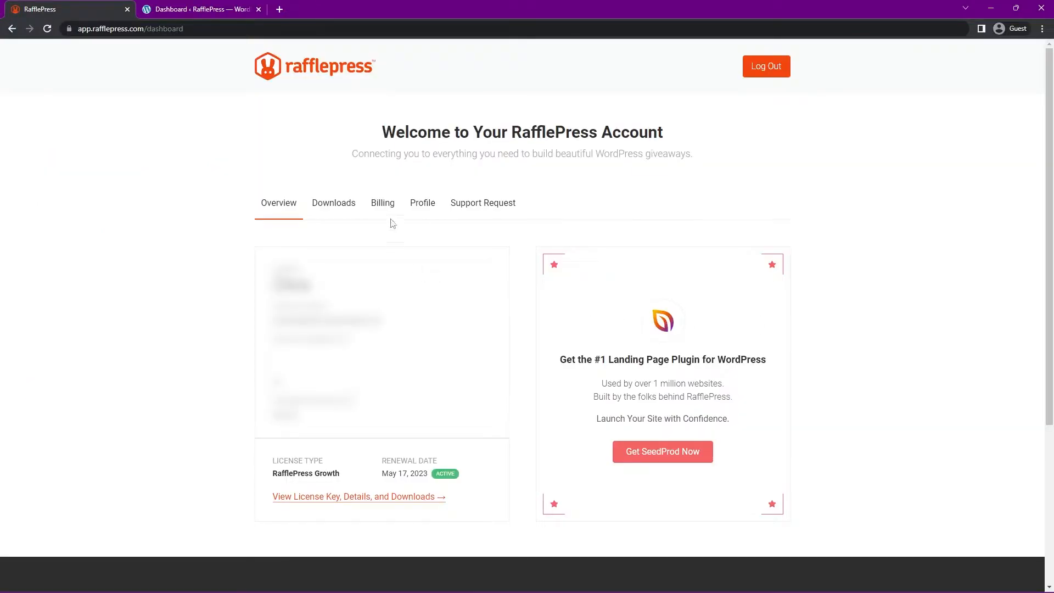
pyautogui.moveTo(334, 208)
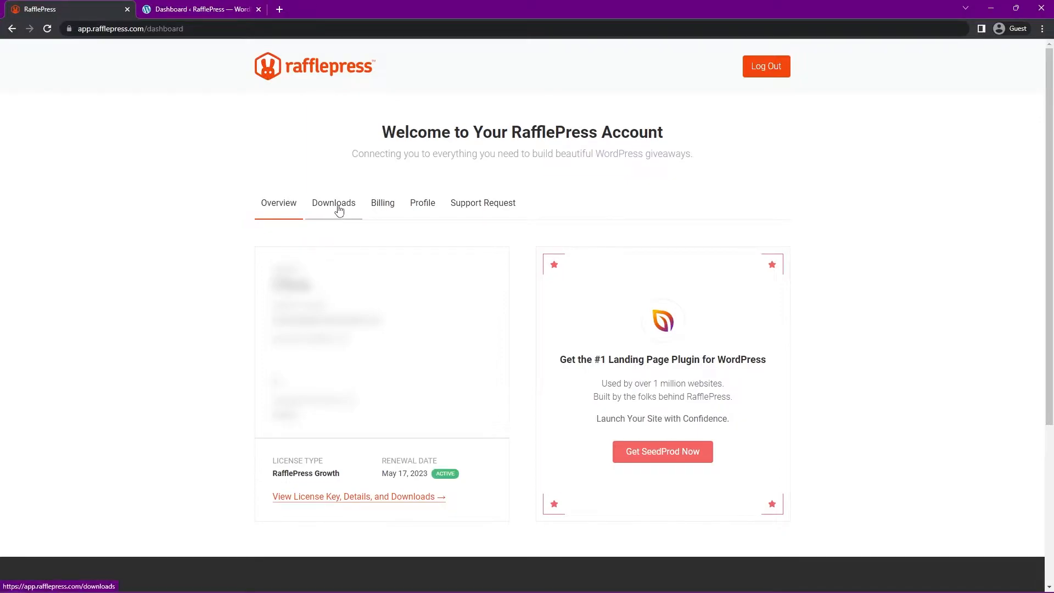
# Step: Download the RafflePress plugin zip from Downloads and return to the WordPress dashboard
pyautogui.click(334, 203)
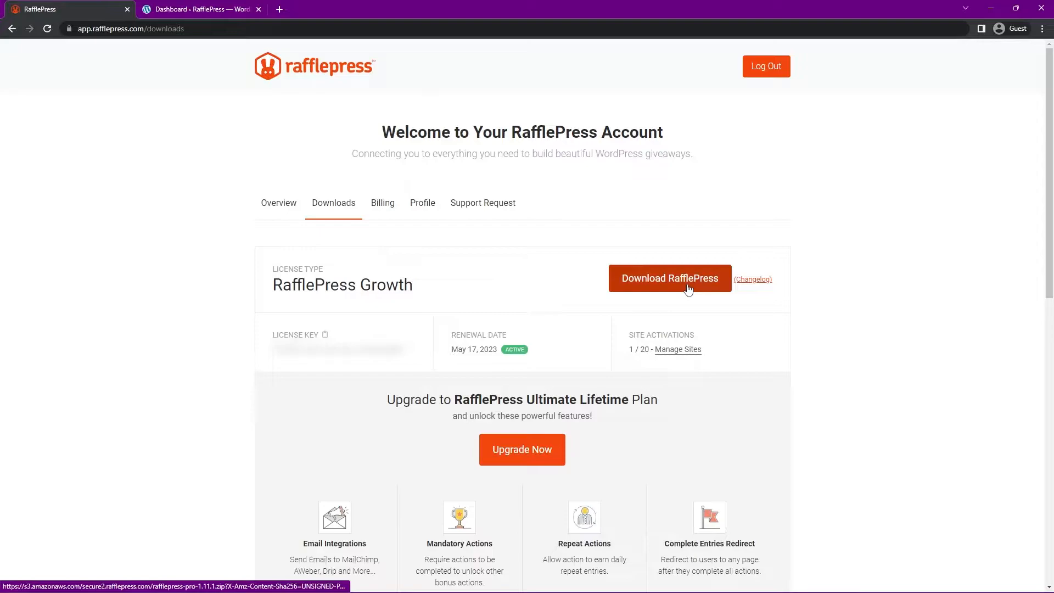
pyautogui.click(669, 278)
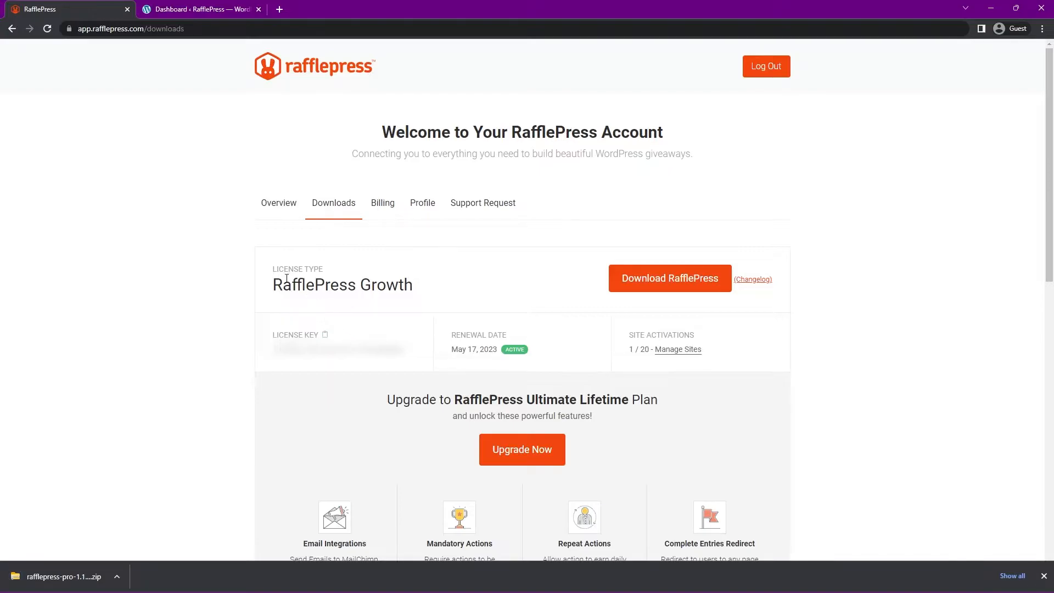
pyautogui.click(198, 8)
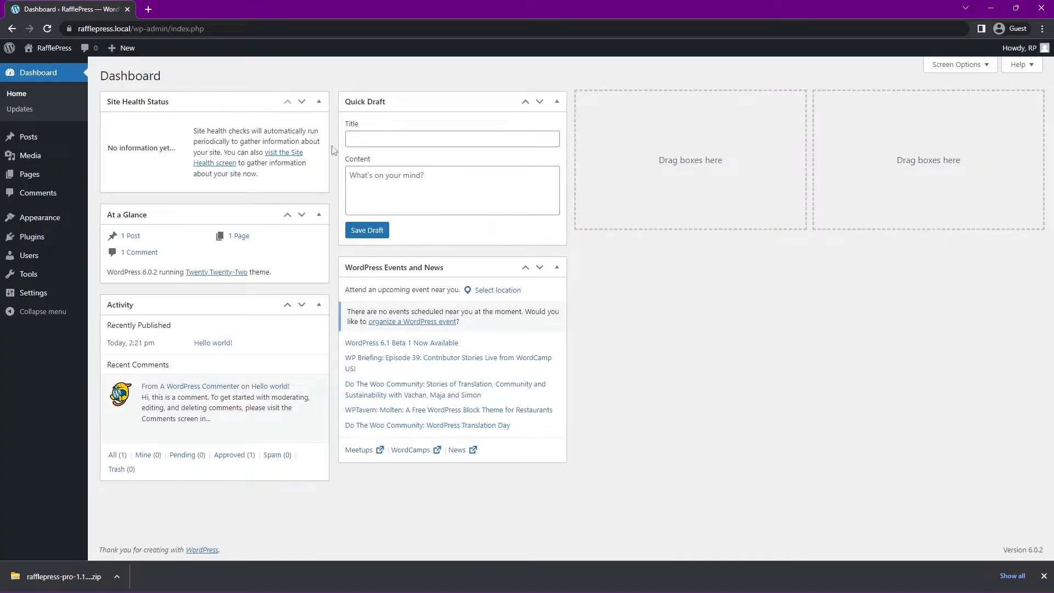
pyautogui.moveTo(97, 277)
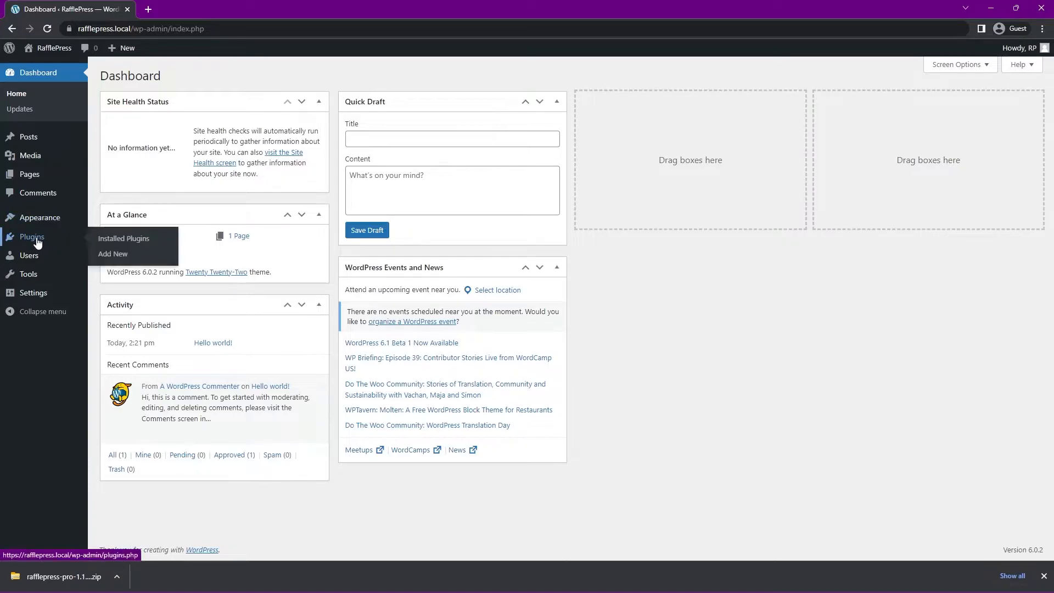
# Step: Upload rafflepress-pro-1.11.1.zip via Plugins > Add New, install it and activate it
pyautogui.click(113, 254)
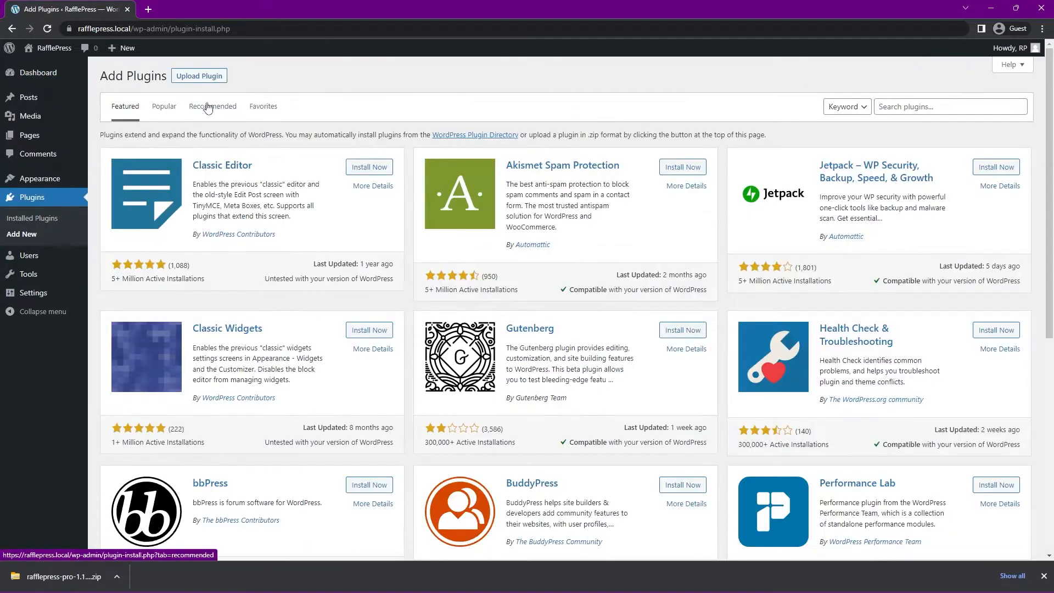
pyautogui.click(199, 76)
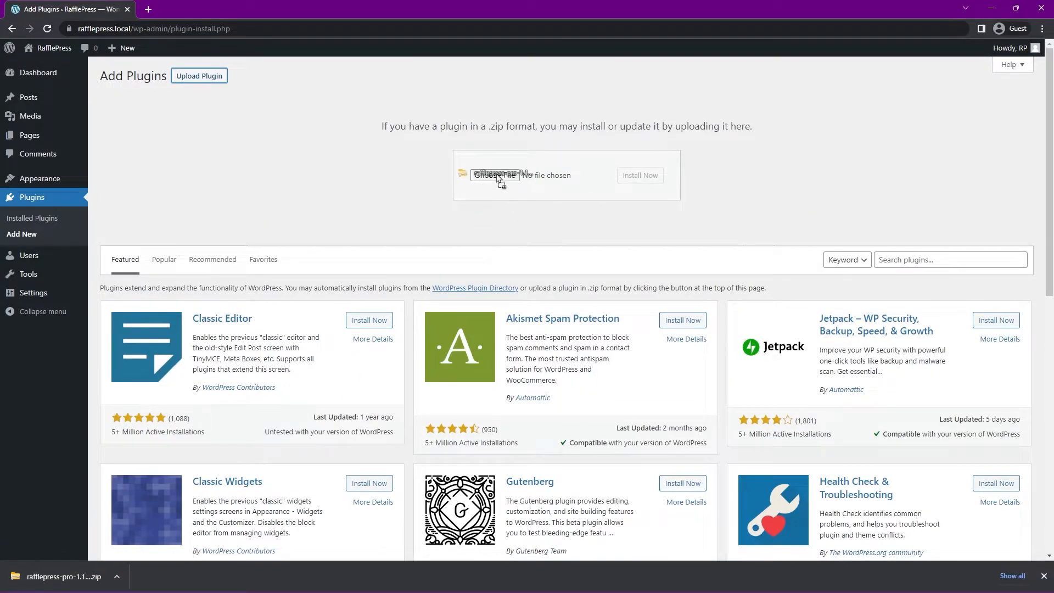
pyautogui.click(495, 175)
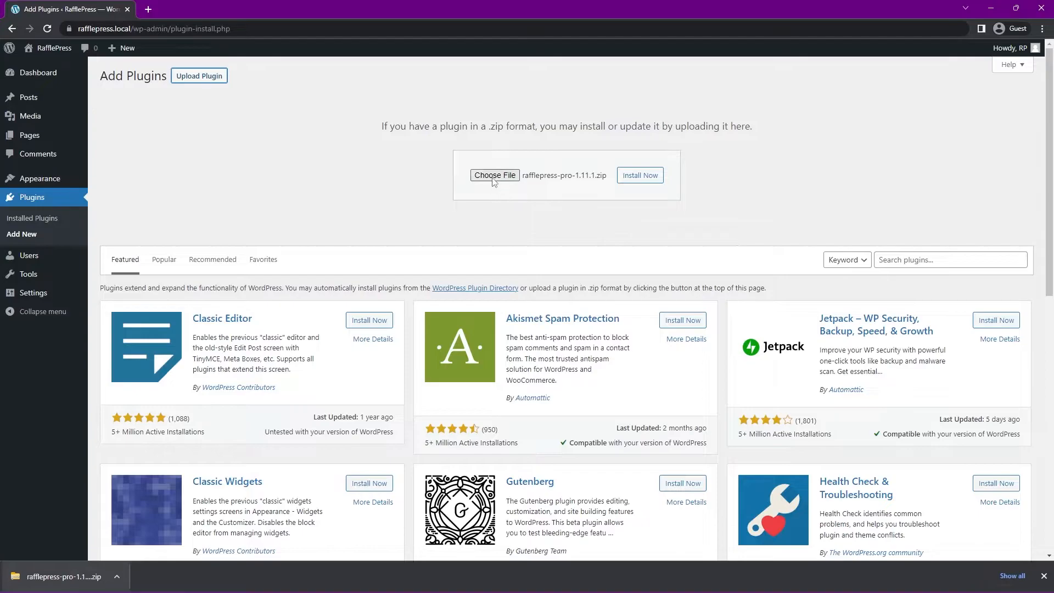
pyautogui.moveTo(601, 187)
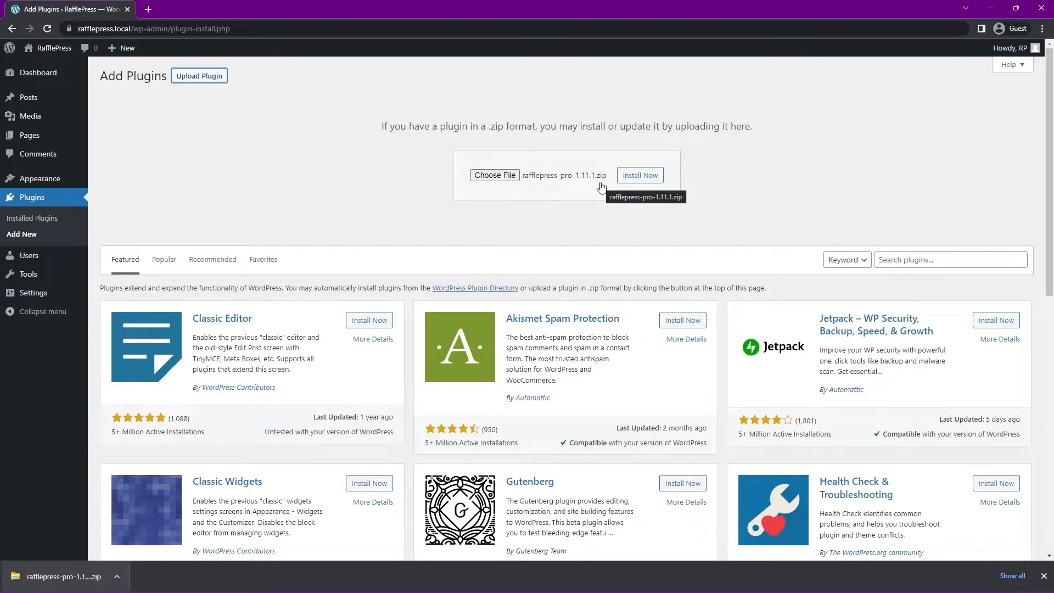
pyautogui.click(639, 175)
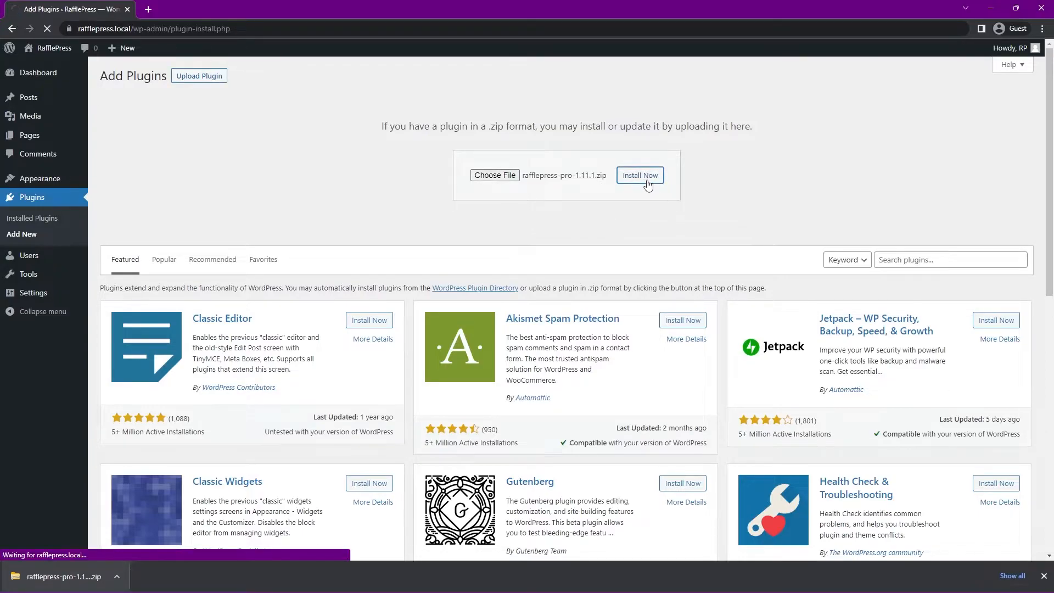
pyautogui.click(639, 176)
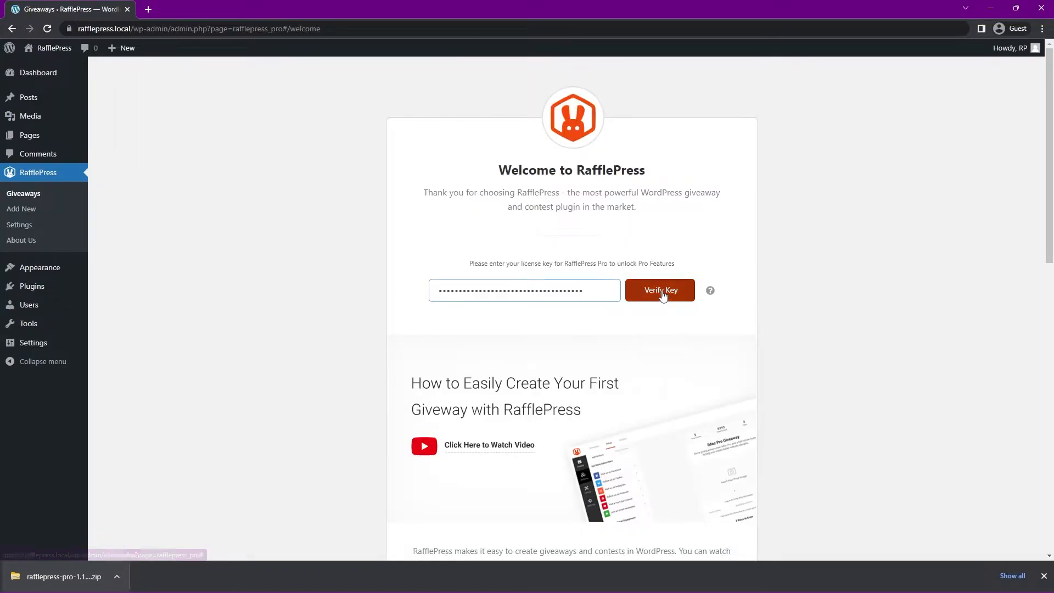
# Step: Verify the license key and start a new giveaway from RafflePress > Add New
pyautogui.click(660, 290)
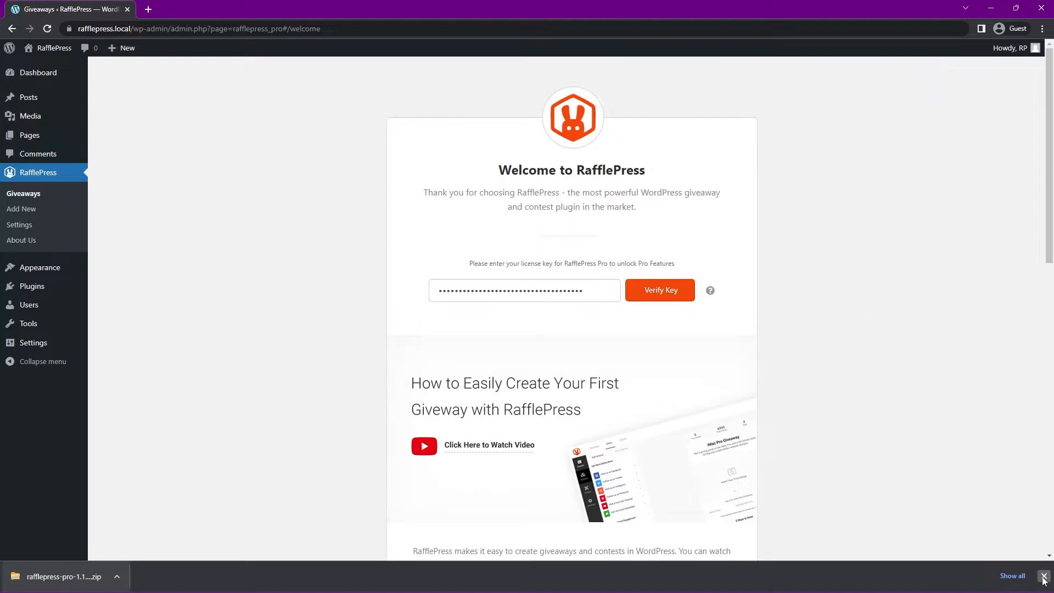
pyautogui.click(1045, 576)
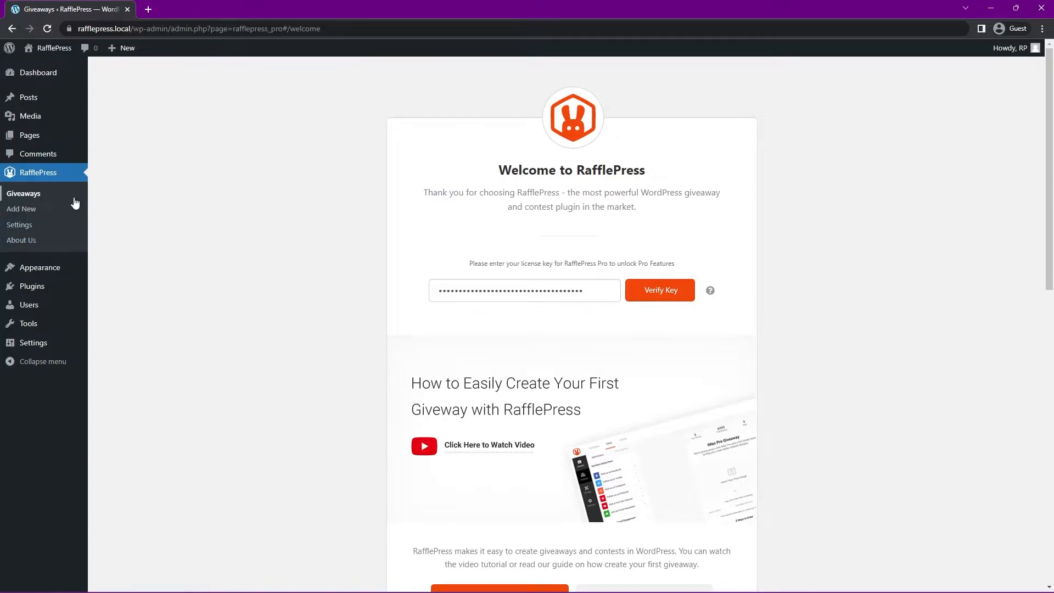
pyautogui.click(21, 209)
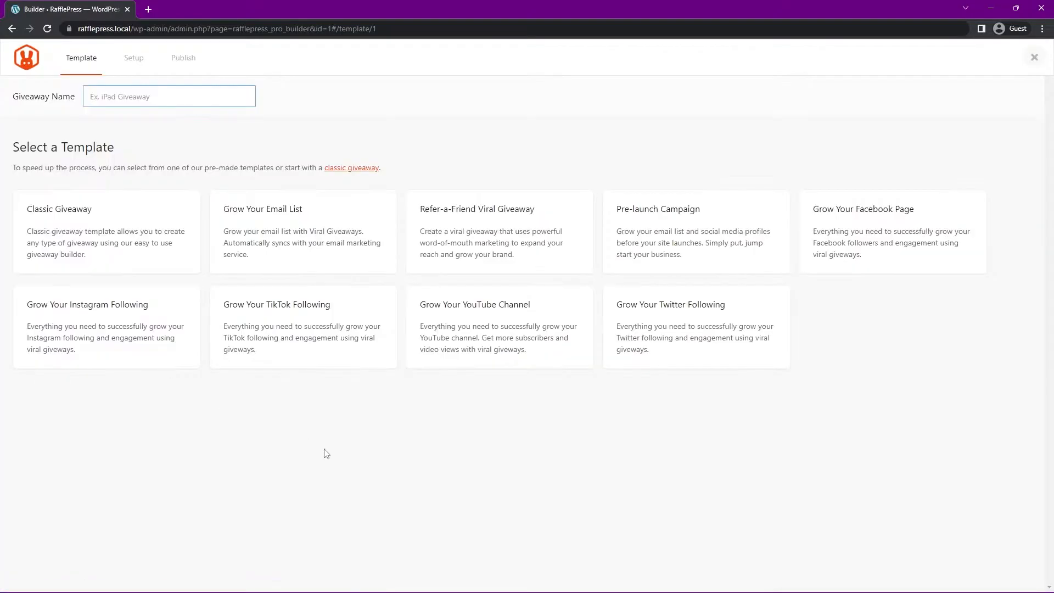
# Step: Name the new giveaway 'Photo Contest'
pyautogui.click(168, 96)
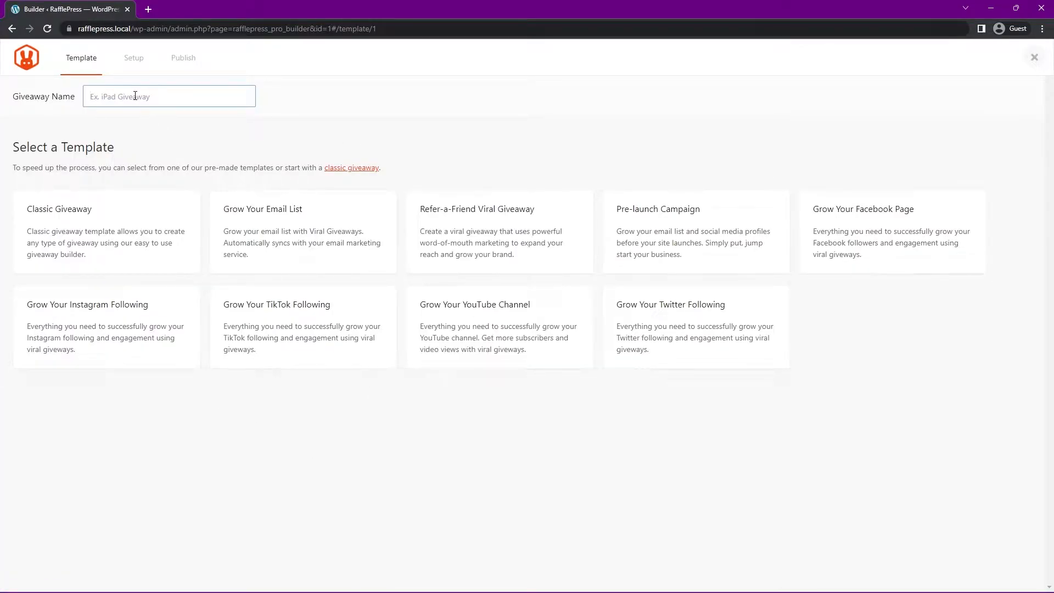
pyautogui.write('Photo Contest')
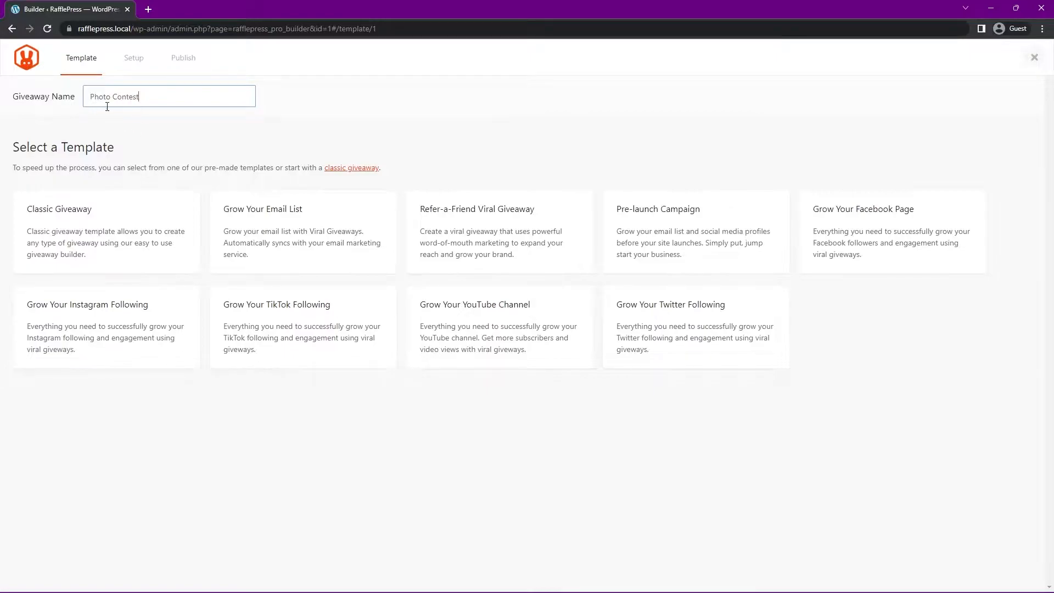
pyautogui.moveTo(417, 134)
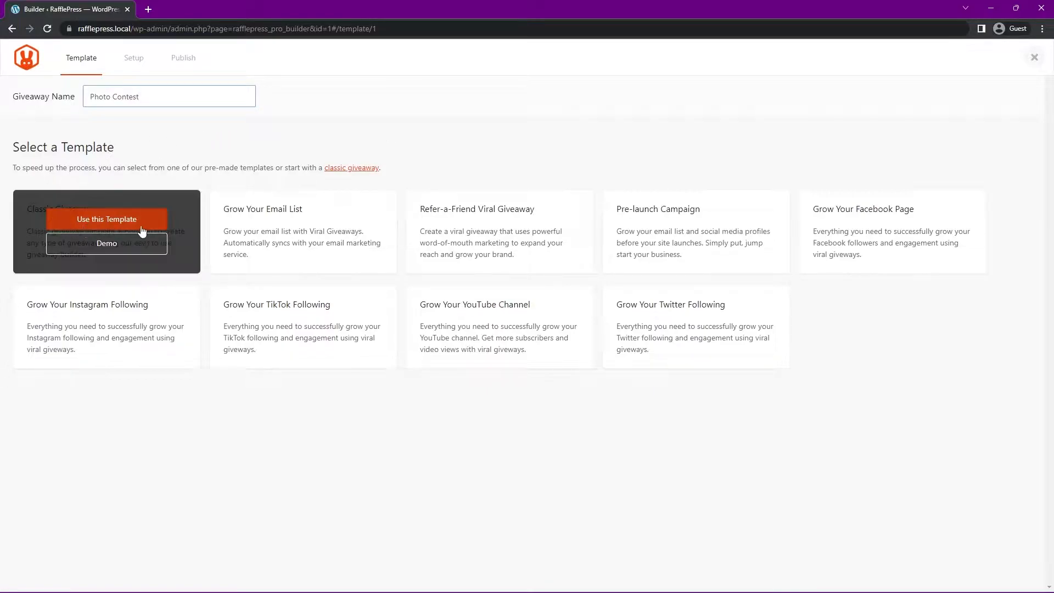
pyautogui.moveTo(744, 285)
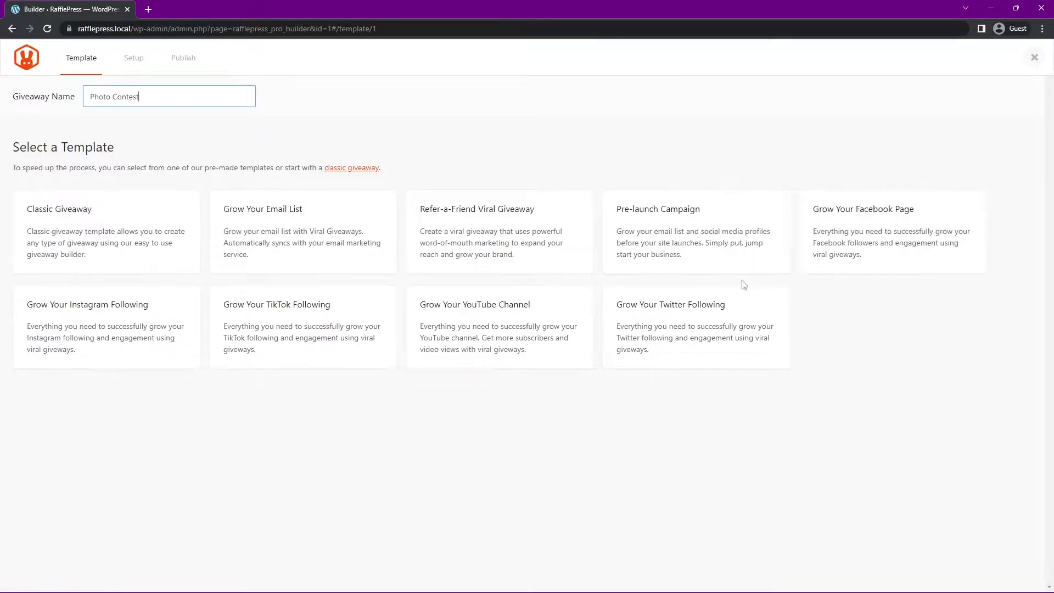
pyautogui.moveTo(106, 326)
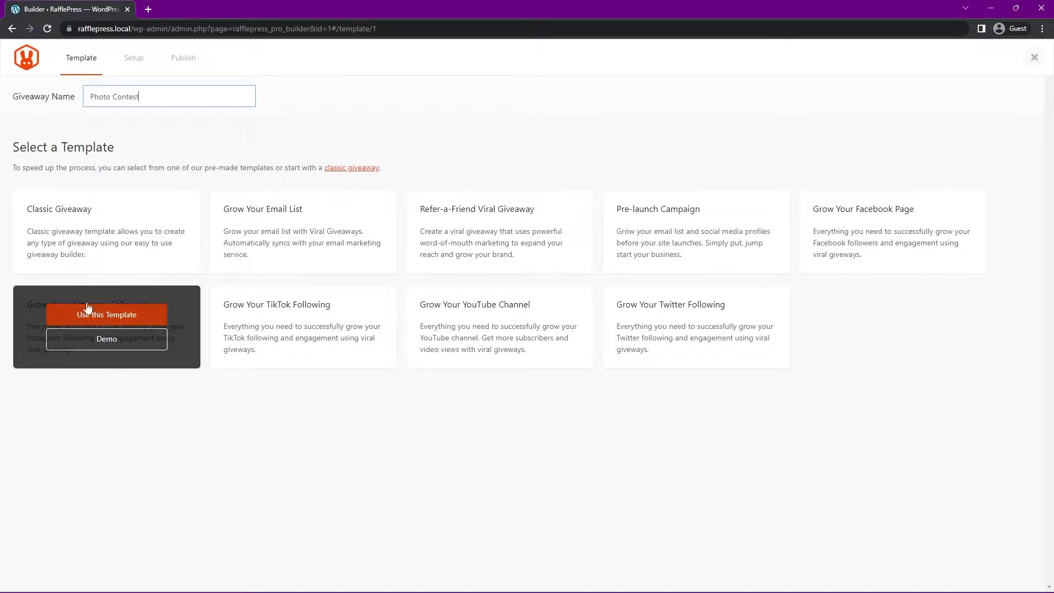
pyautogui.moveTo(107, 229)
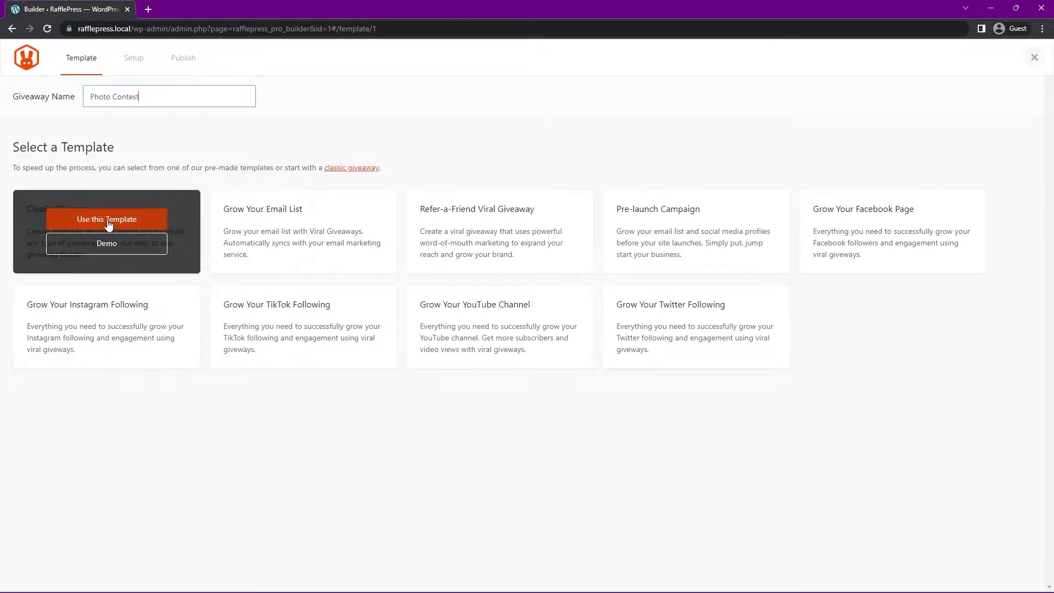
pyautogui.moveTo(100, 223)
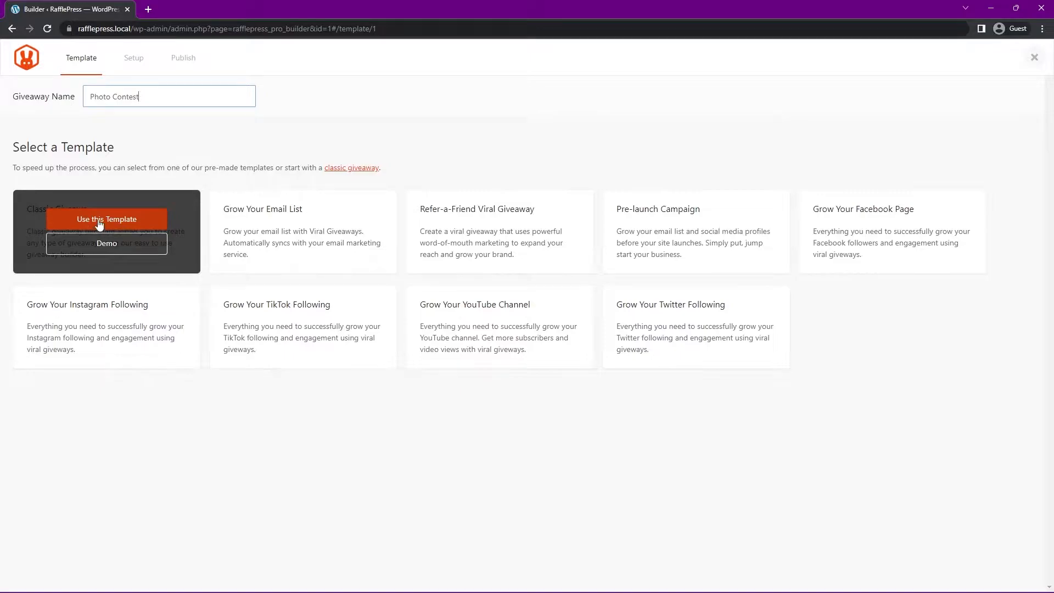
# Step: Build the giveaway from the Classic Giveaway template
pyautogui.click(106, 219)
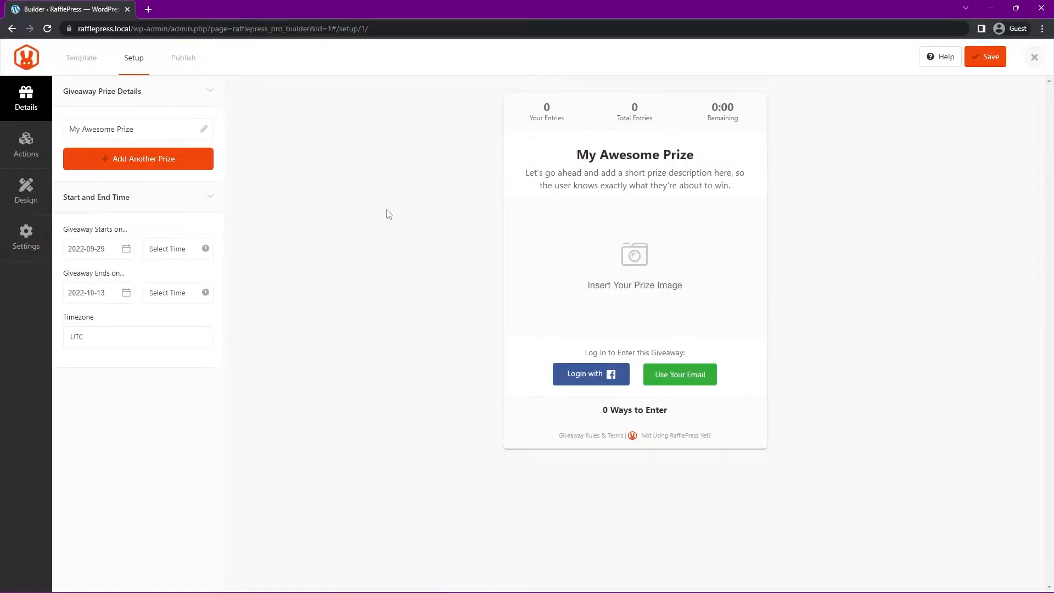
pyautogui.moveTo(418, 212)
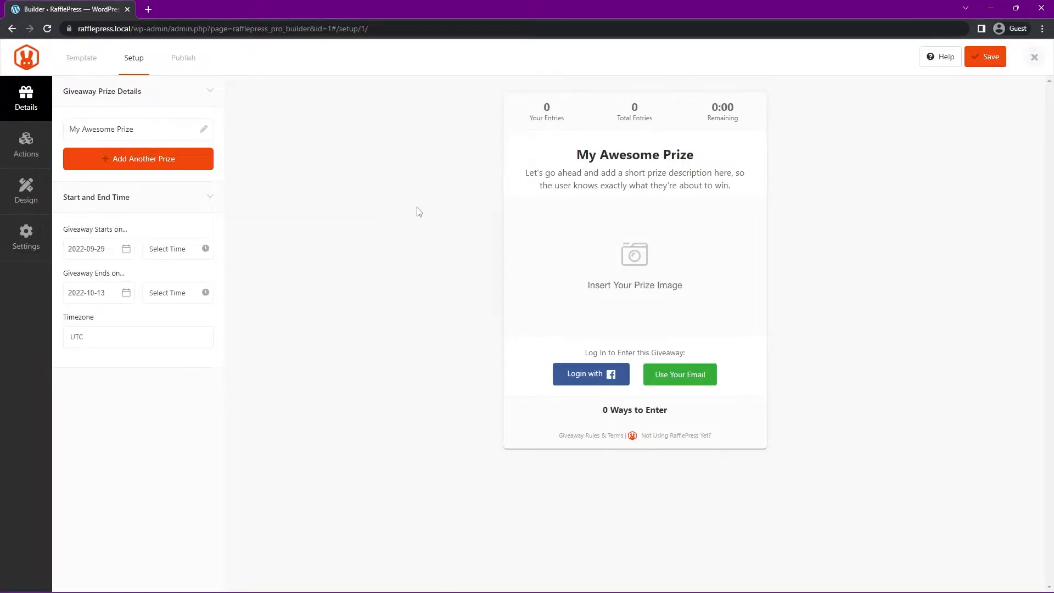
pyautogui.moveTo(827, 157)
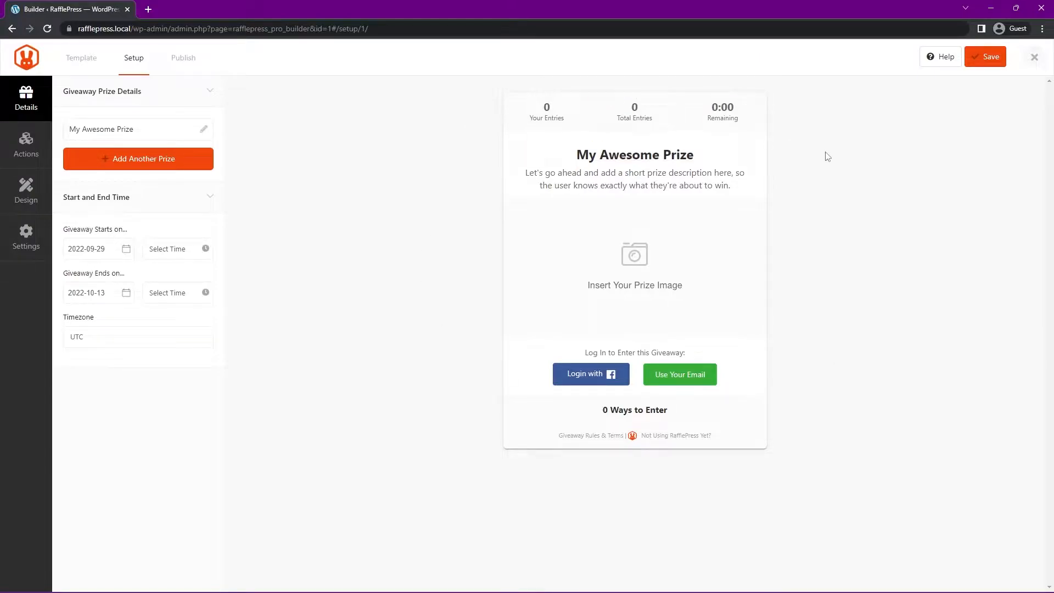
pyautogui.moveTo(224, 125)
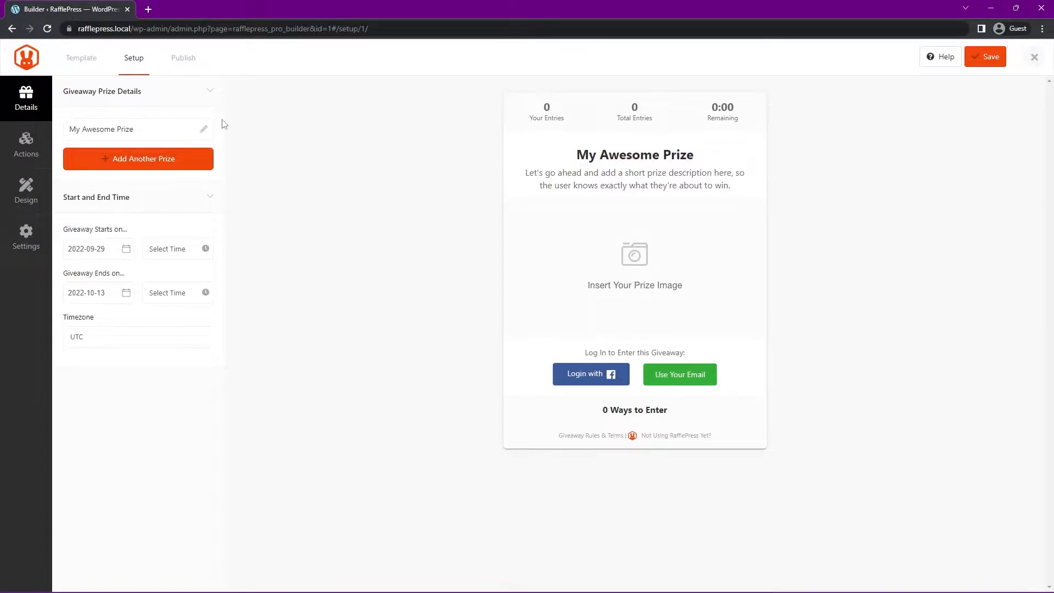
pyautogui.moveTo(26, 145)
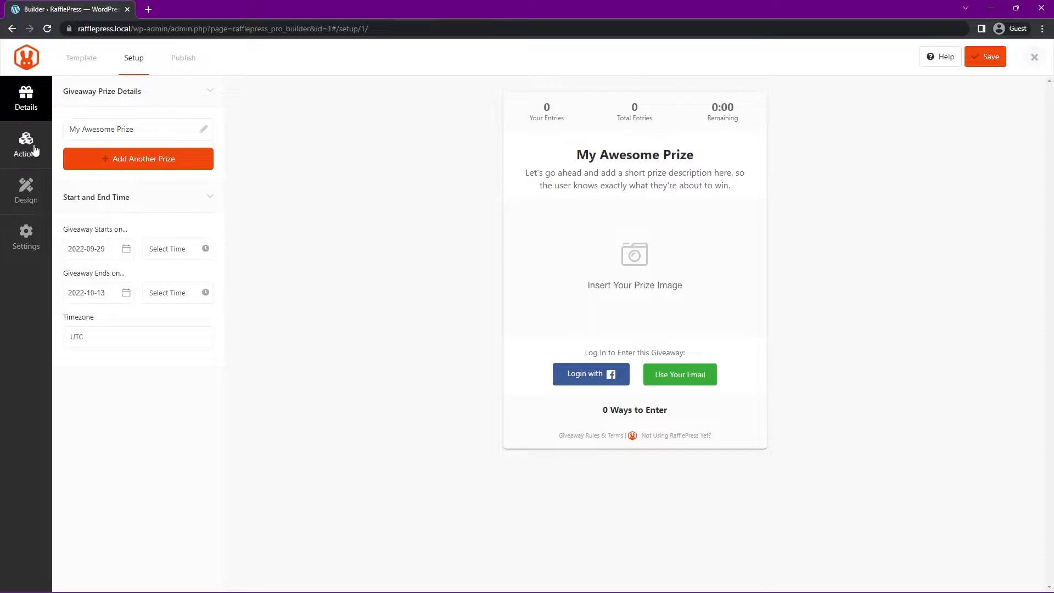
pyautogui.moveTo(339, 257)
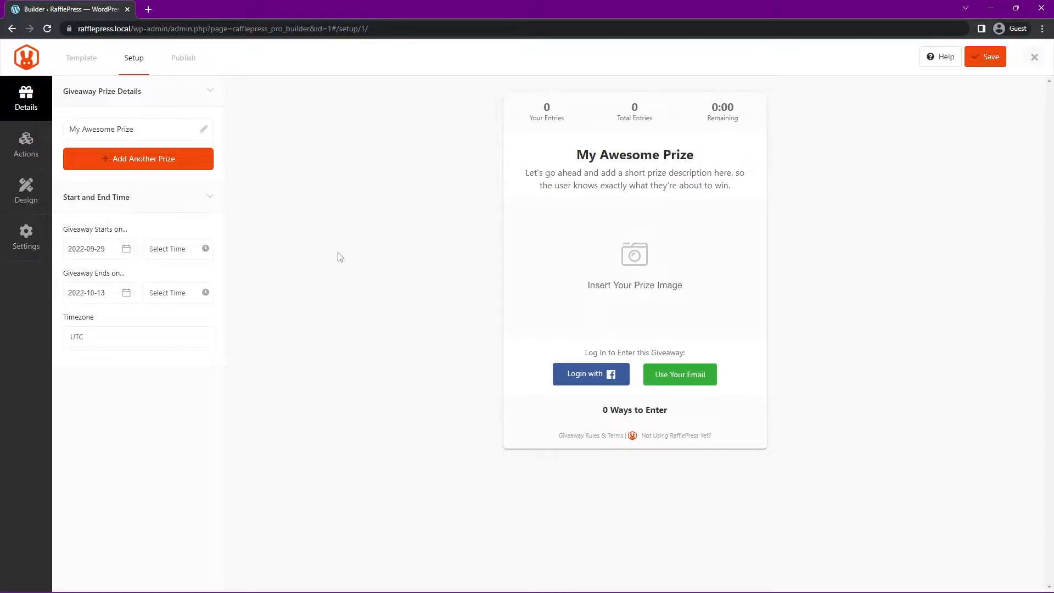
pyautogui.moveTo(103, 140)
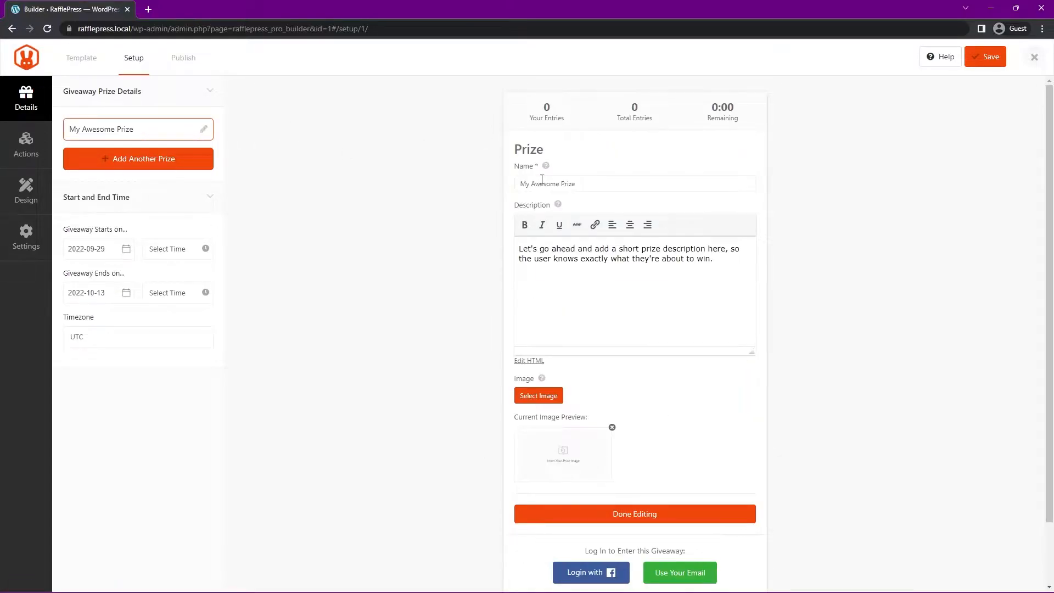
# Step: Rename the prize 'Photo Contest' with a description about entering your best photo to win
pyautogui.tripleClick(633, 183)
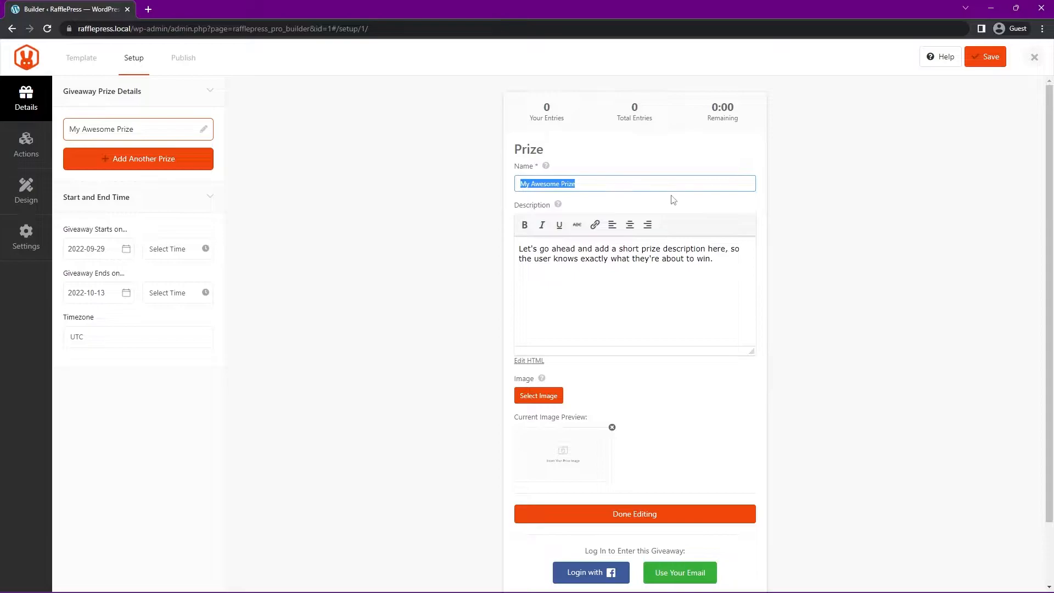
pyautogui.write('Photo Contest')
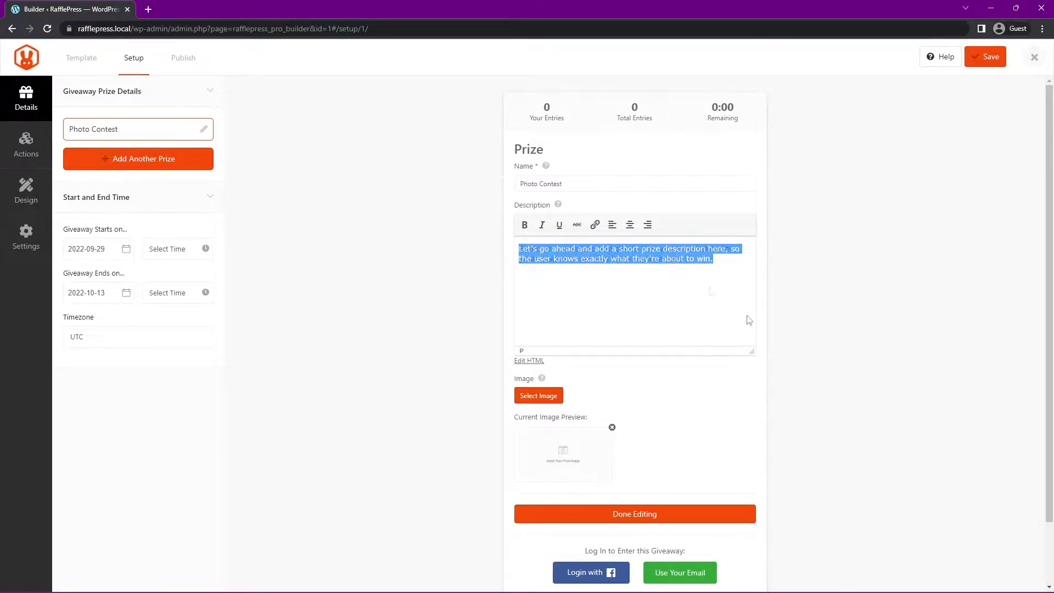
pyautogui.write('Enter your absolute best photo that you have taken for your chance to win this brand new camera.')
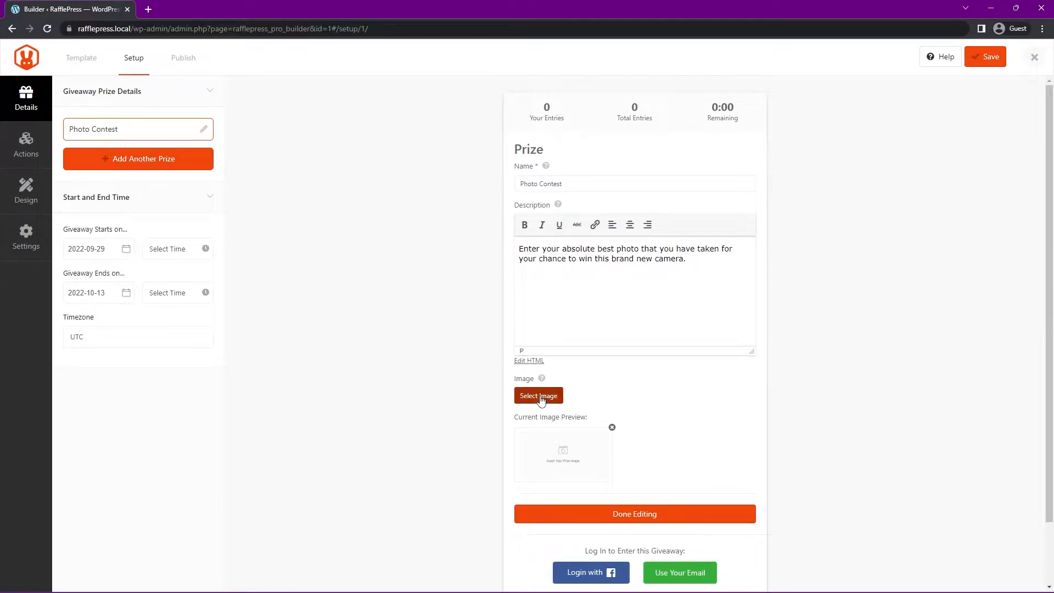
# Step: Set the camera photo from the Media Library as the prize image and finish editing
pyautogui.click(538, 396)
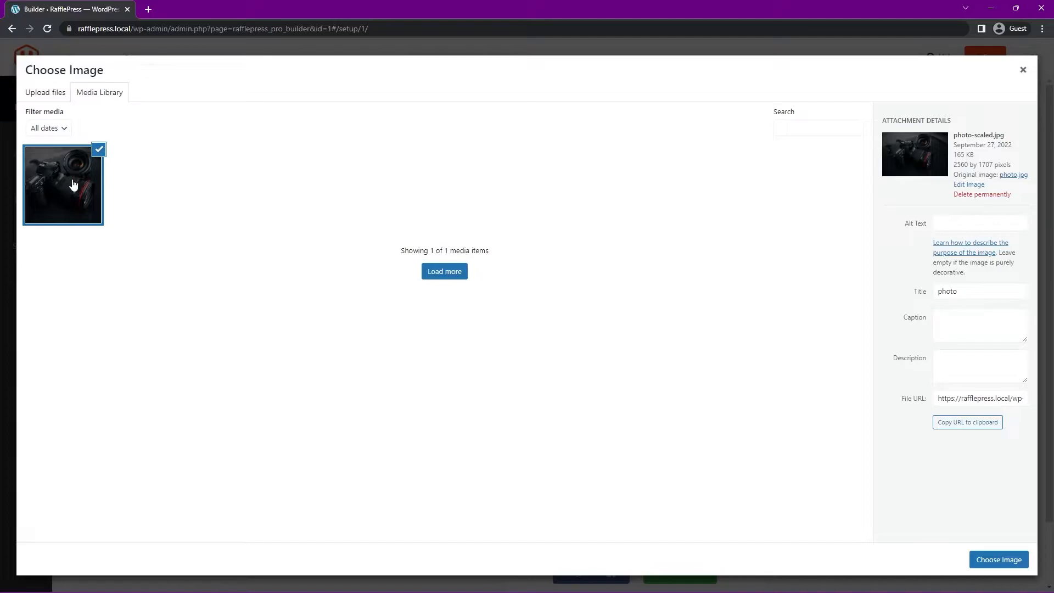
pyautogui.click(999, 559)
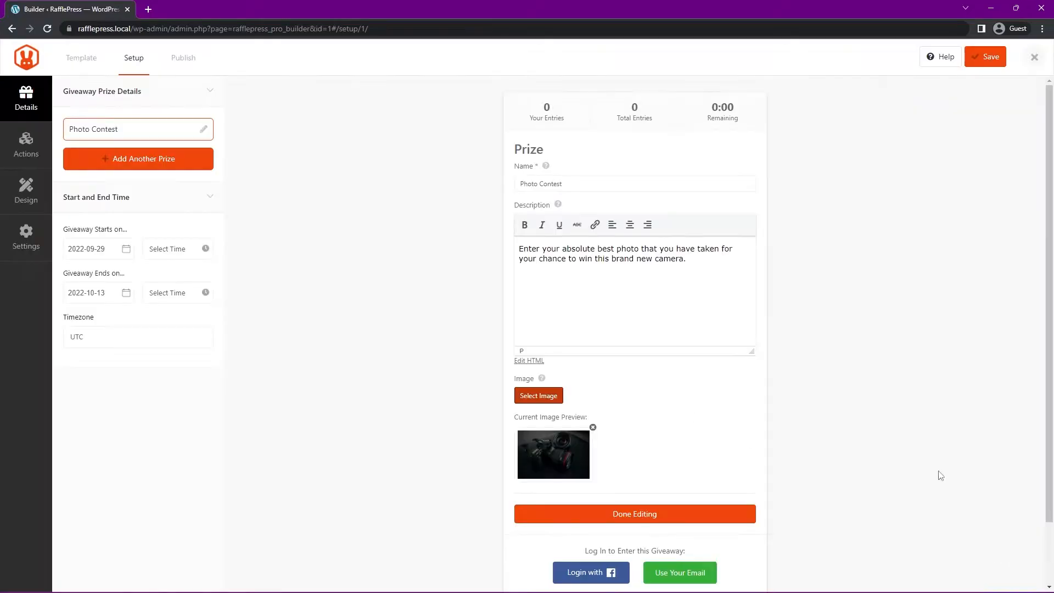
pyautogui.click(634, 514)
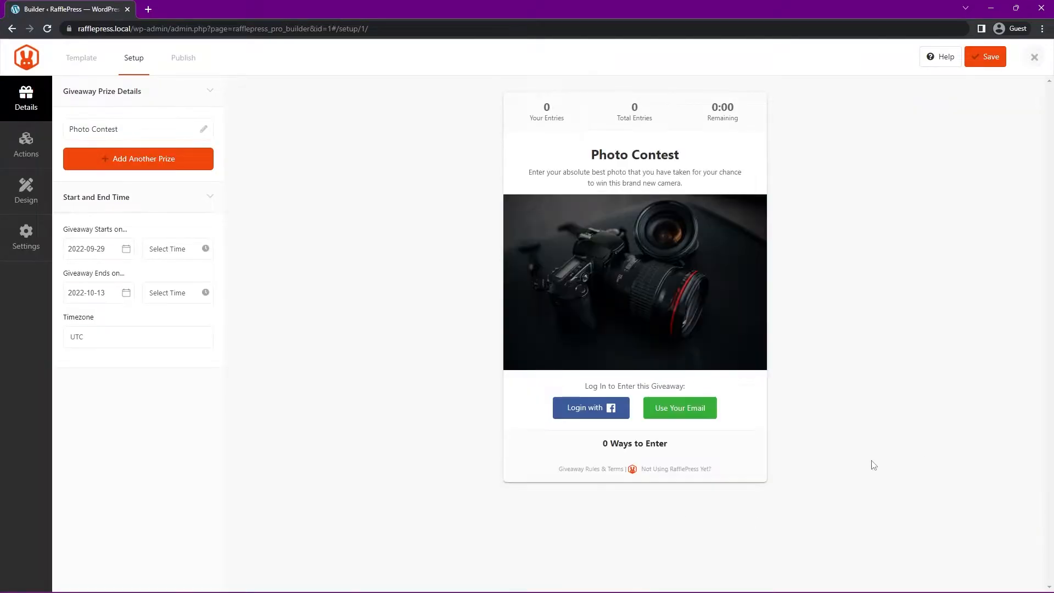
pyautogui.moveTo(858, 169)
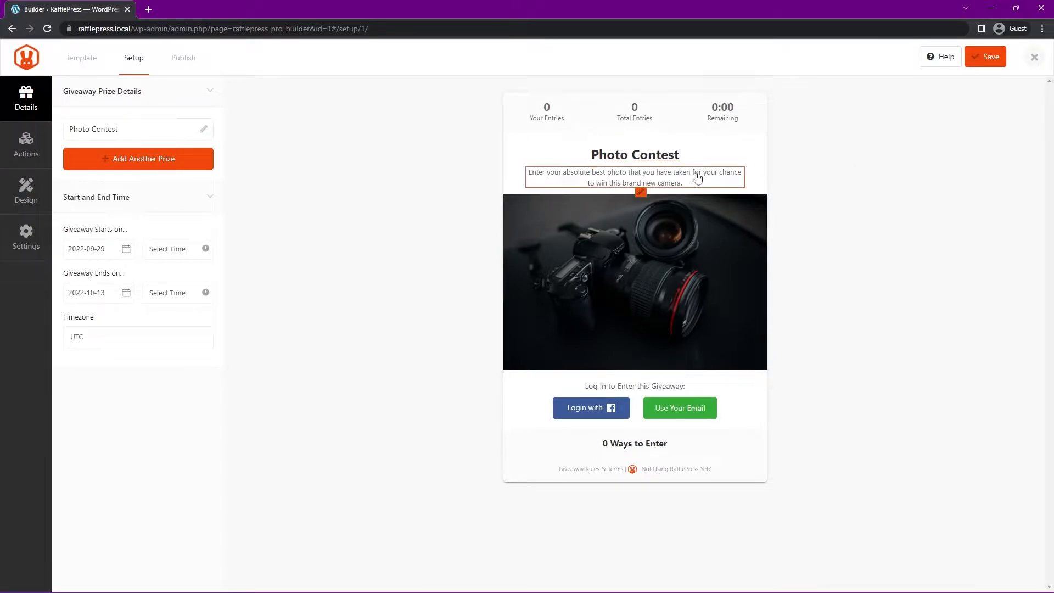
pyautogui.moveTo(684, 181)
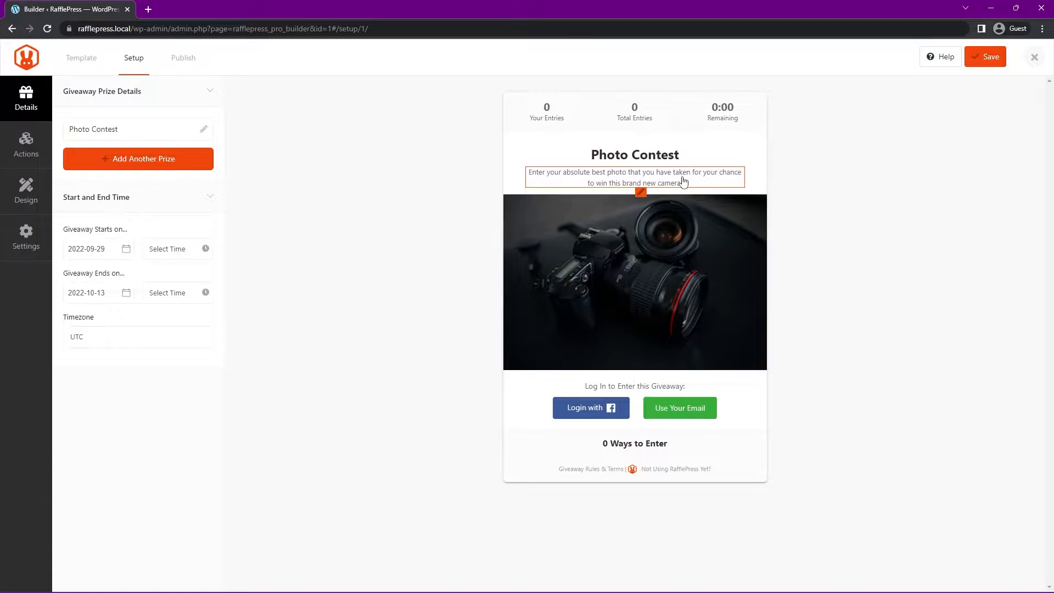
pyautogui.click(689, 277)
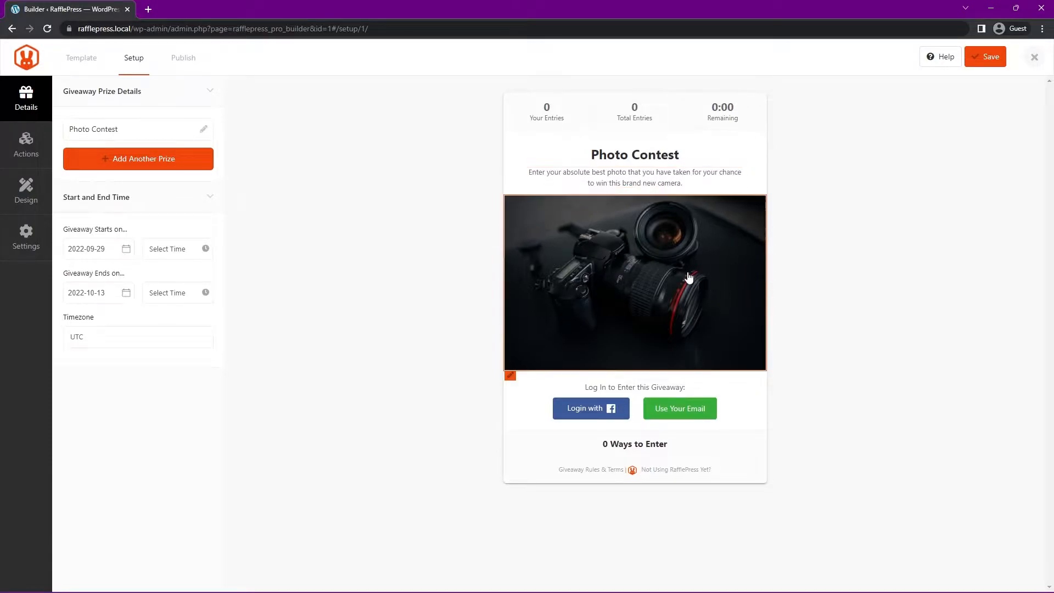
pyautogui.moveTo(757, 269)
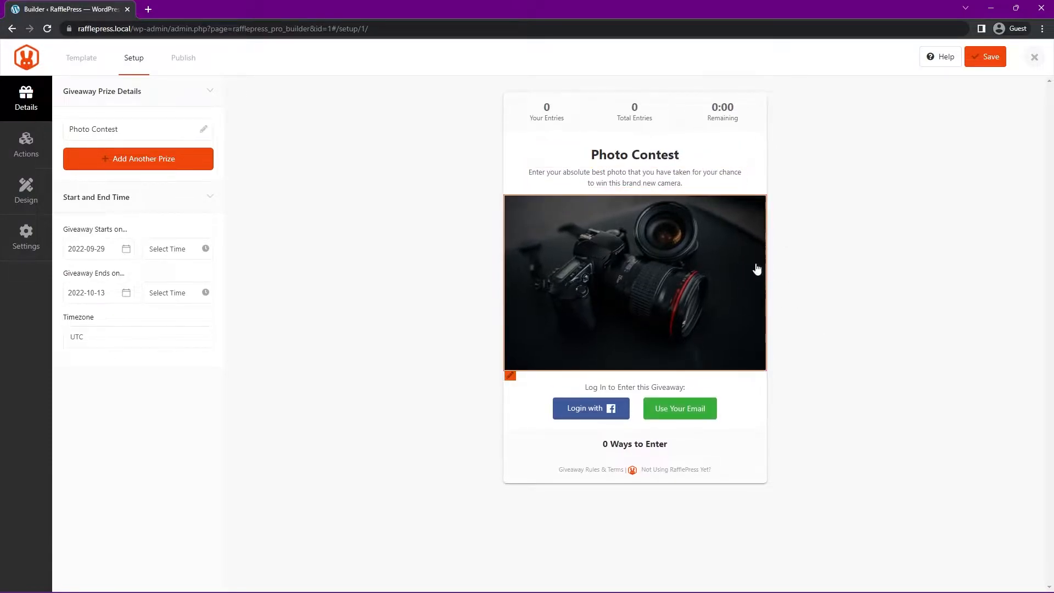
pyautogui.moveTo(887, 279)
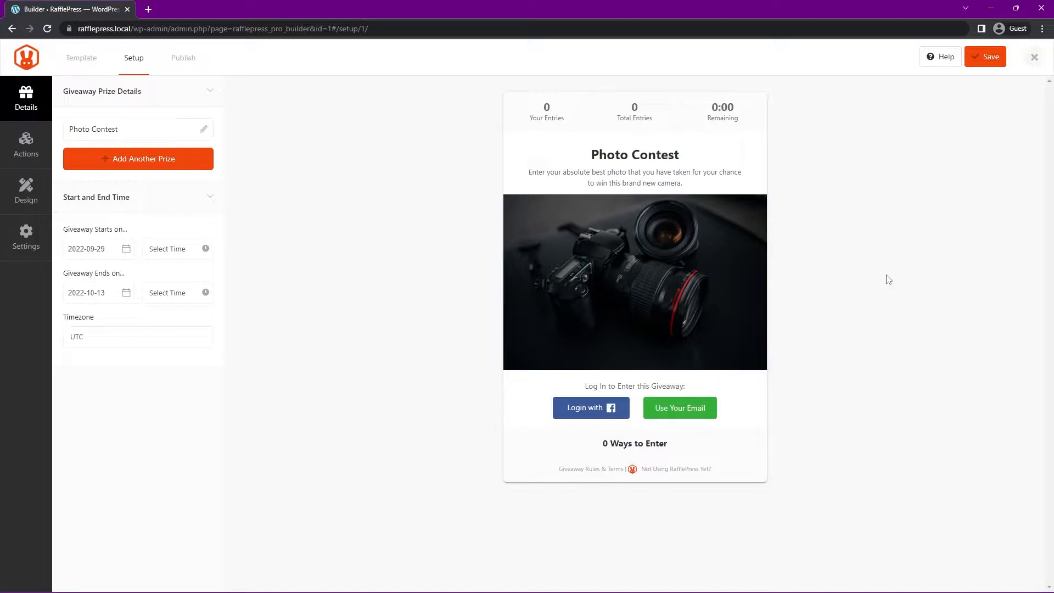
pyautogui.moveTo(898, 310)
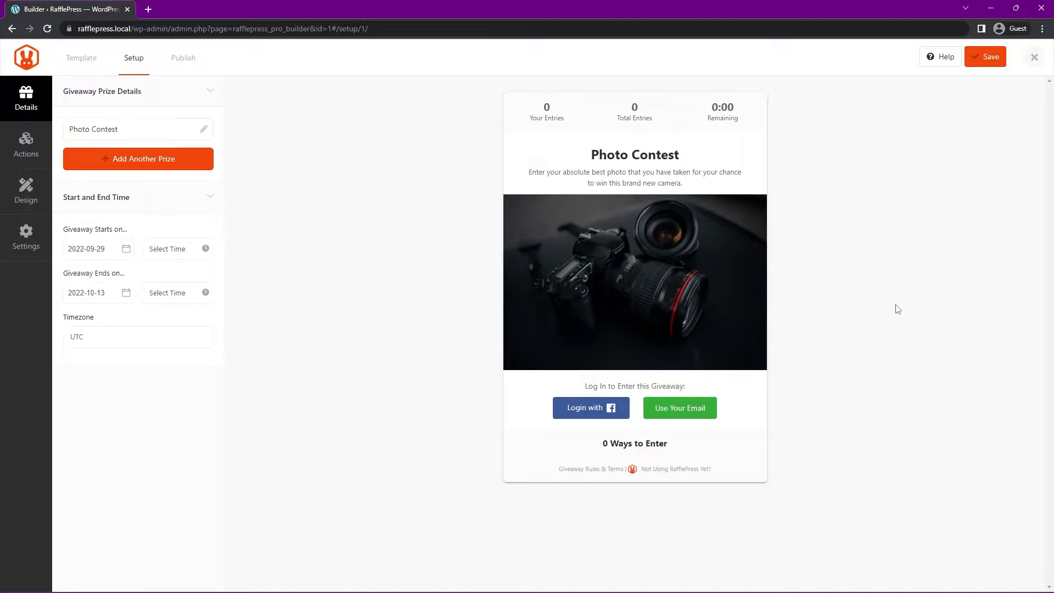
pyautogui.moveTo(489, 123)
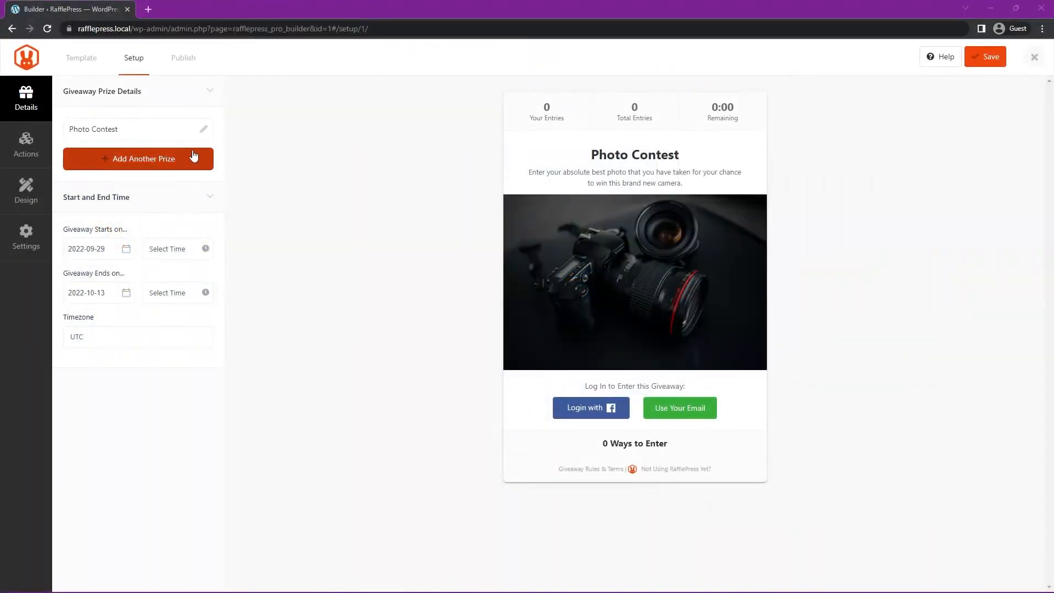
pyautogui.moveTo(105, 202)
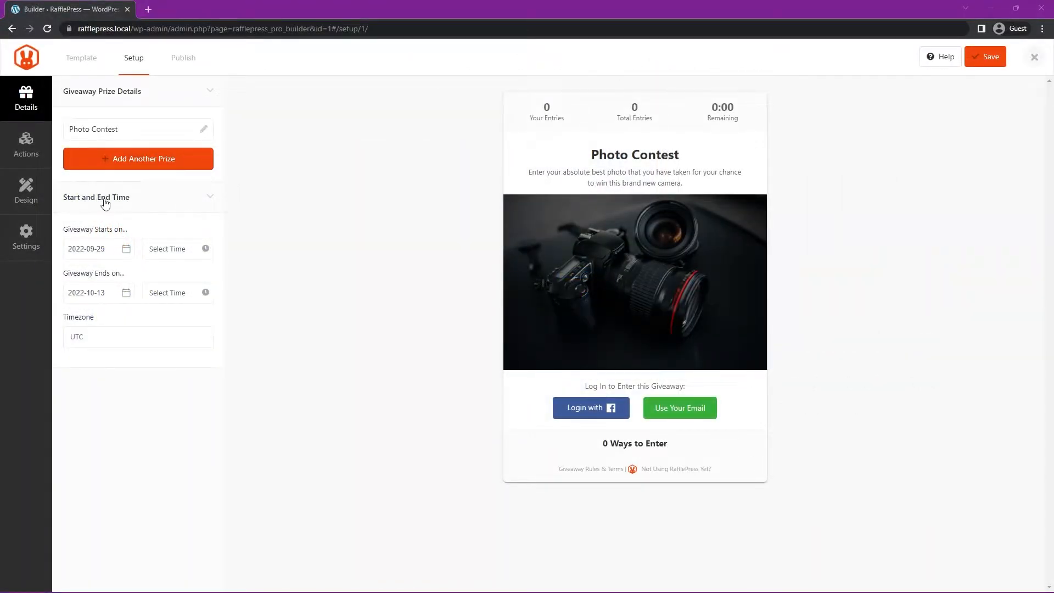
# Step: Run the giveaway 2022-09-01 to 2022-10-31 at 12:00 A.M., New York timezone
pyautogui.click(95, 249)
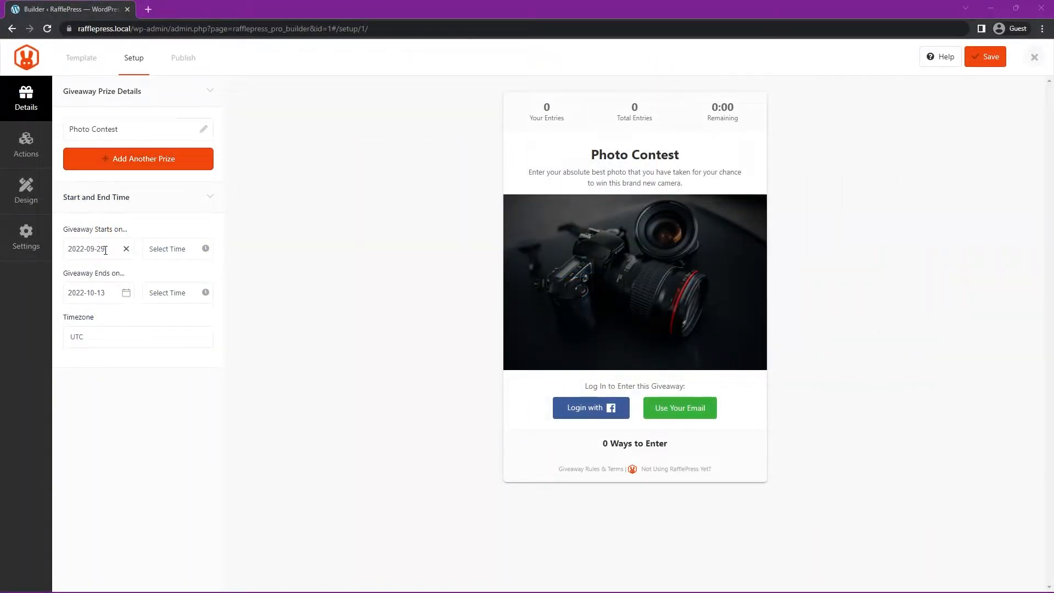
pyautogui.click(177, 249)
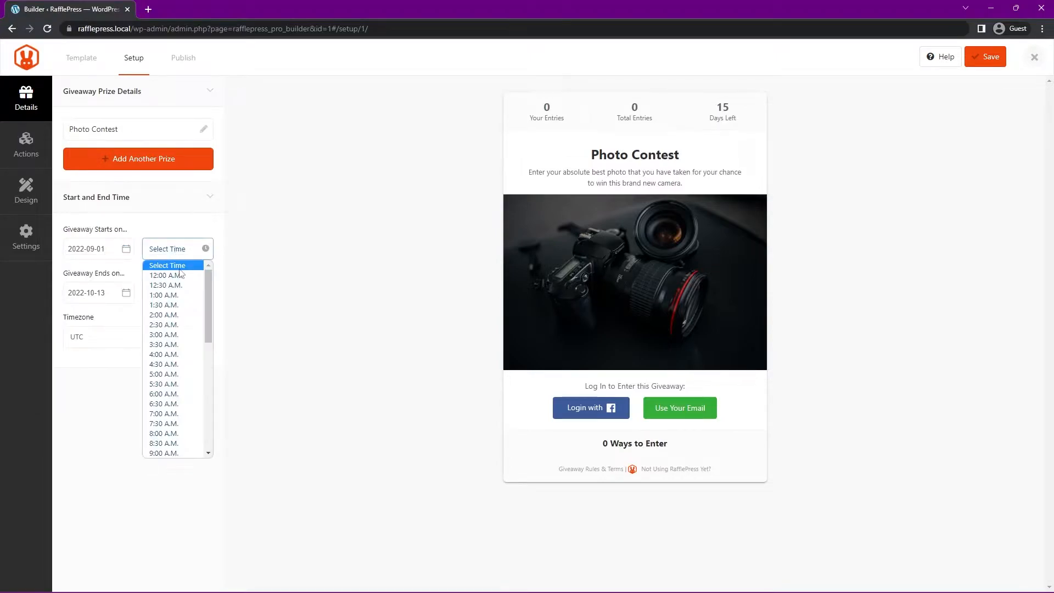
pyautogui.click(164, 275)
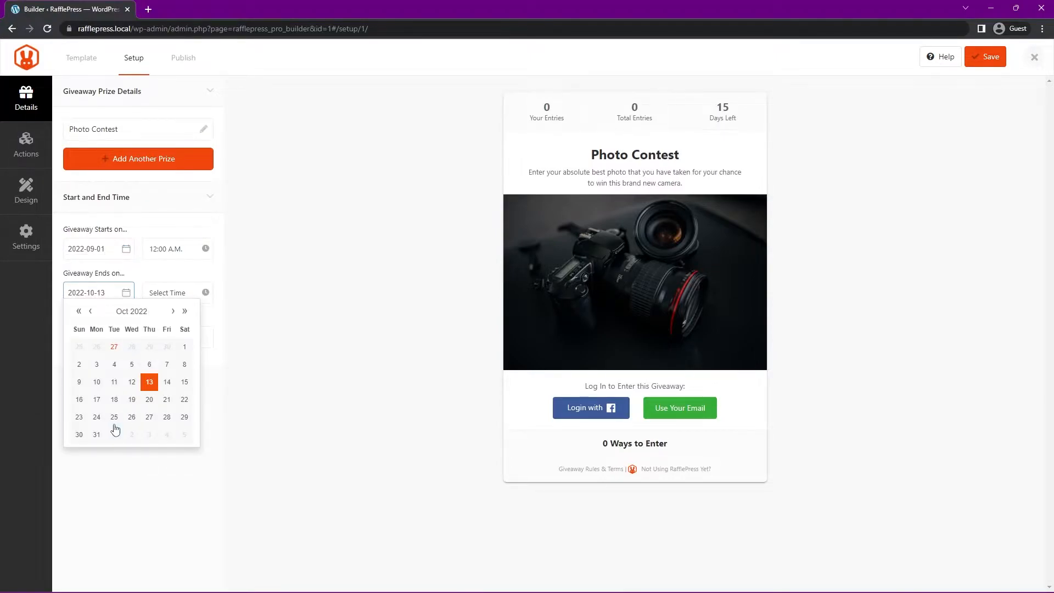
pyautogui.click(96, 435)
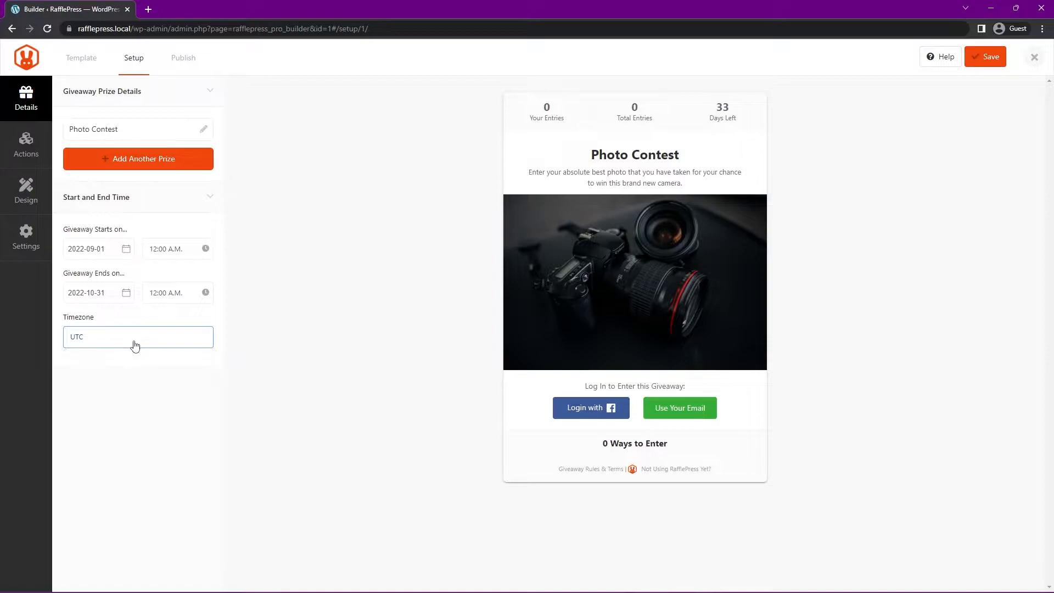
pyautogui.click(138, 338)
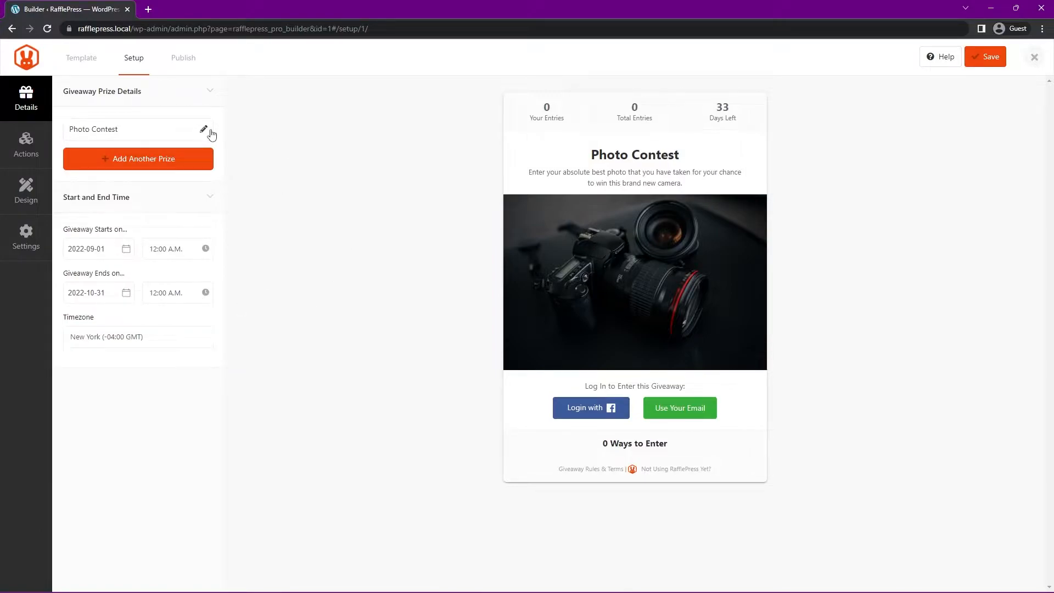
pyautogui.moveTo(26, 145)
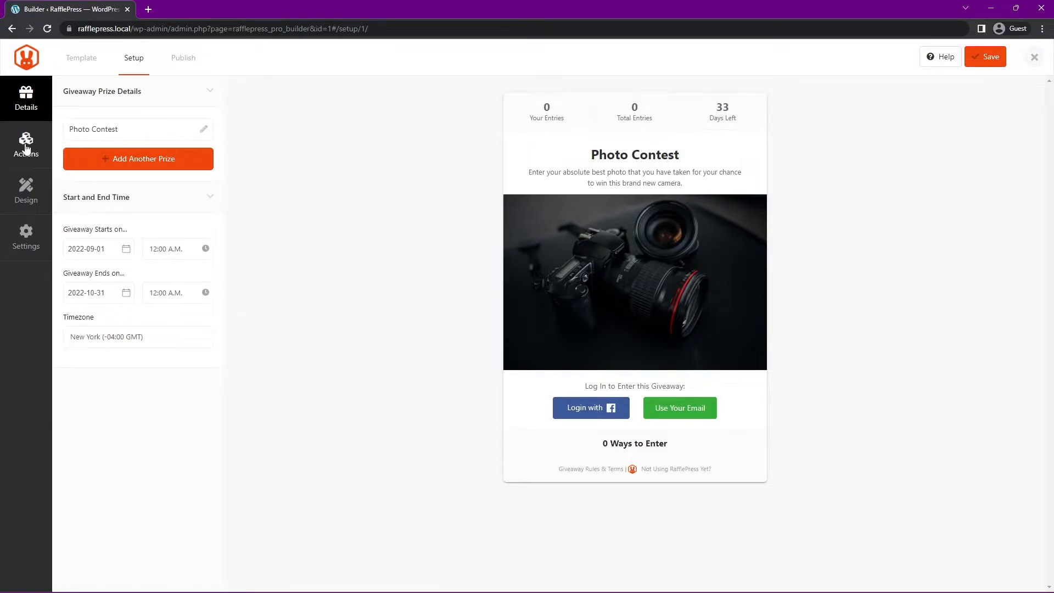
# Step: Browse the catalogue of available entry actions beyond Submit an Image
pyautogui.click(26, 144)
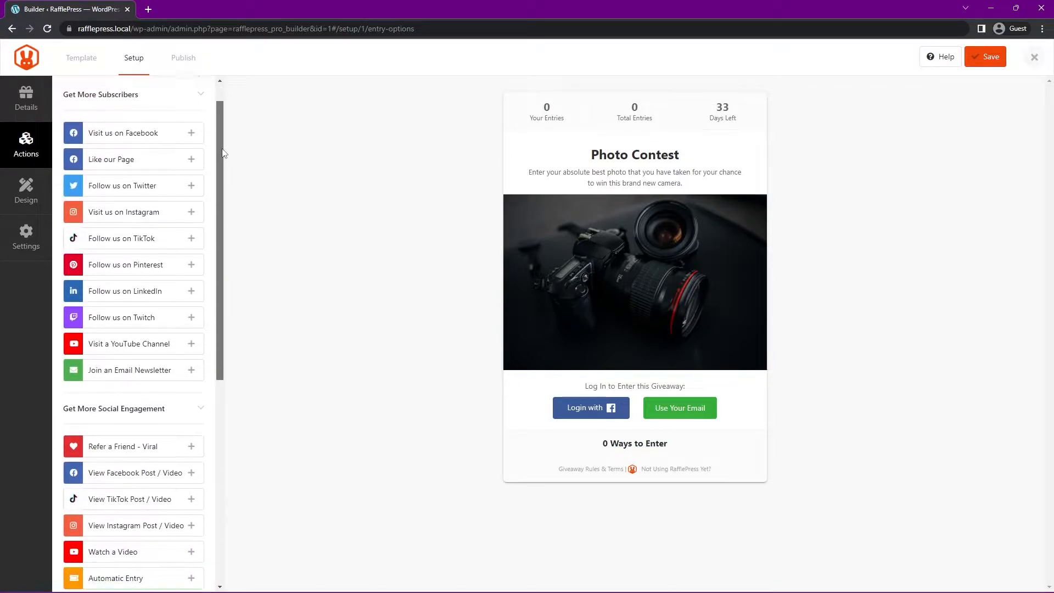
pyautogui.scroll(-3)
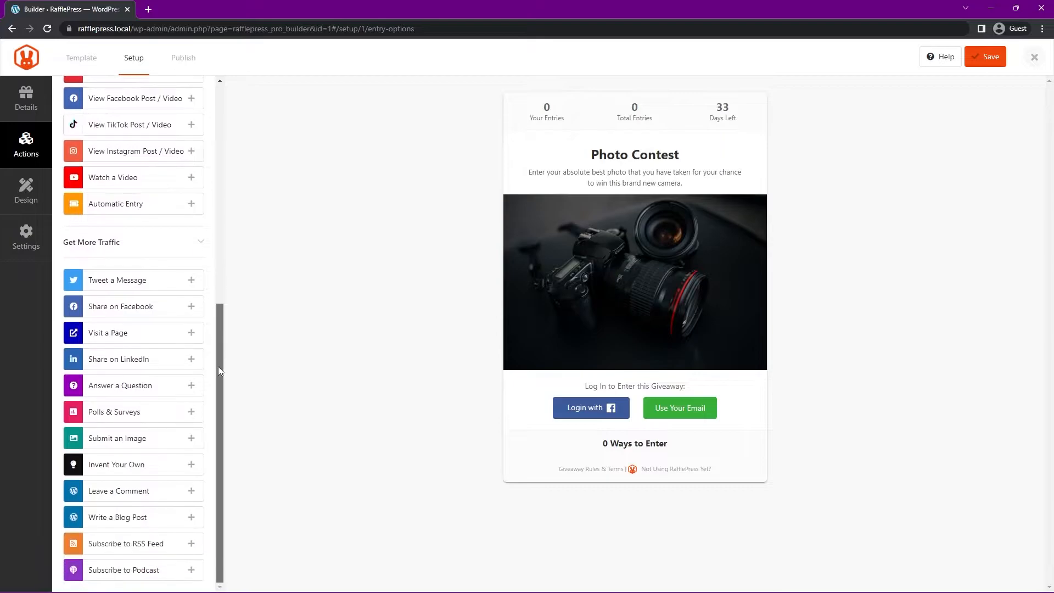
pyautogui.moveTo(124, 445)
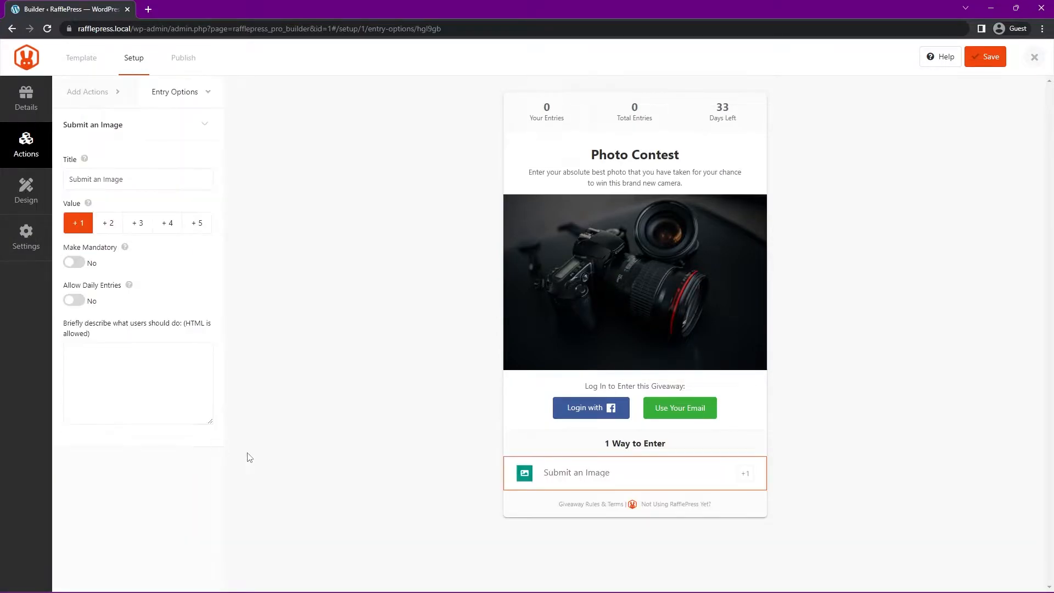
pyautogui.moveTo(216, 246)
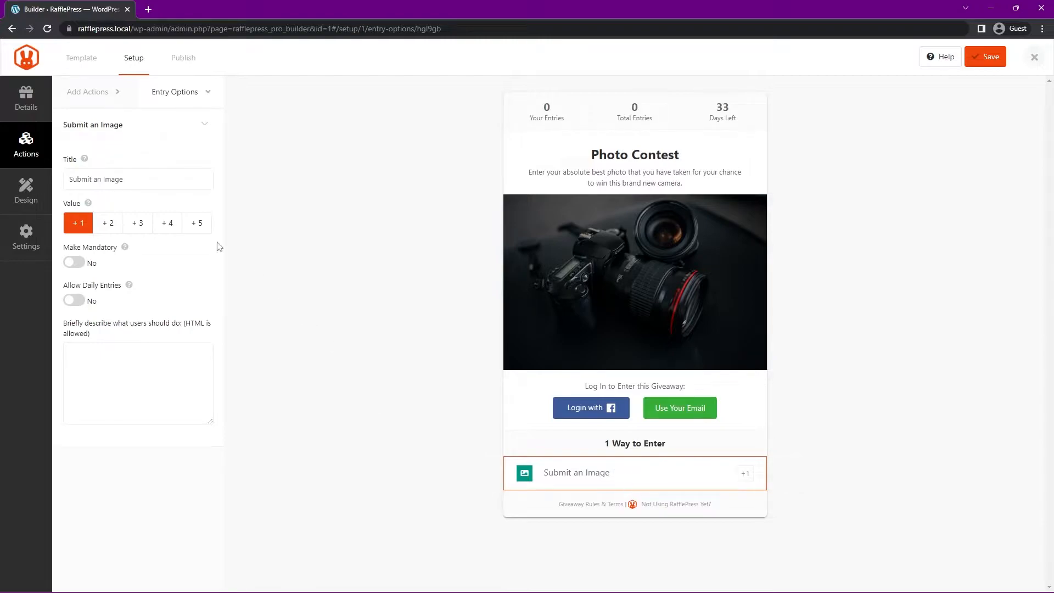
pyautogui.click(87, 92)
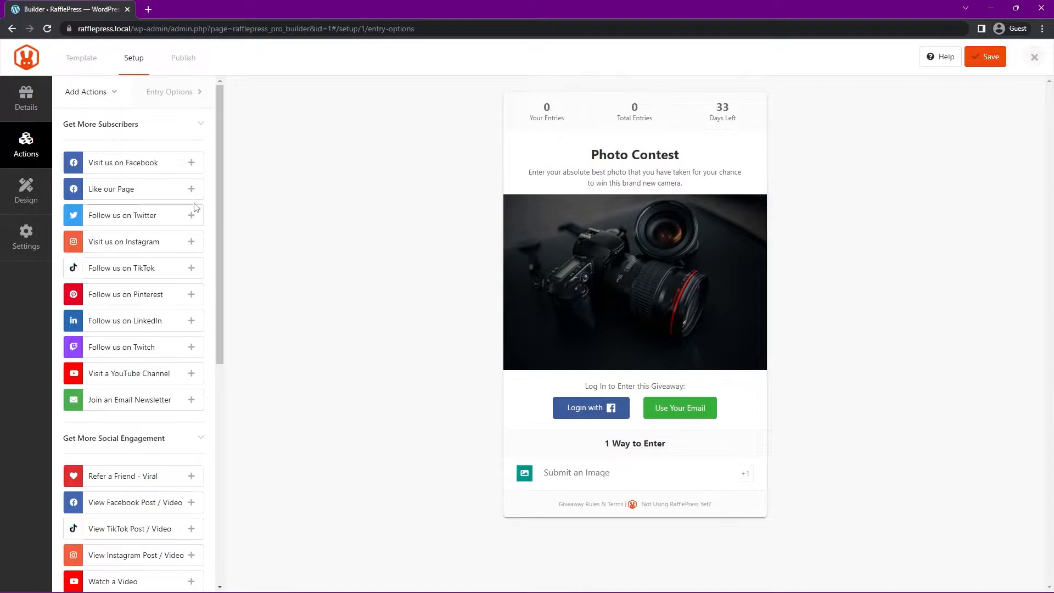
pyautogui.moveTo(196, 237)
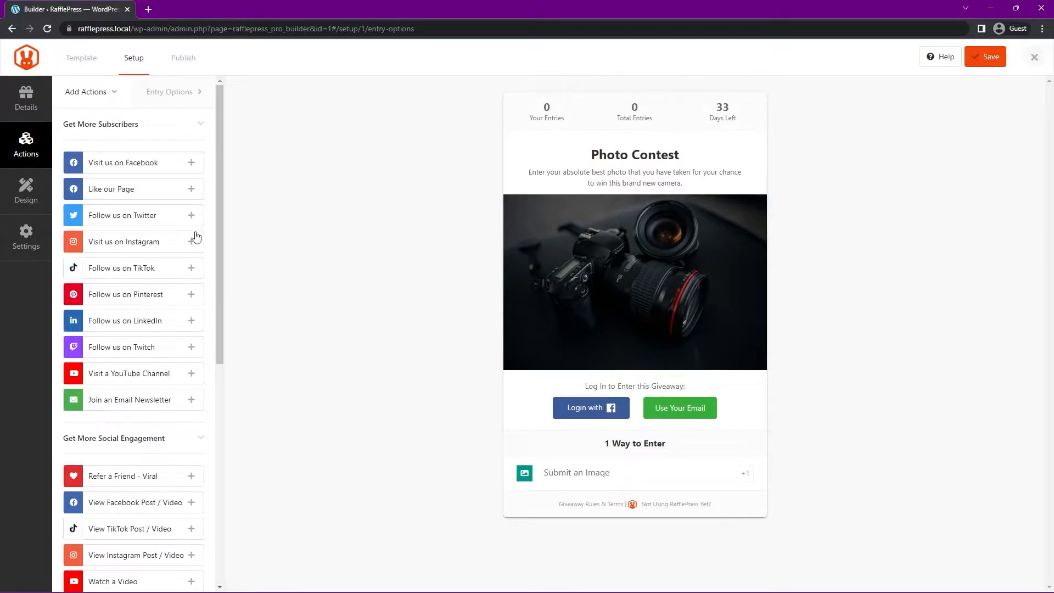
pyautogui.scroll(-3)
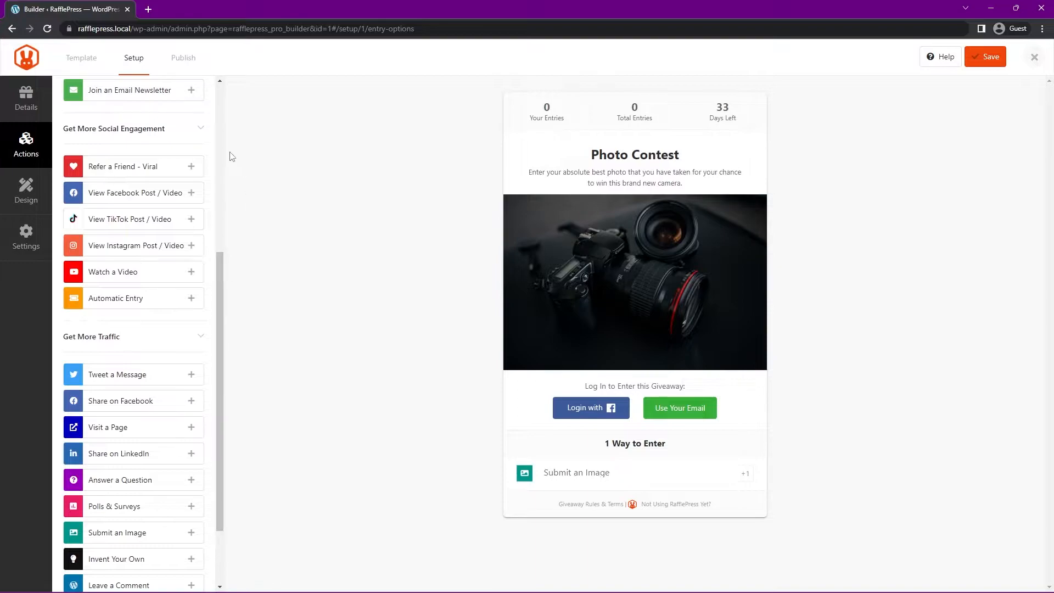
pyautogui.moveTo(213, 358)
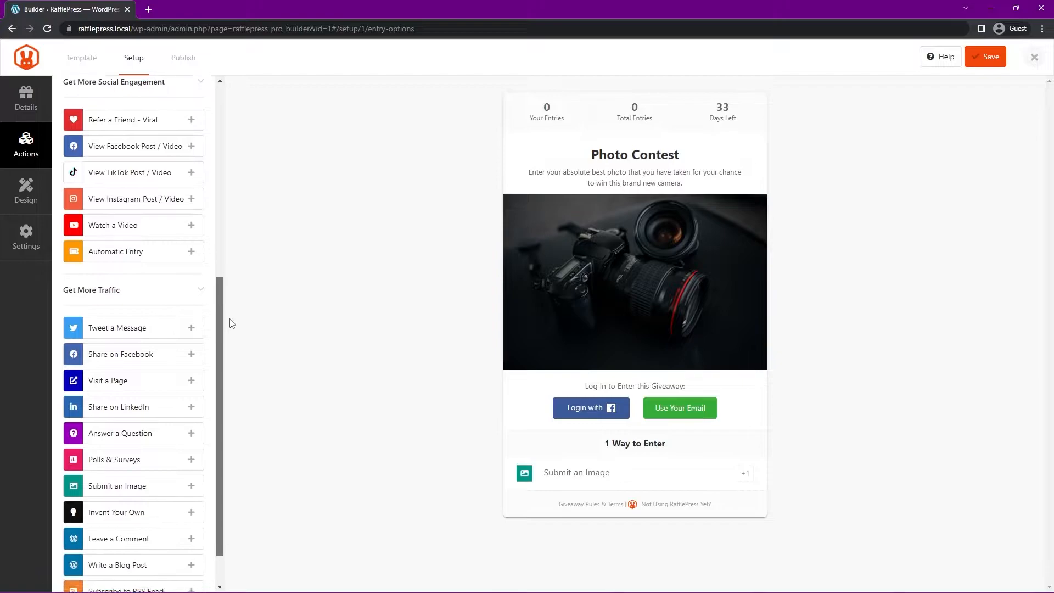
pyautogui.scroll(-3)
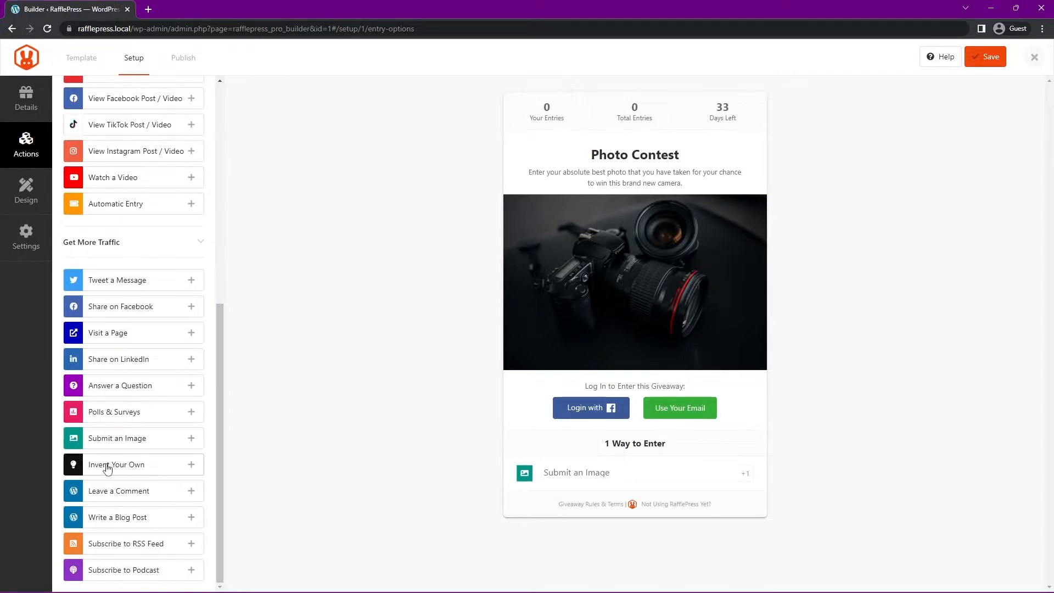
pyautogui.scroll(3)
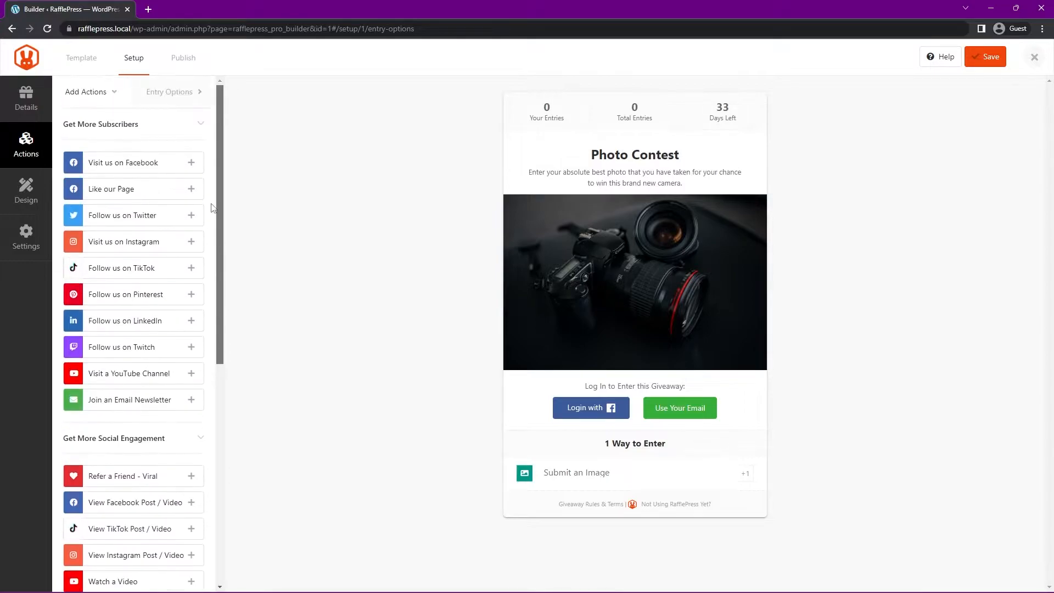
pyautogui.moveTo(660, 477)
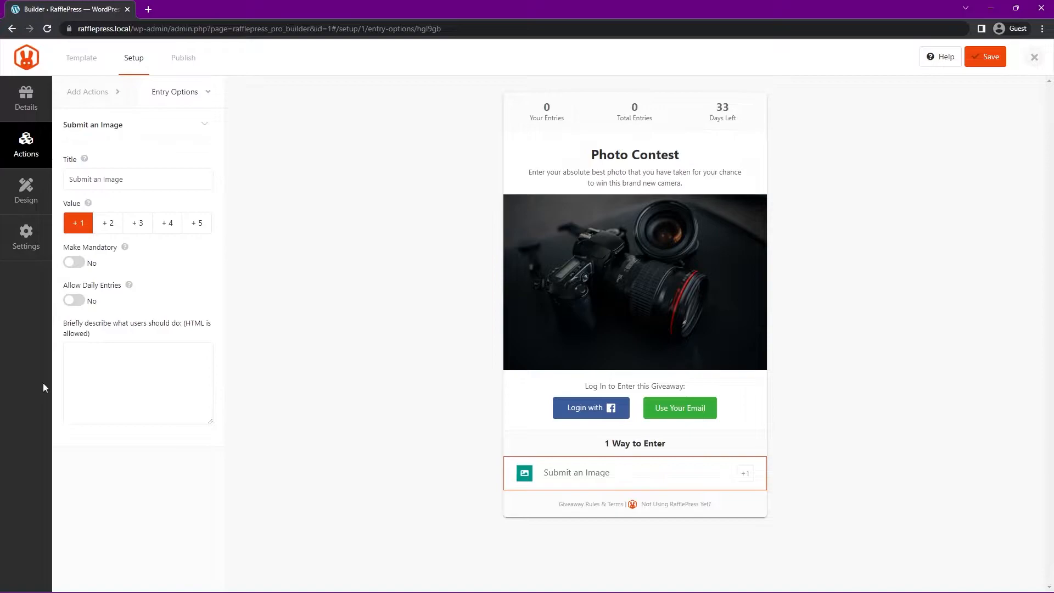
# Step: Retitle the image entry 'Submit Your Photo!' and make it mandatory
pyautogui.tripleClick(138, 179)
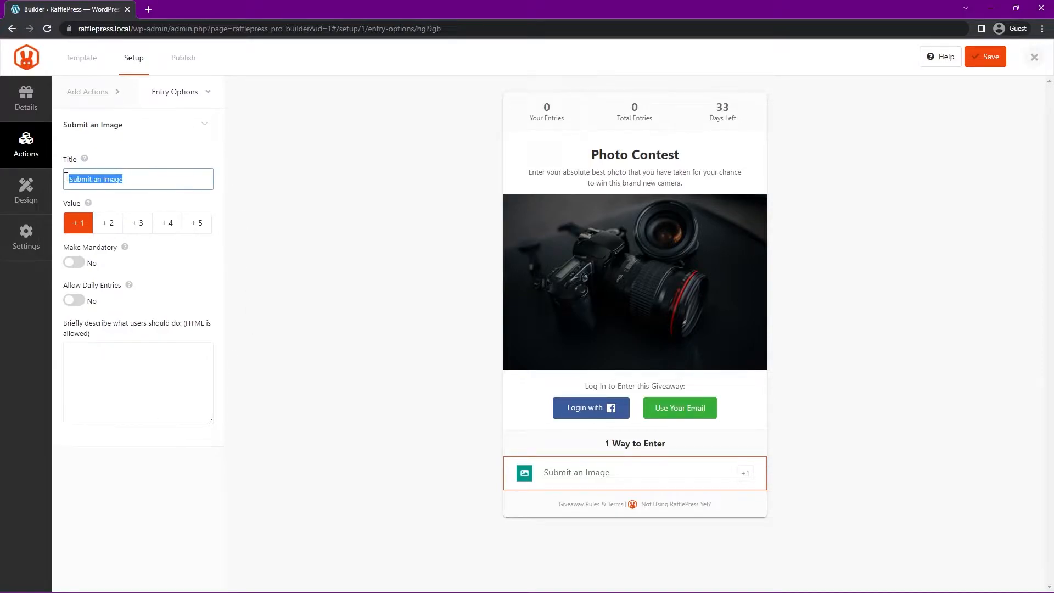
pyautogui.write('Submit Your Photo!')
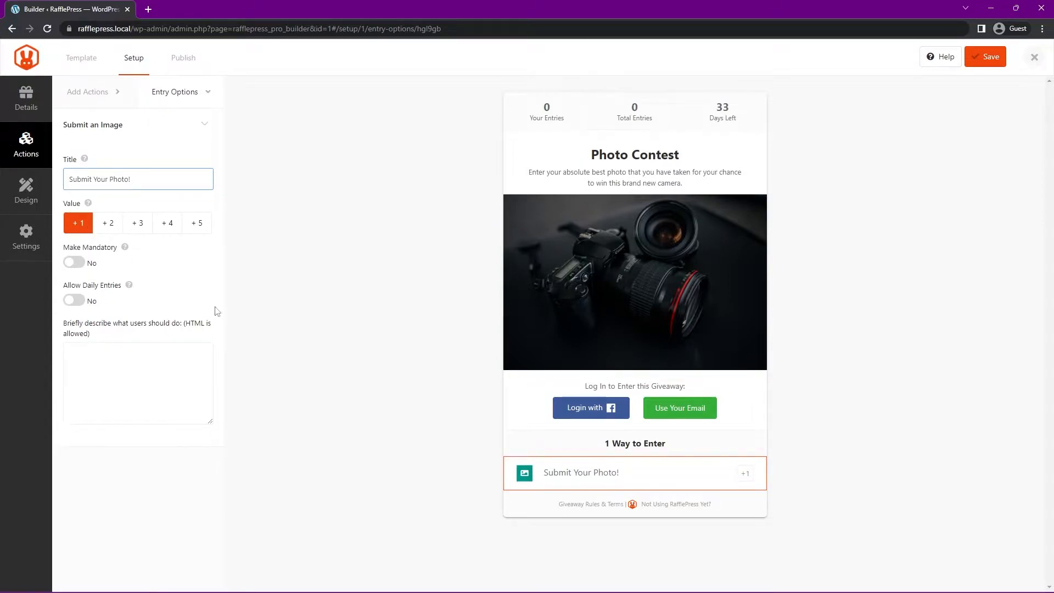
pyautogui.moveTo(78, 223)
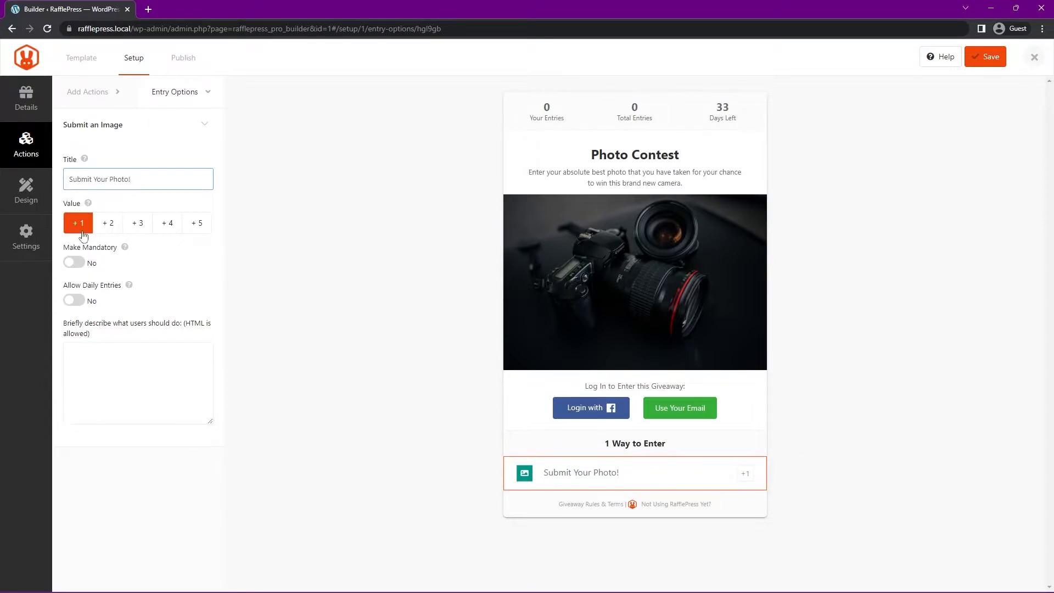
pyautogui.moveTo(601, 475)
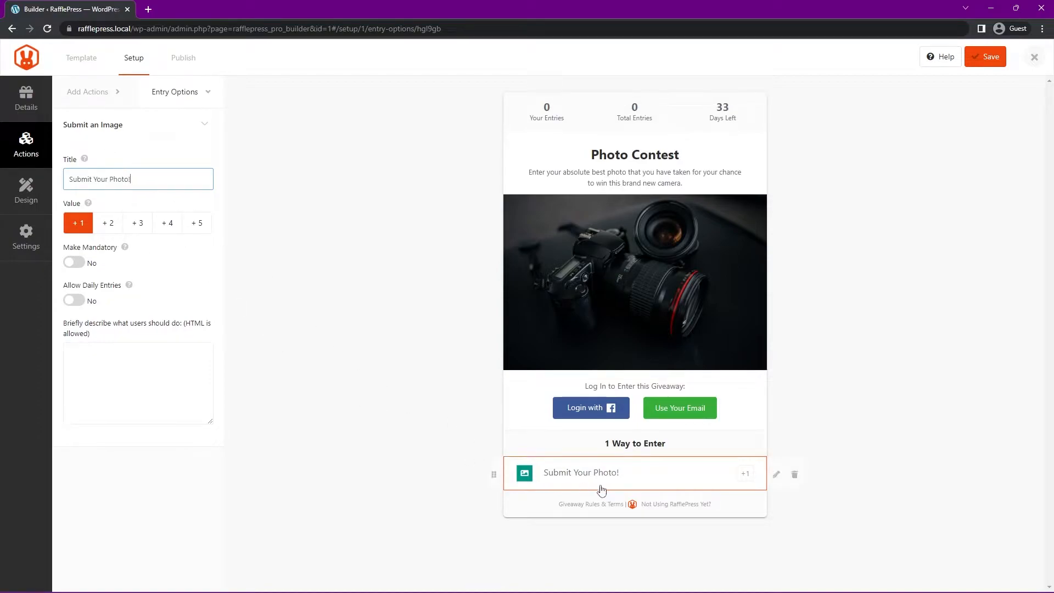
pyautogui.moveTo(766, 475)
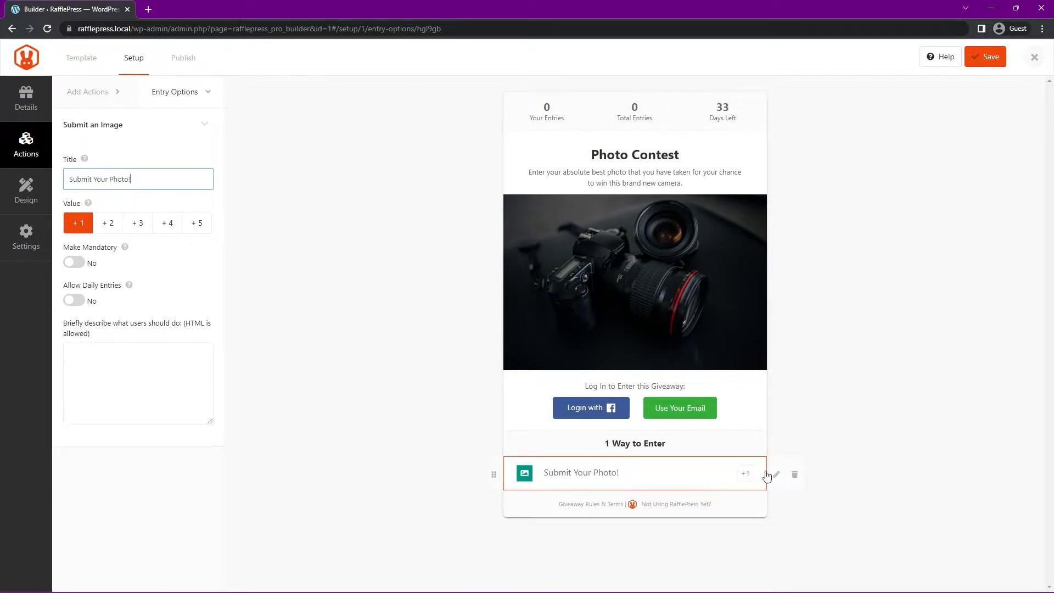
pyautogui.moveTo(778, 525)
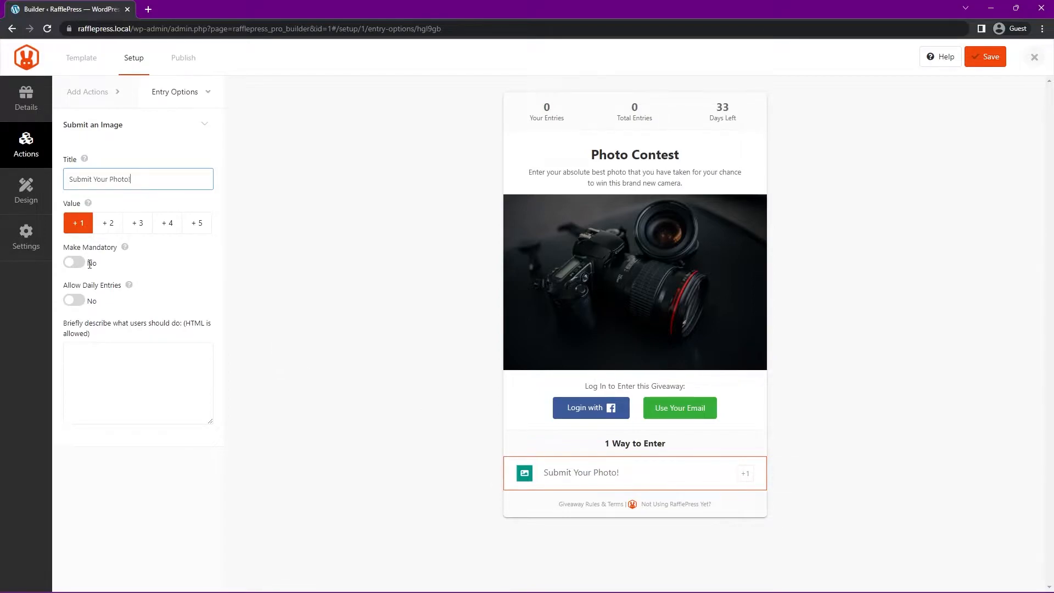
pyautogui.click(73, 262)
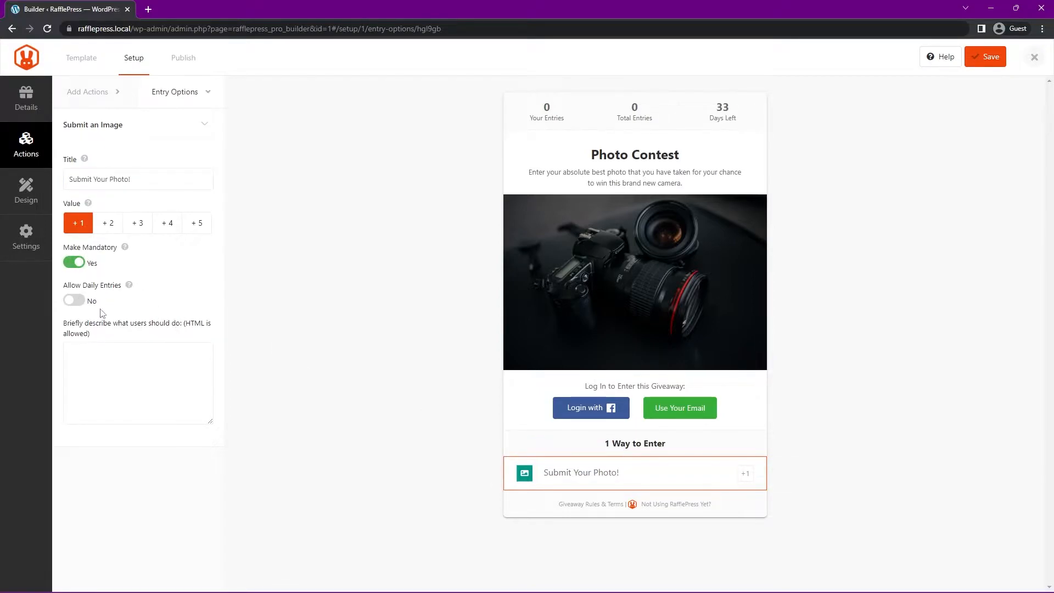
pyautogui.moveTo(125, 287)
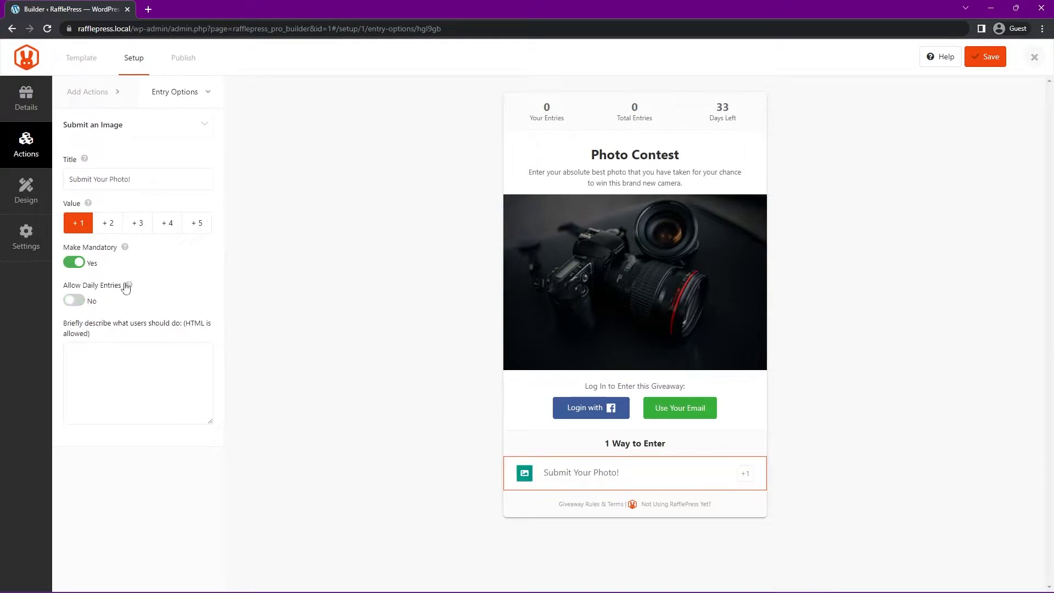
pyautogui.moveTo(116, 330)
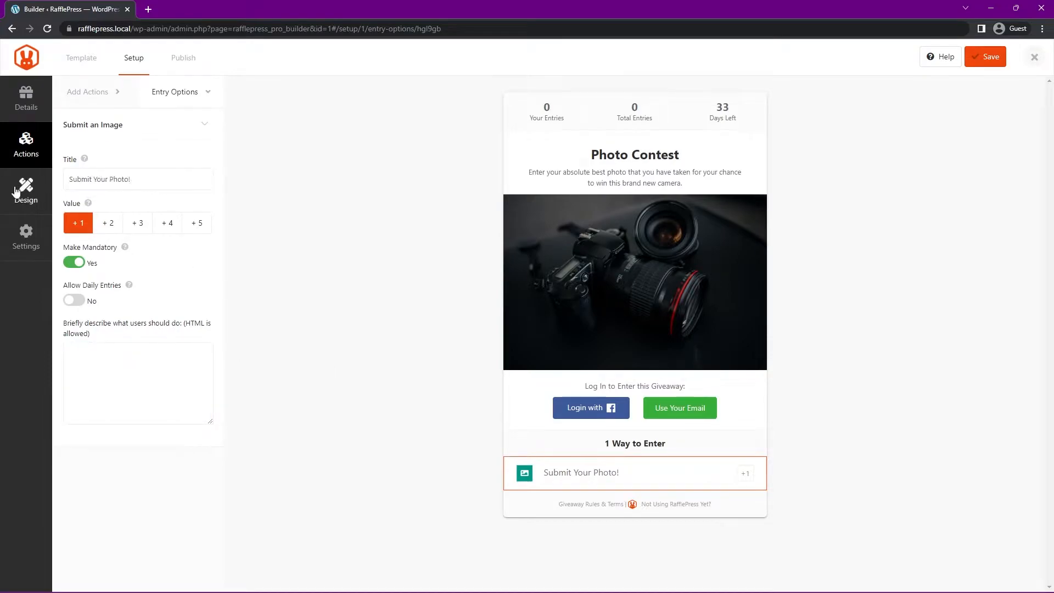
# Step: Set the design to Image, Header, Text layout, Roboto Slab with Lato fonts and red #E84B3C buttons
pyautogui.click(25, 191)
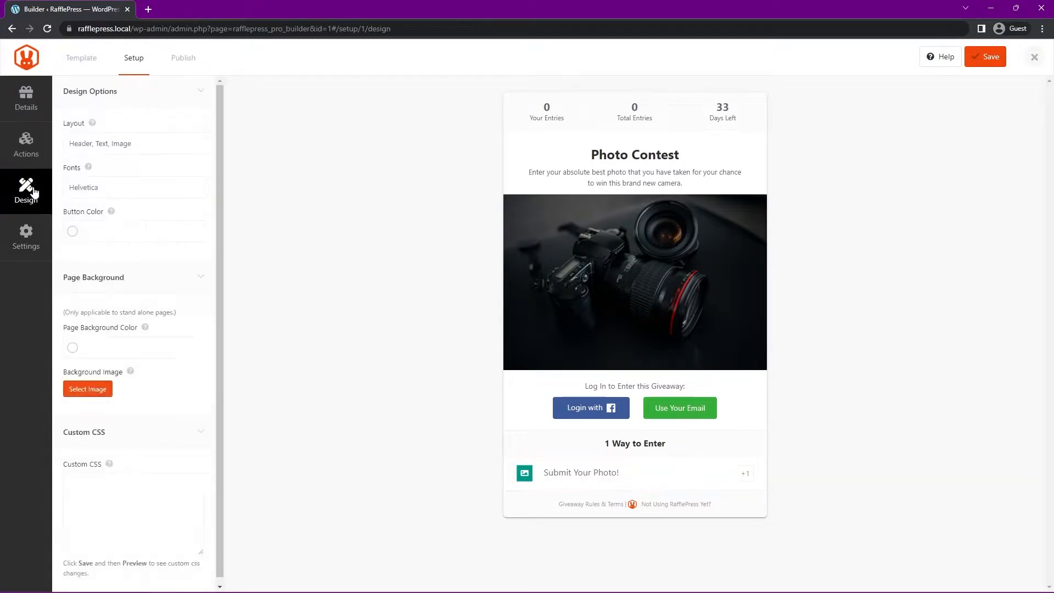
pyautogui.moveTo(163, 147)
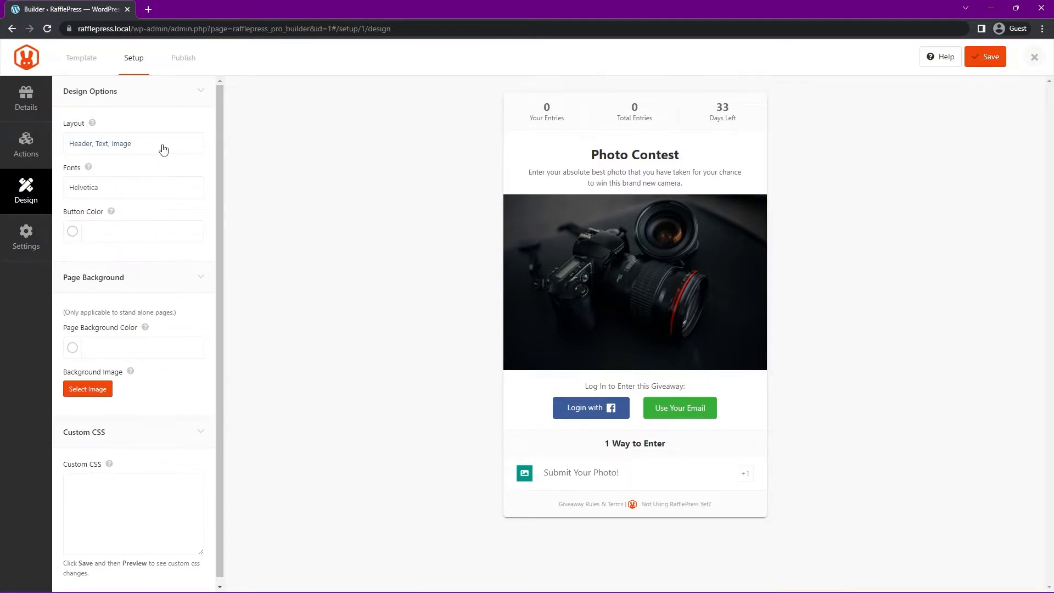
pyautogui.click(133, 143)
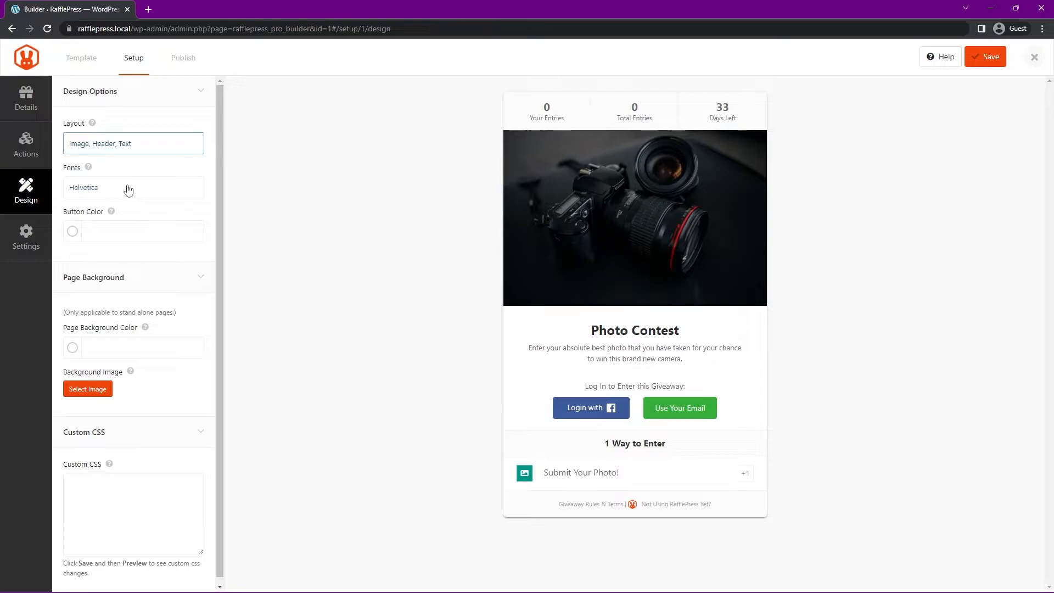
pyautogui.click(133, 186)
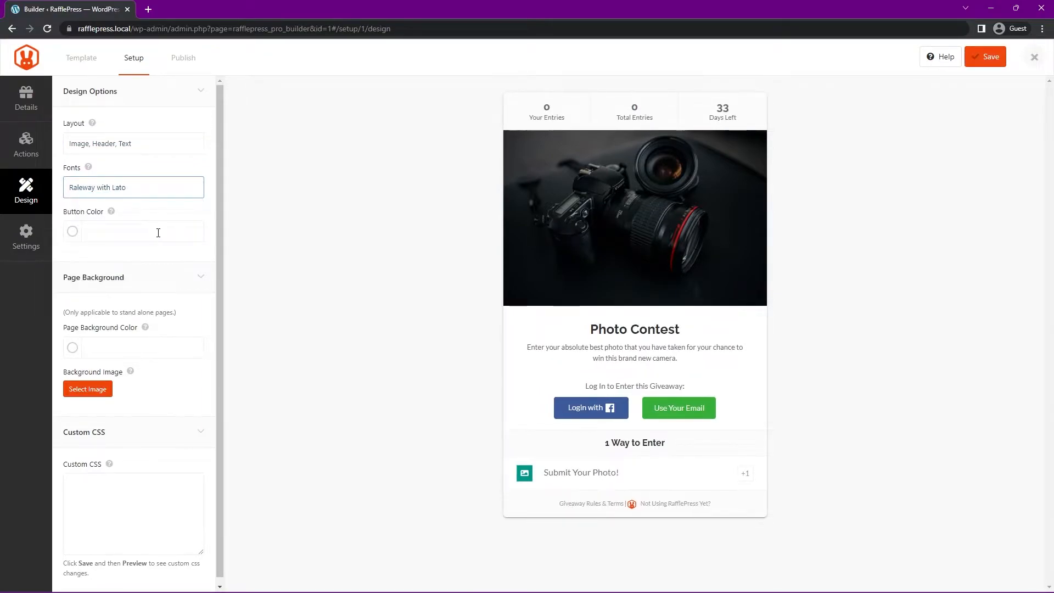
pyautogui.click(133, 187)
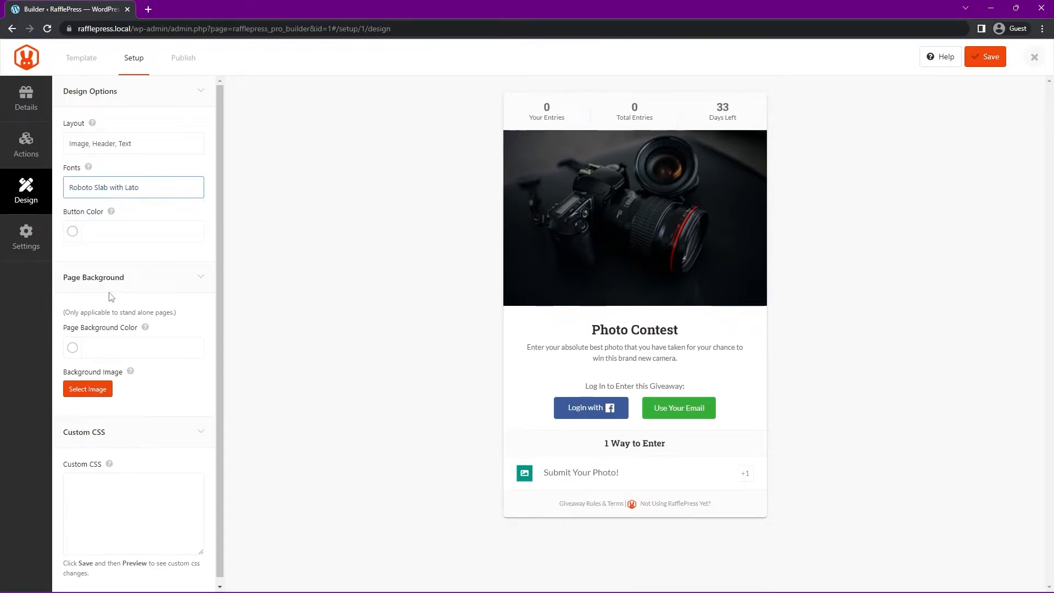
pyautogui.moveTo(679, 408)
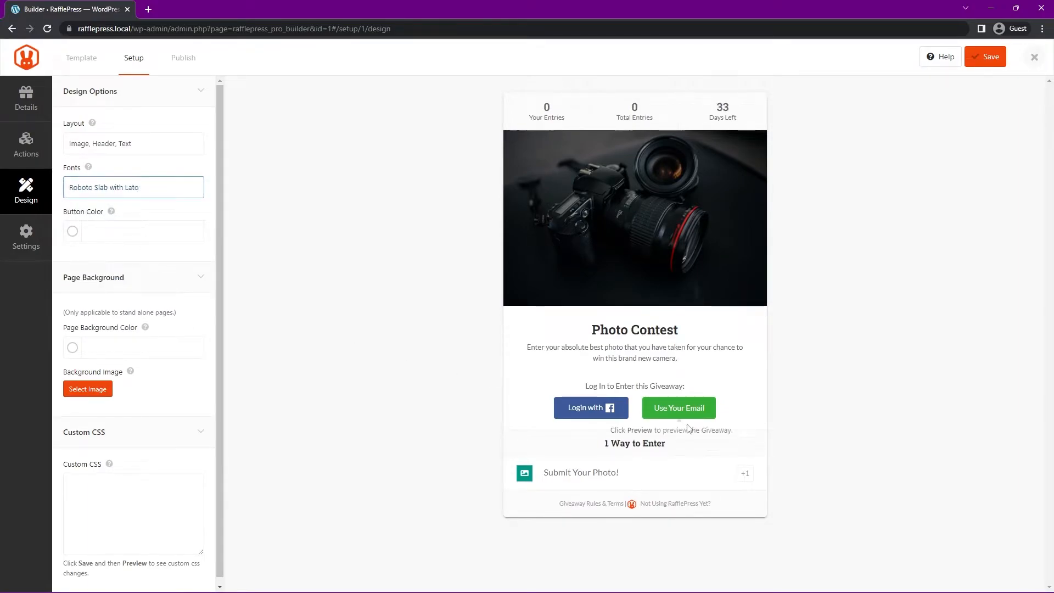
pyautogui.click(72, 232)
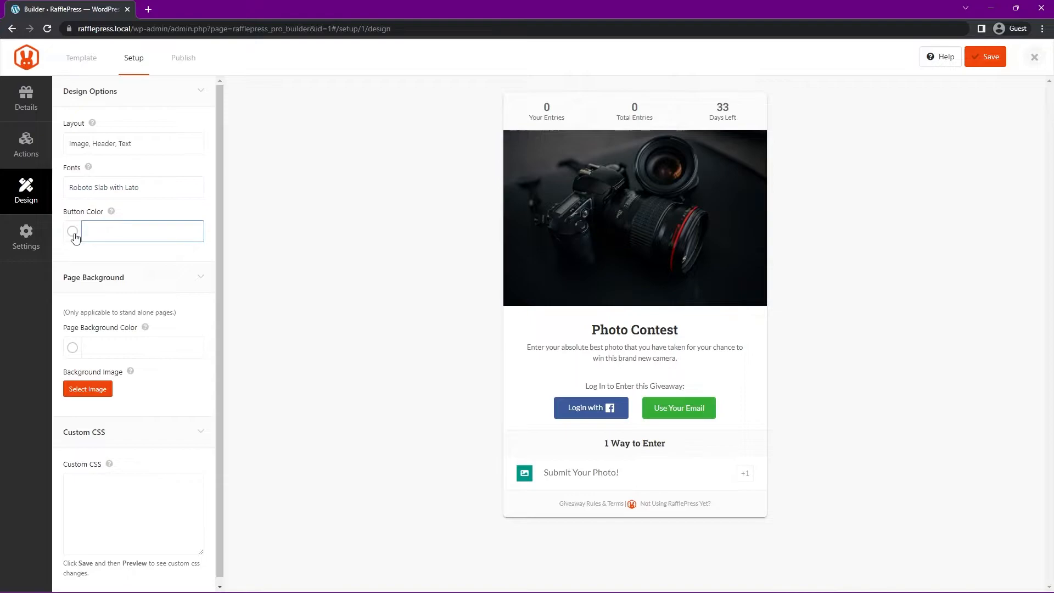
pyautogui.click(73, 232)
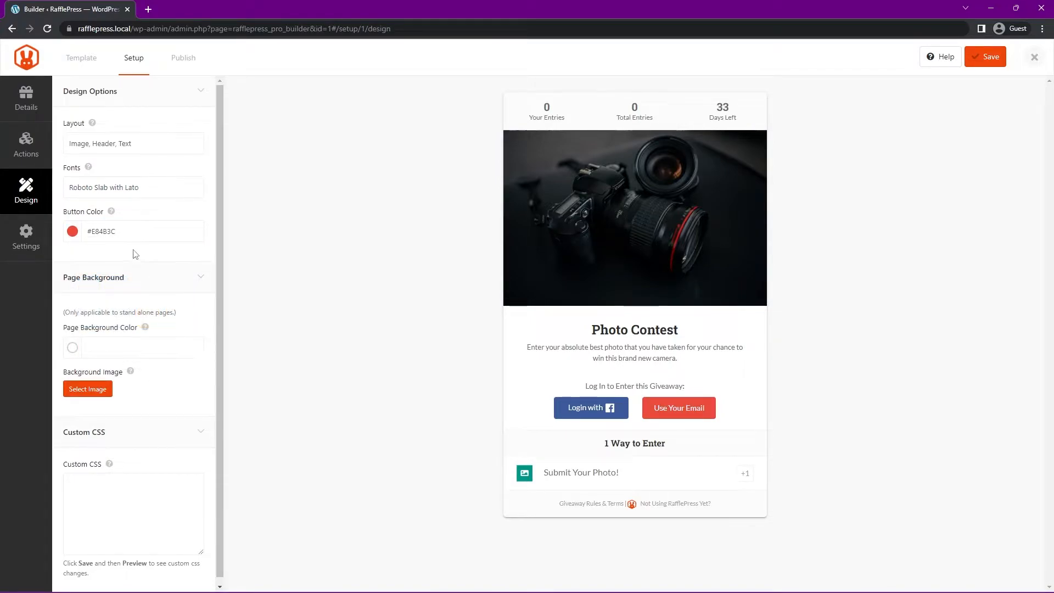
pyautogui.moveTo(110, 367)
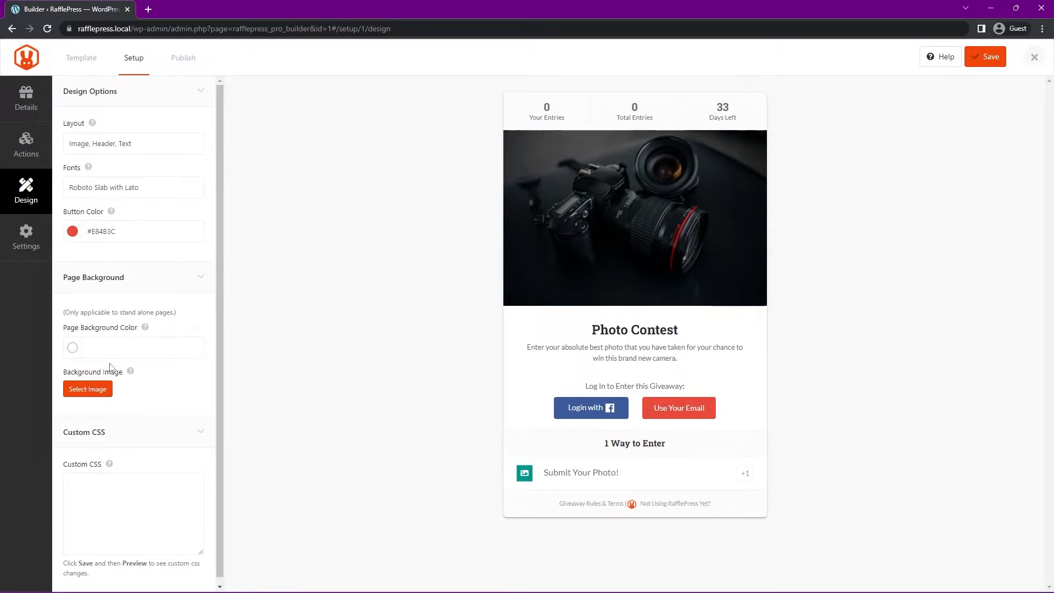
pyautogui.moveTo(303, 360)
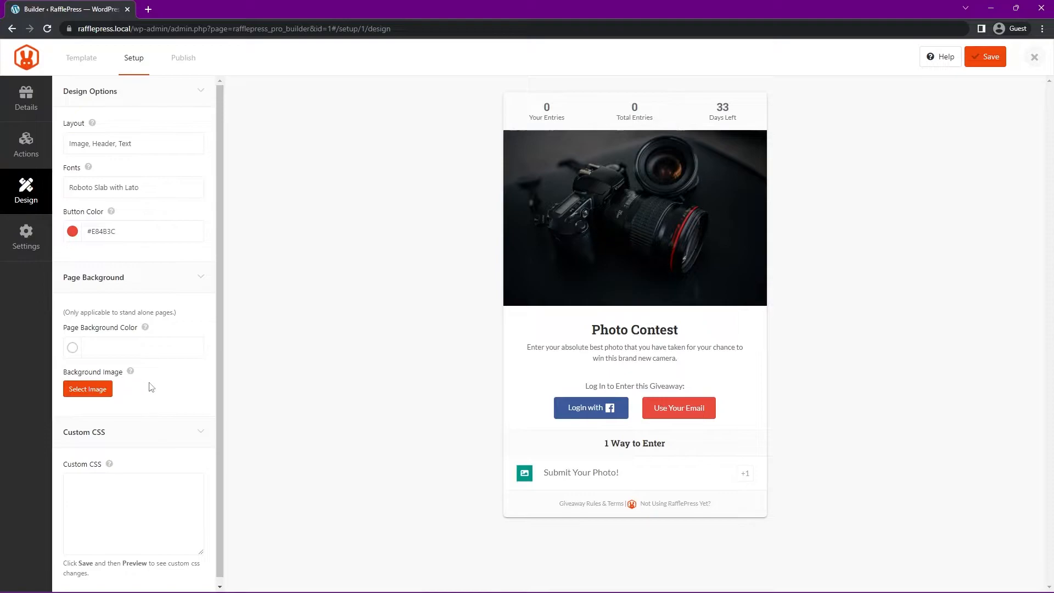
# Step: Give the giveaway page a dark red #C0382B background and move on to the settings categories
pyautogui.click(73, 348)
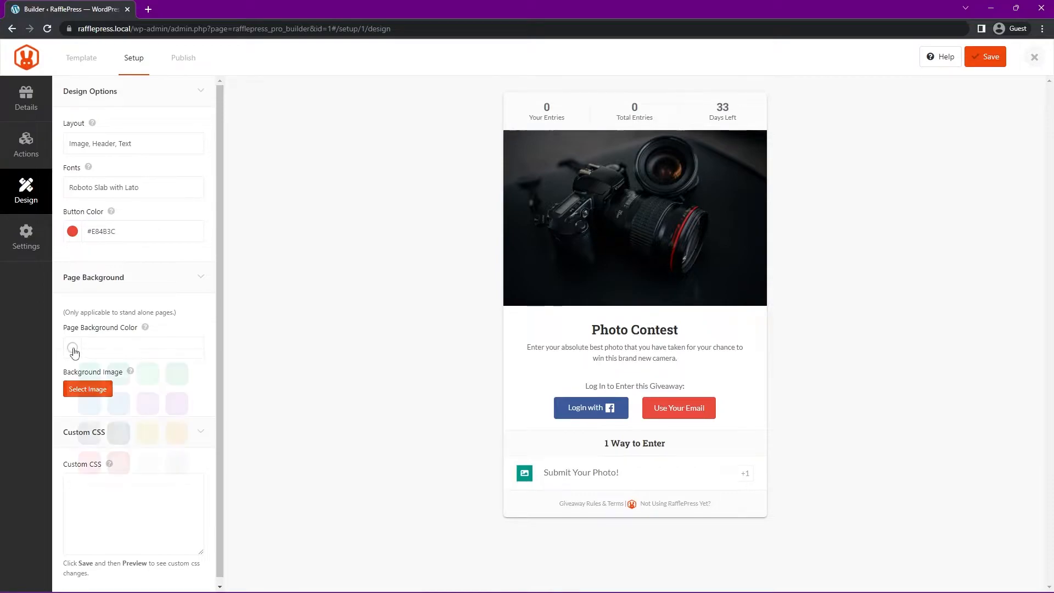
pyautogui.click(73, 348)
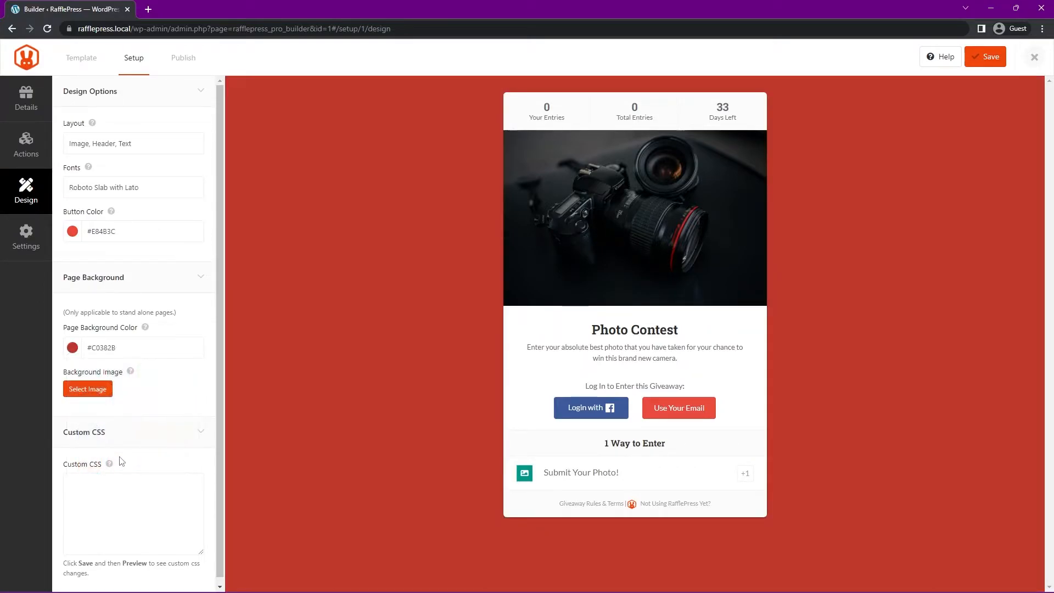
pyautogui.moveTo(443, 349)
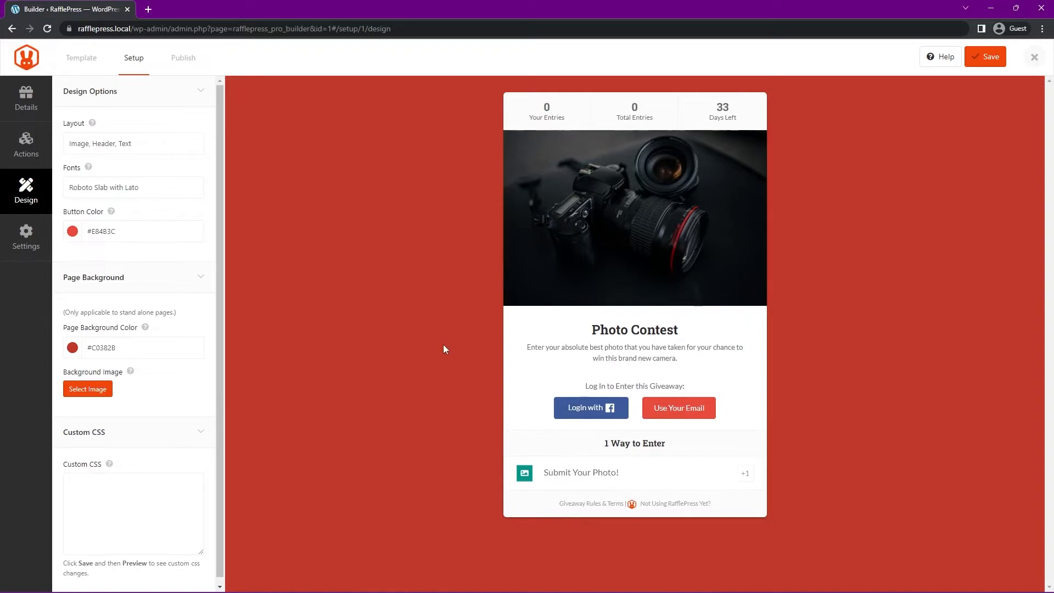
pyautogui.moveTo(100, 469)
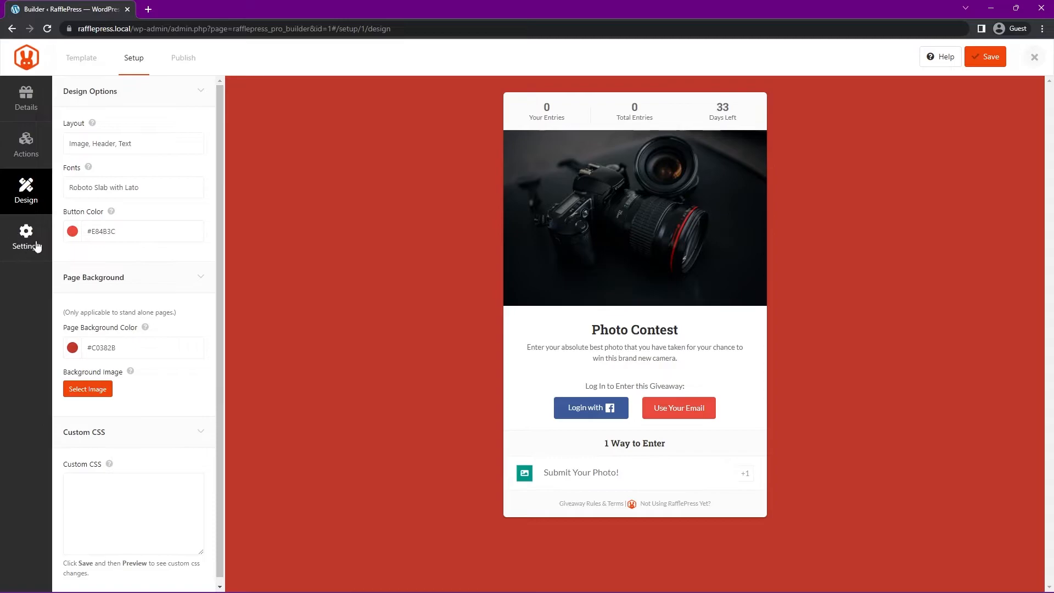
pyautogui.click(25, 239)
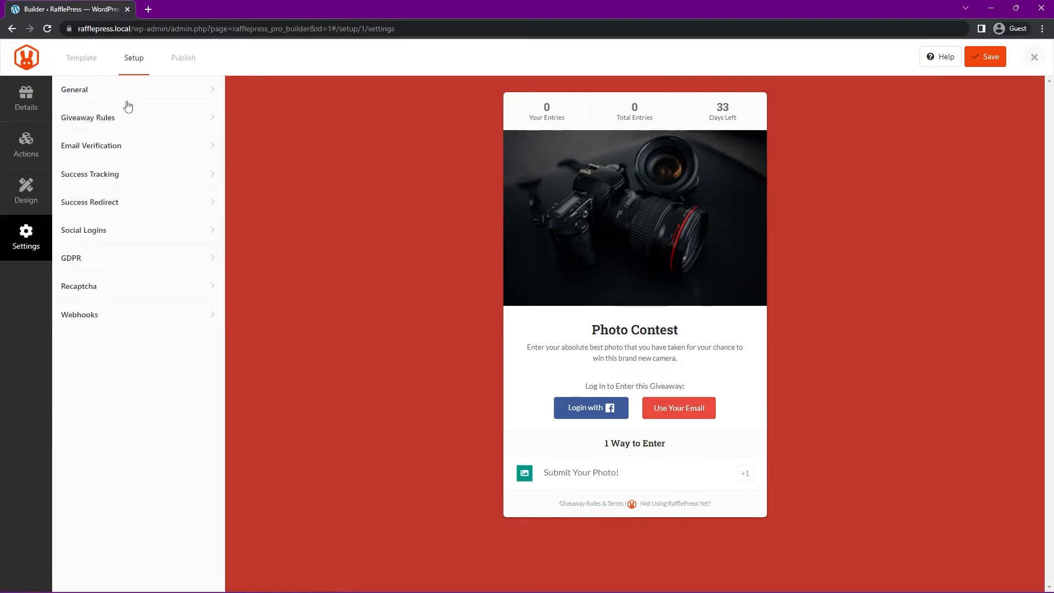
# Step: In General settings, set the permalink to photo-contest, show winners, and limit sign ups to 3 per IP
pyautogui.click(74, 89)
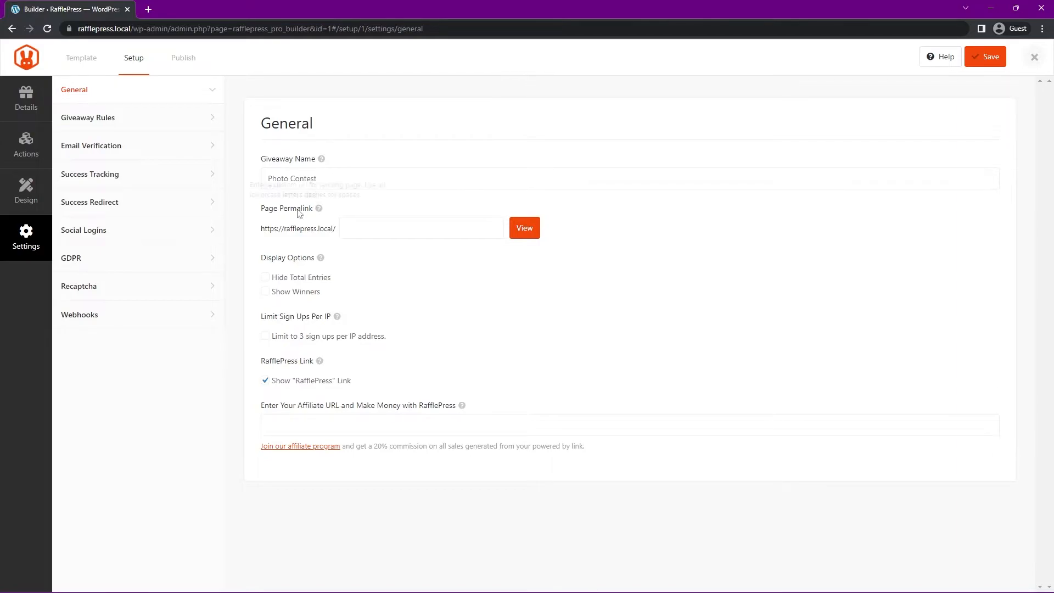
pyautogui.moveTo(595, 229)
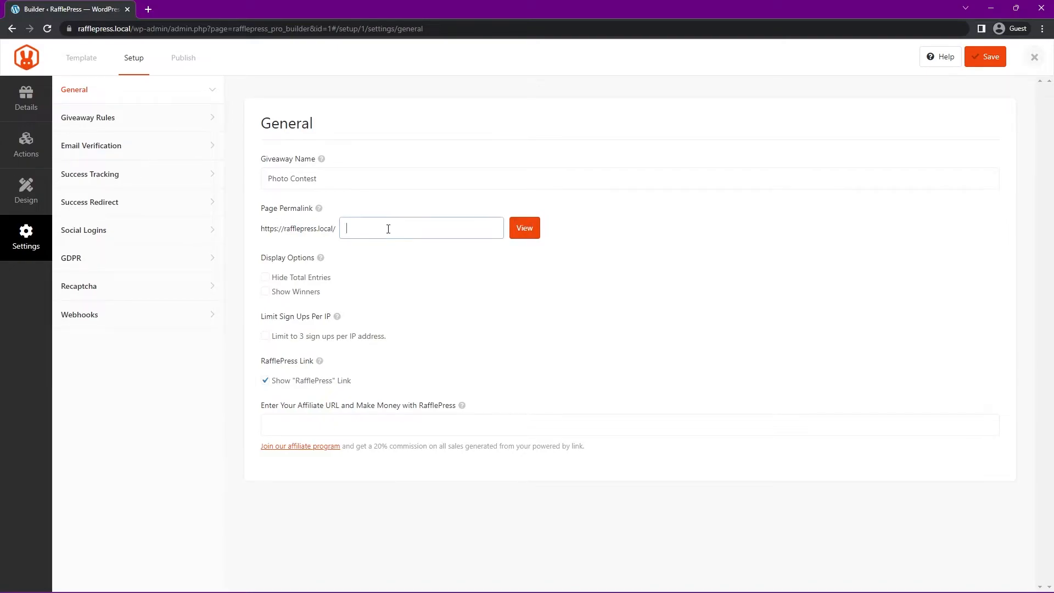
pyautogui.write('photo-')
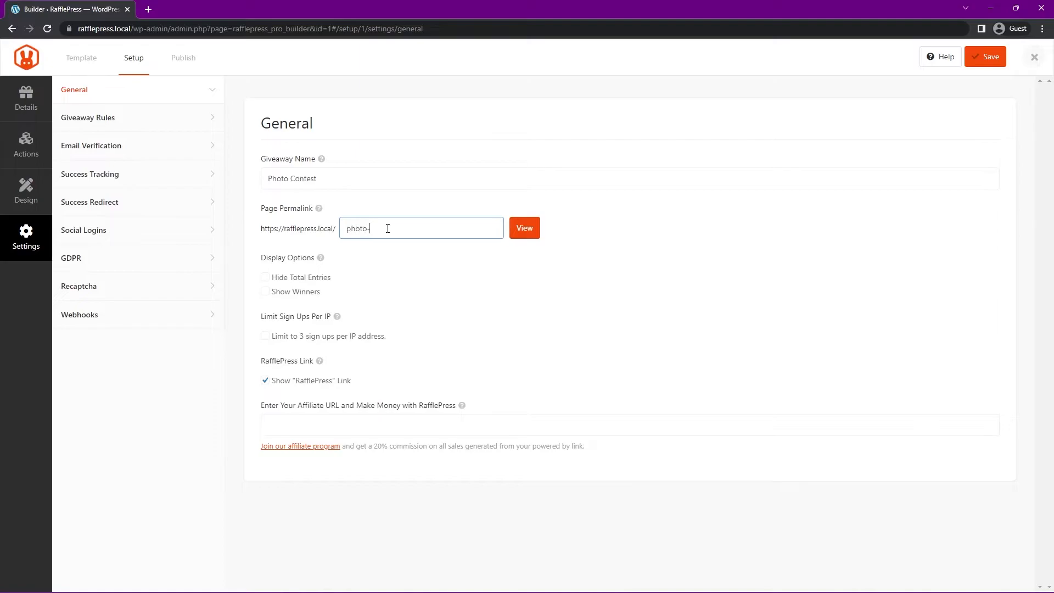
pyautogui.write('contest')
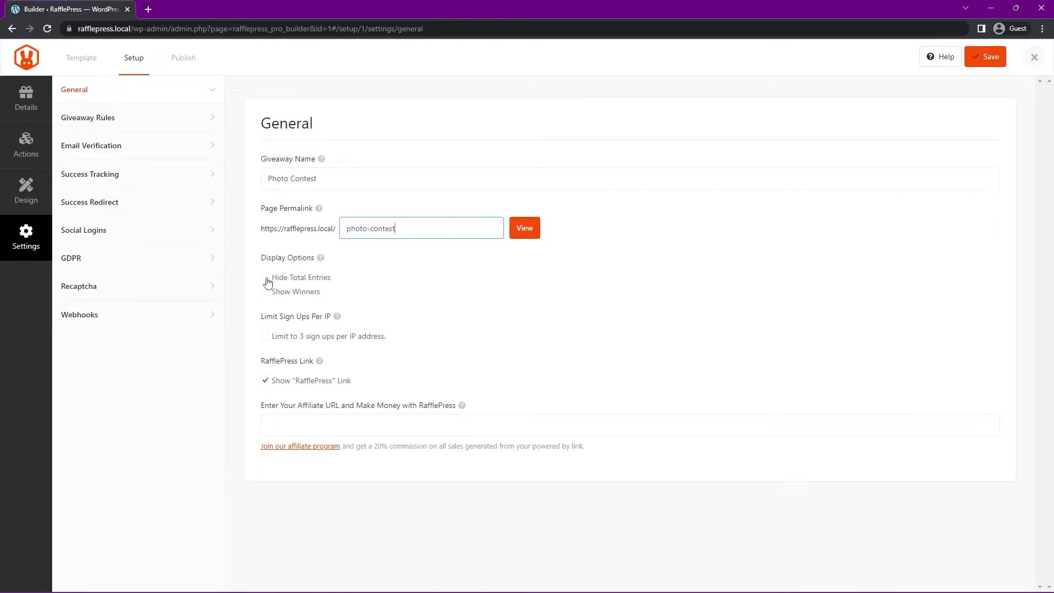
pyautogui.click(265, 291)
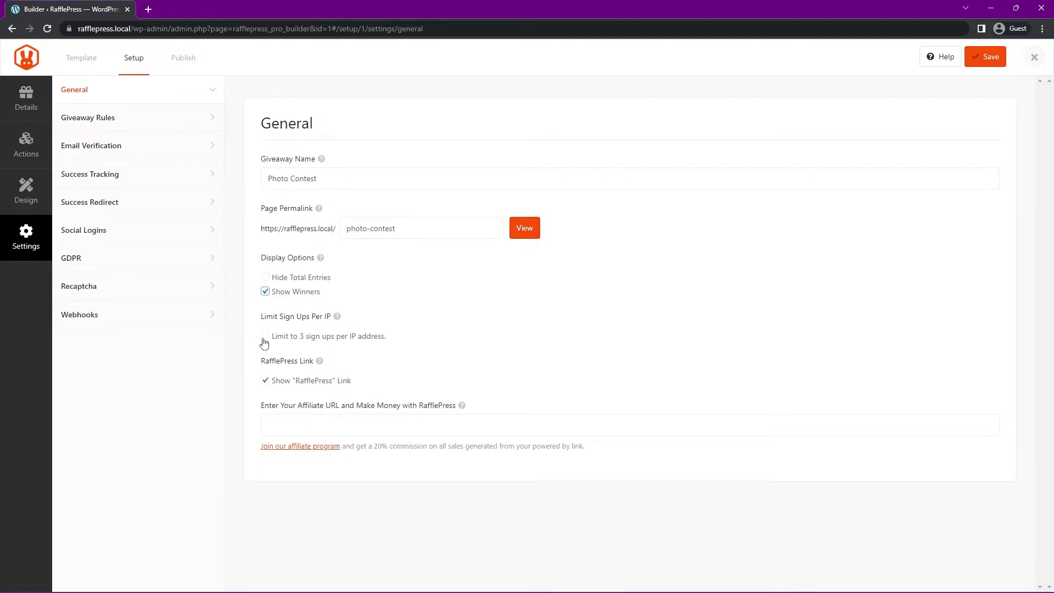
pyautogui.click(265, 336)
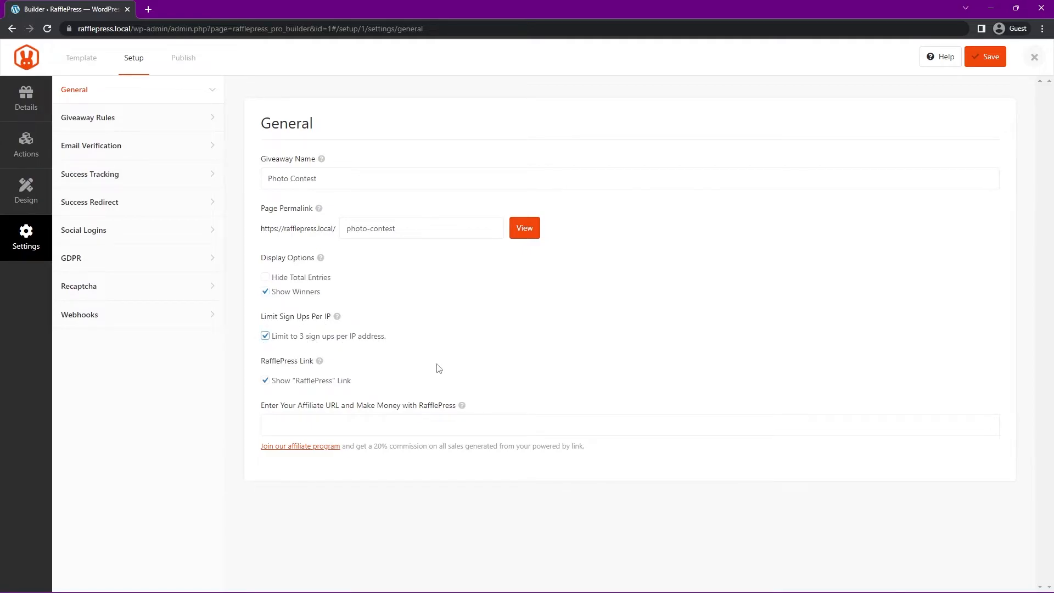
pyautogui.moveTo(224, 391)
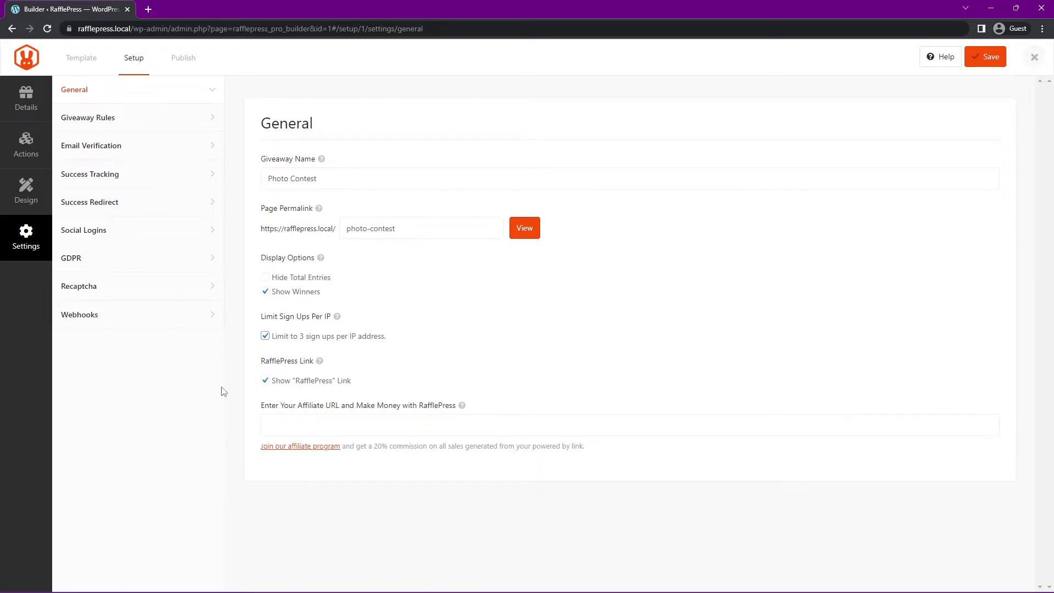
pyautogui.moveTo(301, 416)
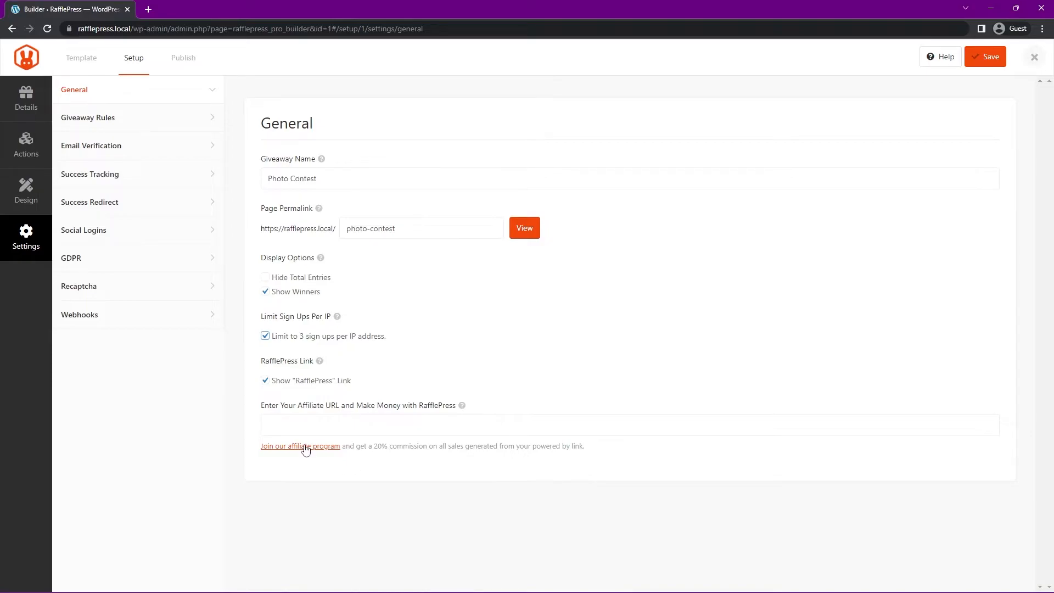
# Step: Browse email verification, success tracking and social login, trying success redirect on then leaving it off
pyautogui.click(91, 145)
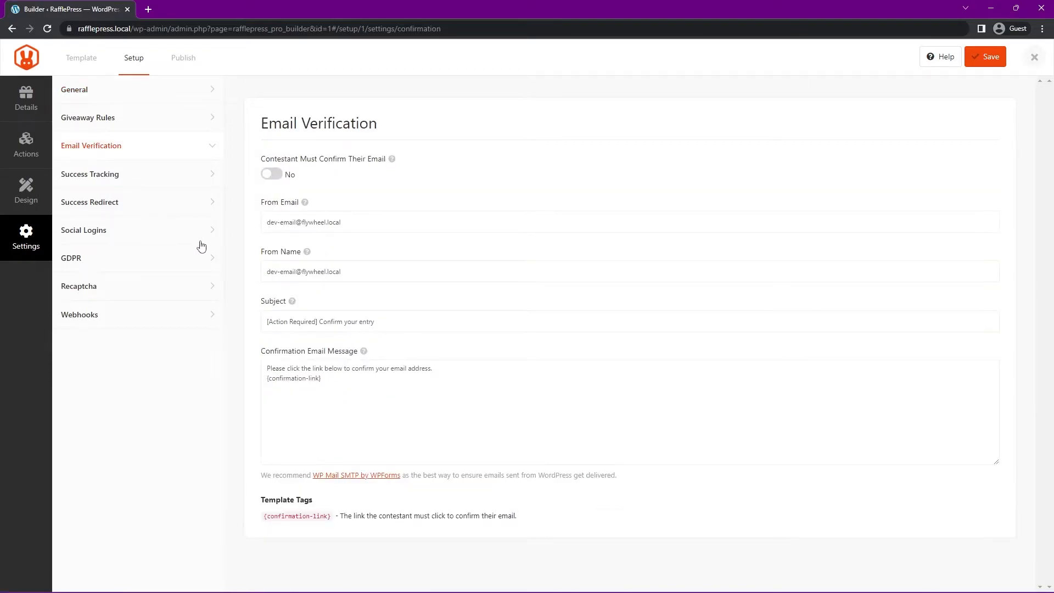
pyautogui.moveTo(210, 143)
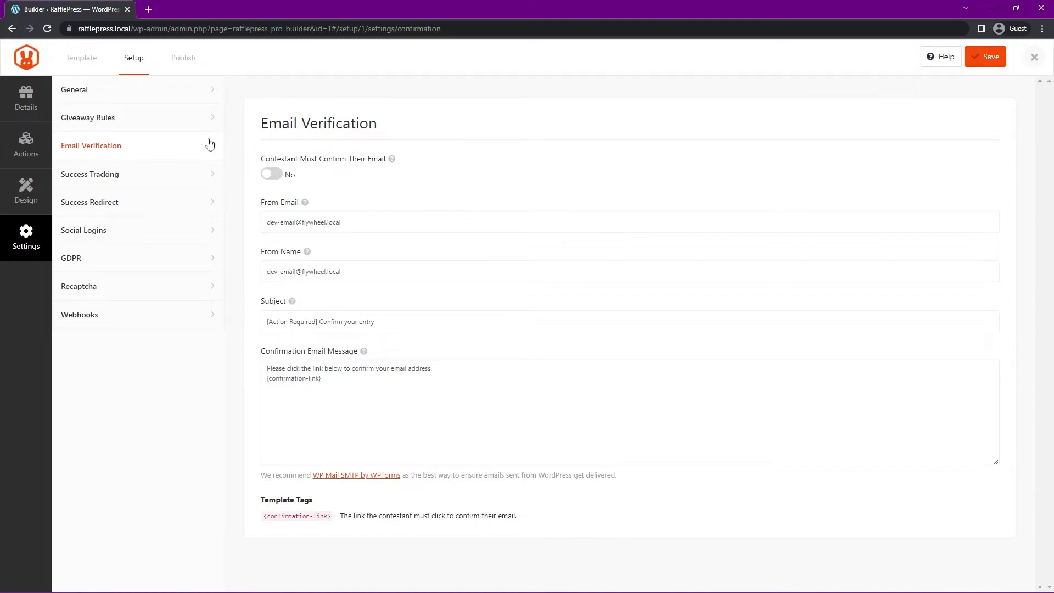
pyautogui.click(89, 174)
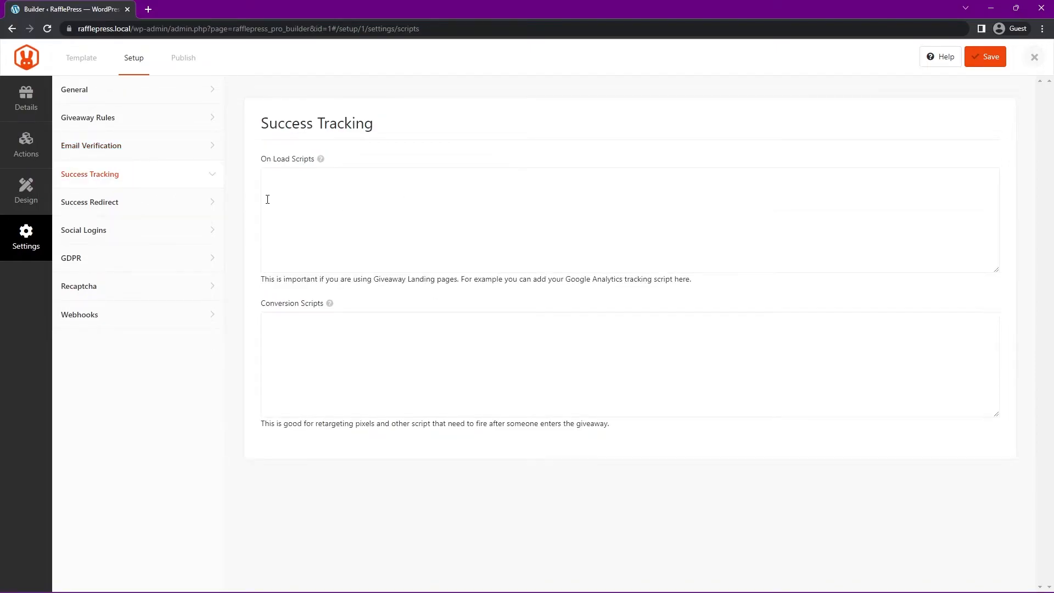
pyautogui.moveTo(197, 271)
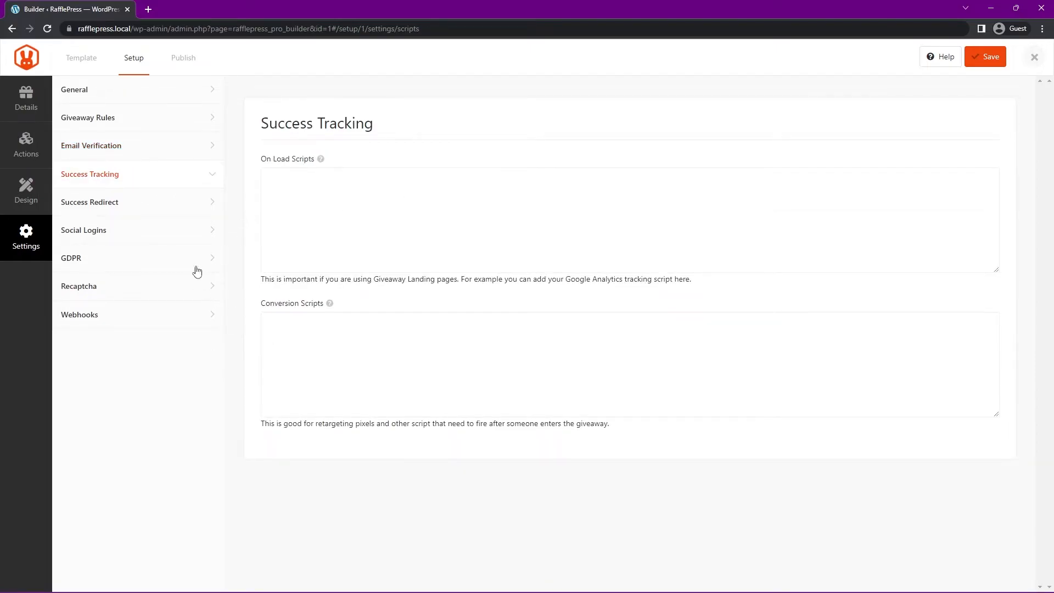
pyautogui.click(89, 202)
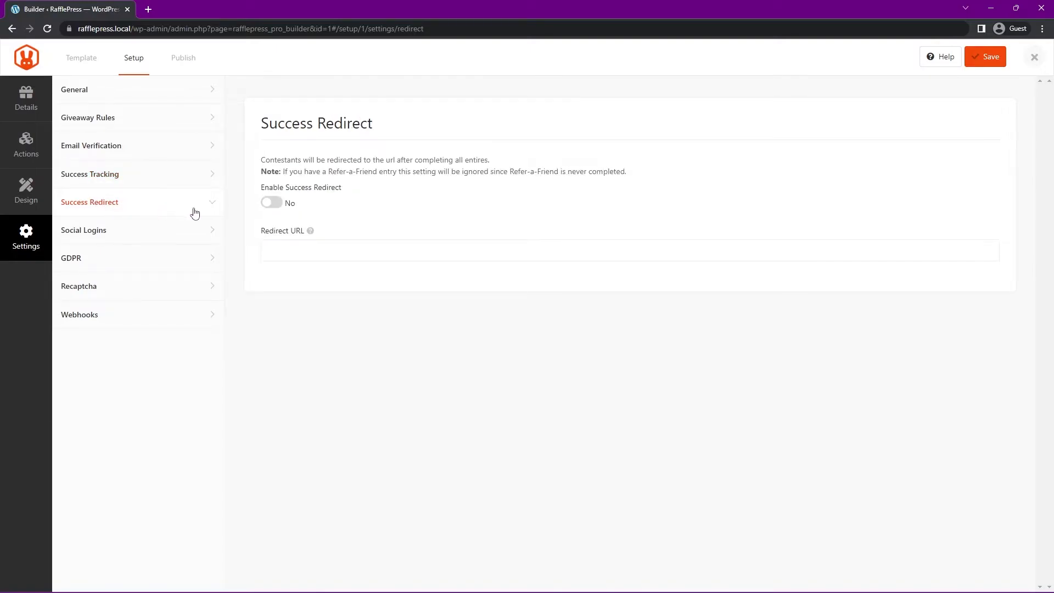
pyautogui.click(271, 203)
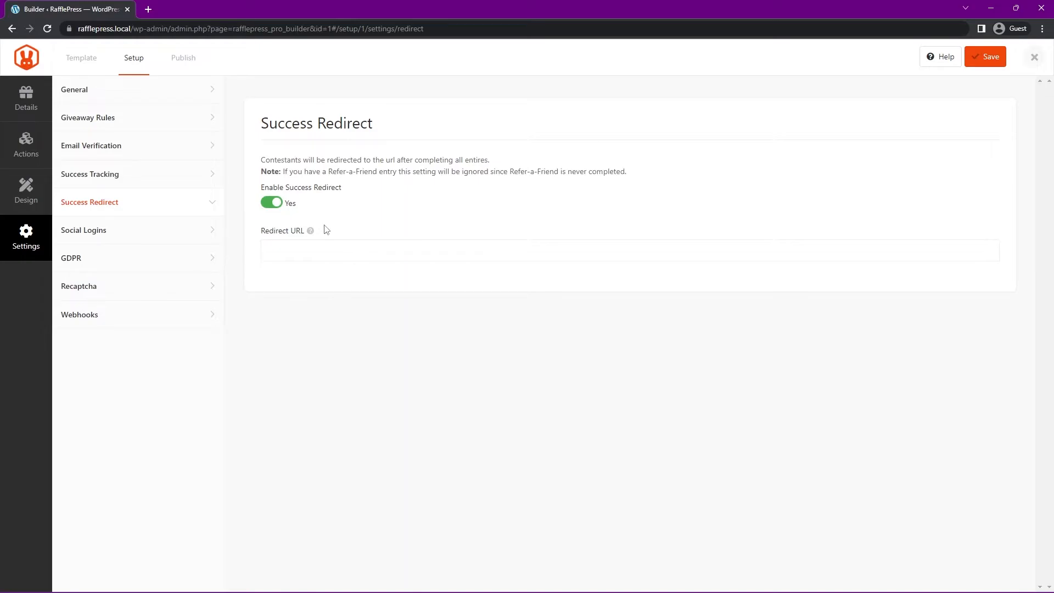
pyautogui.moveTo(349, 249)
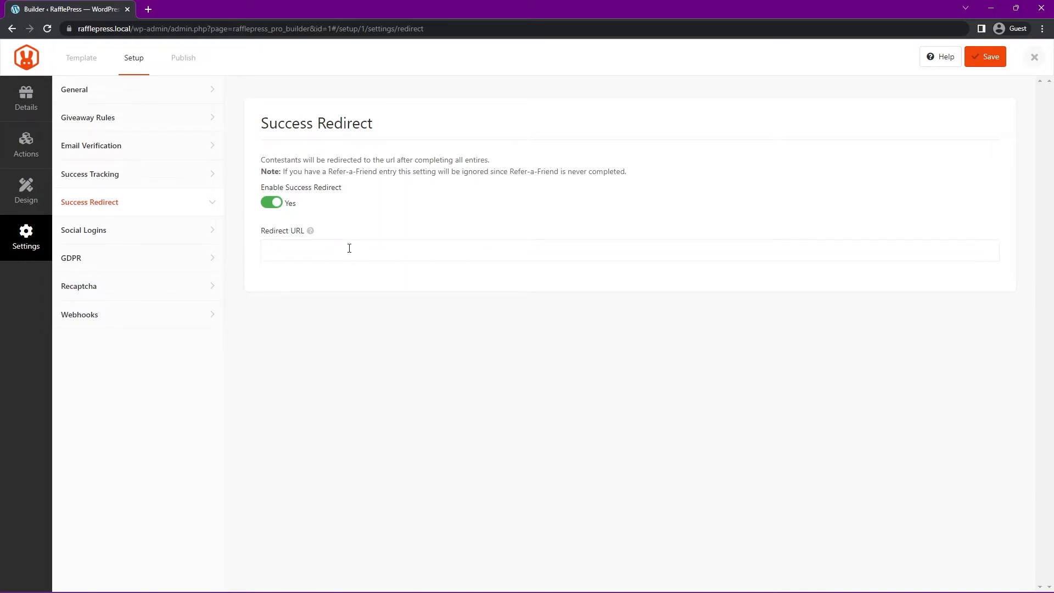
pyautogui.click(272, 202)
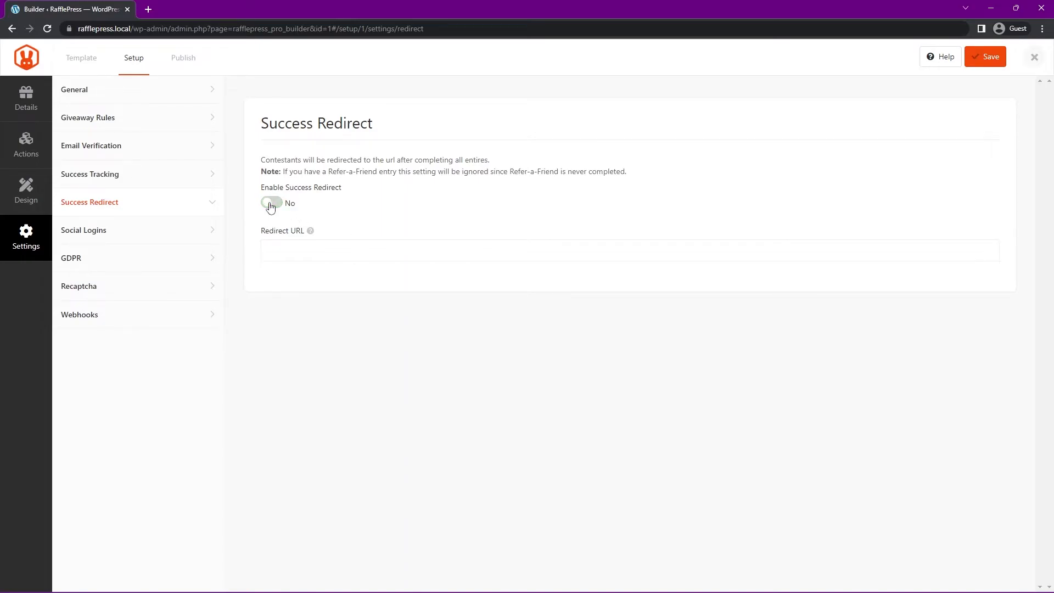
pyautogui.click(83, 229)
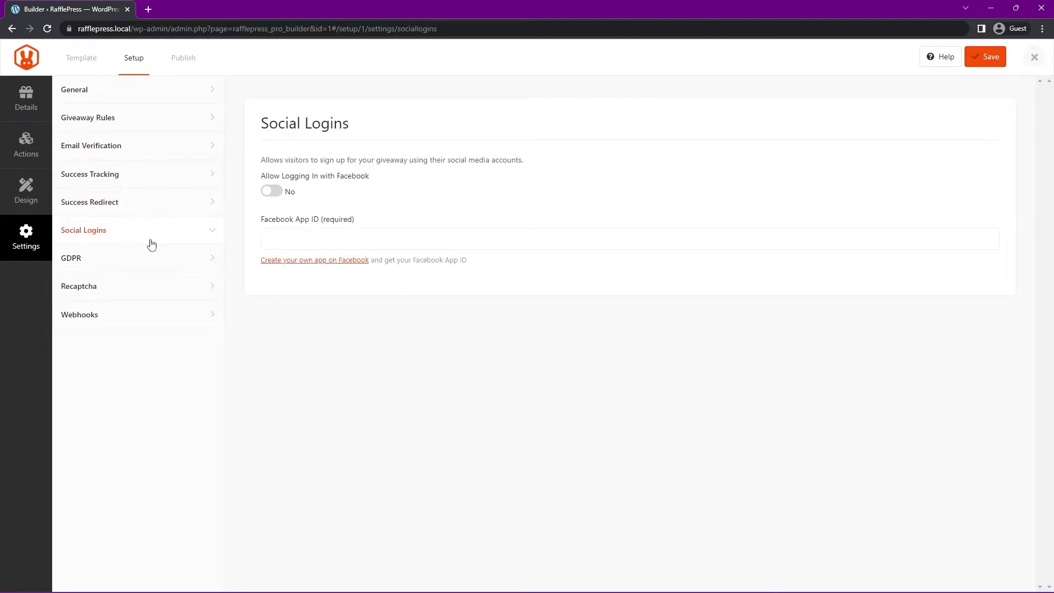
pyautogui.moveTo(362, 312)
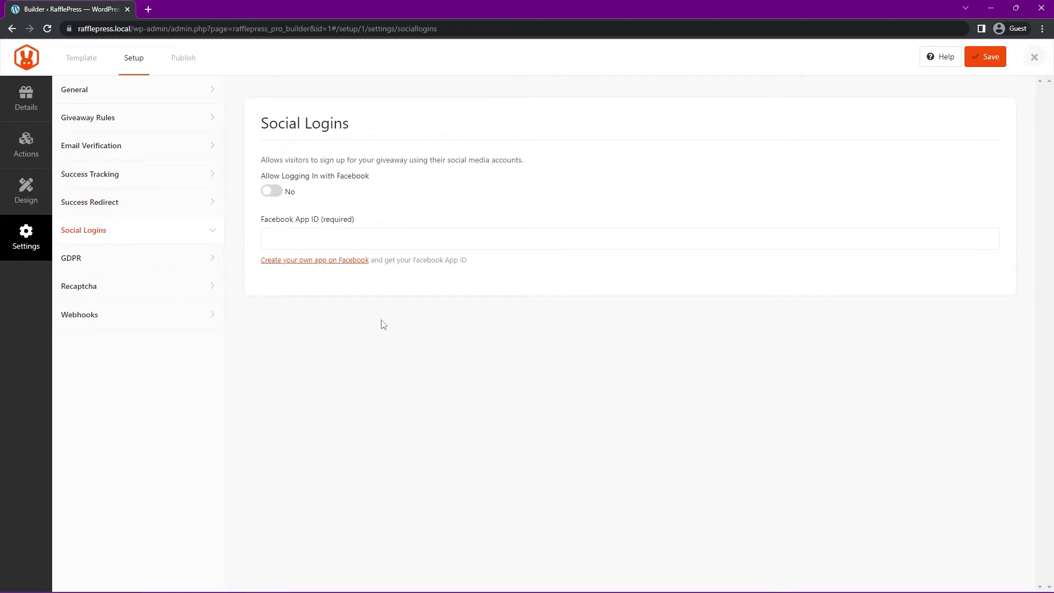
# Step: Require GDPR consent, look over Recaptcha, and enable webhooks so Webhook 1 is listed
pyautogui.click(71, 257)
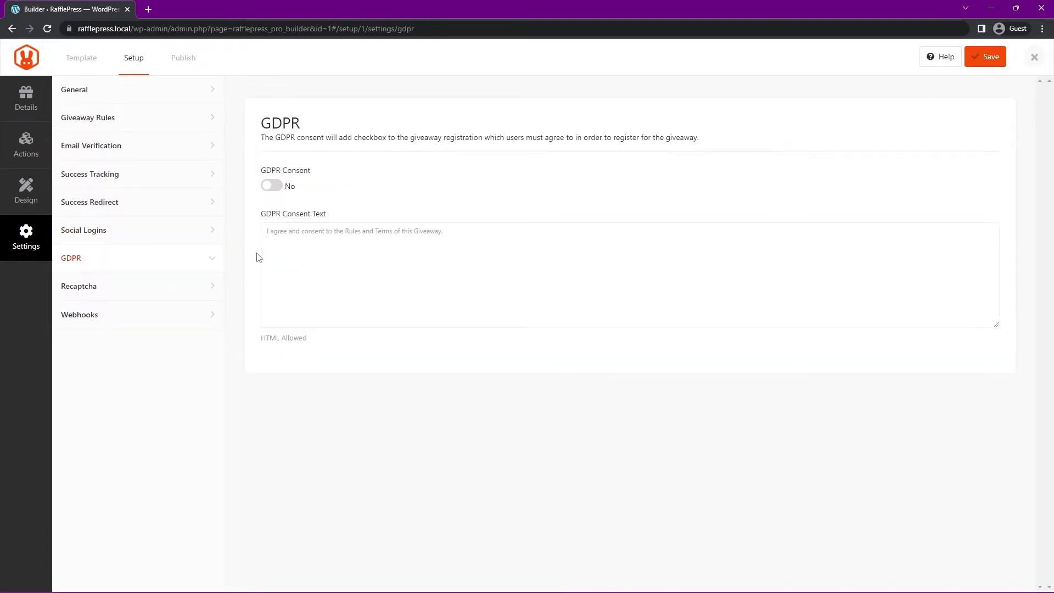
pyautogui.click(272, 186)
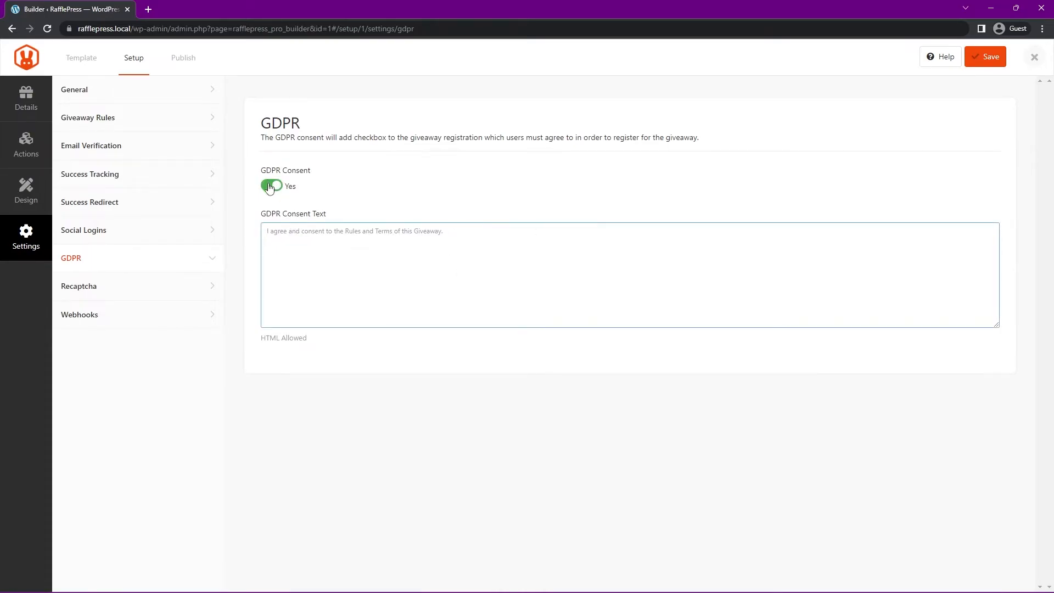
pyautogui.click(79, 286)
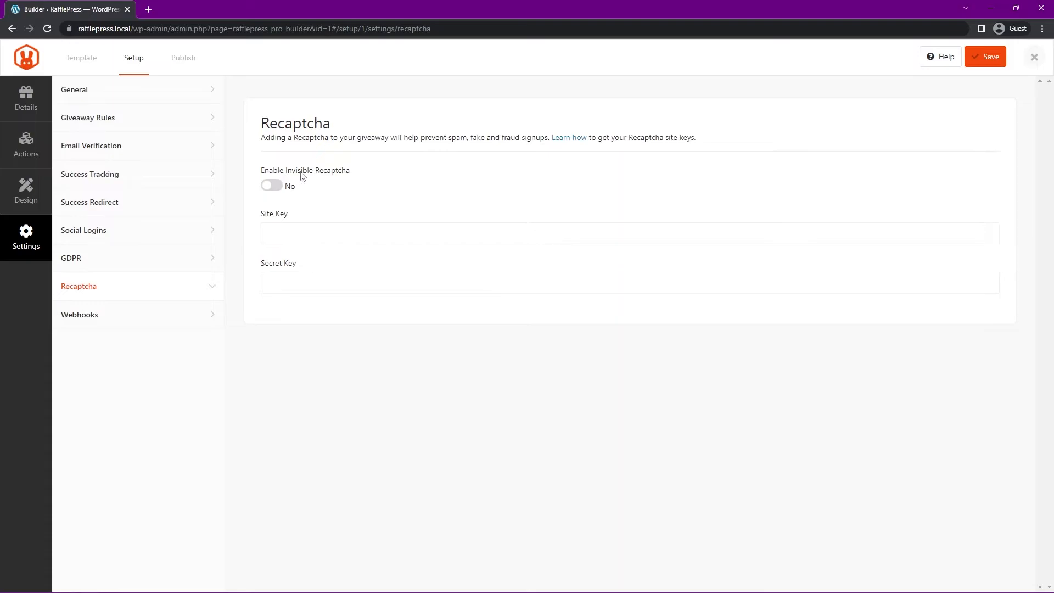
pyautogui.moveTo(311, 231)
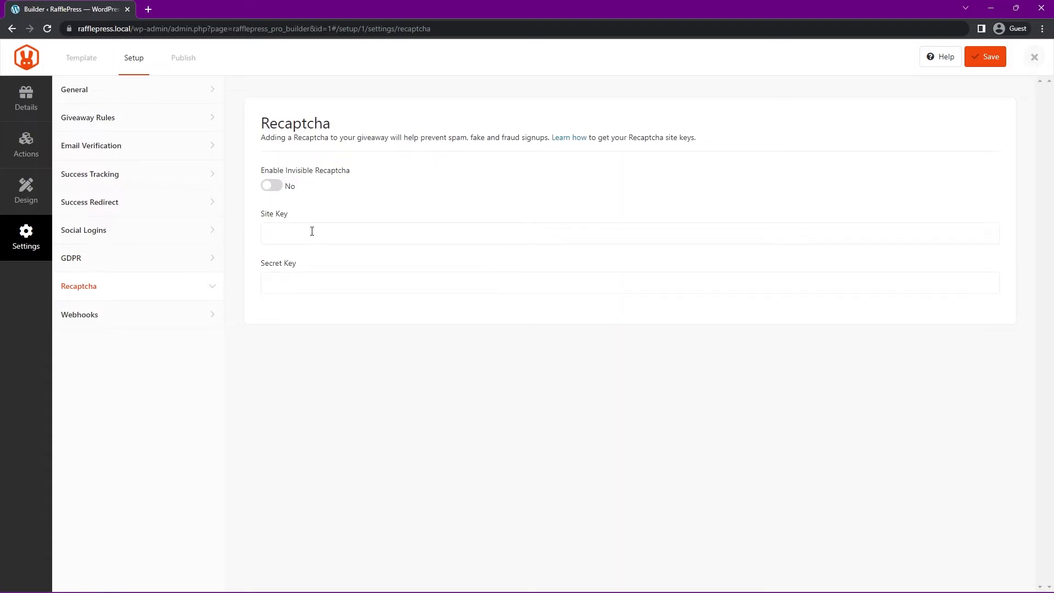
pyautogui.moveTo(568, 142)
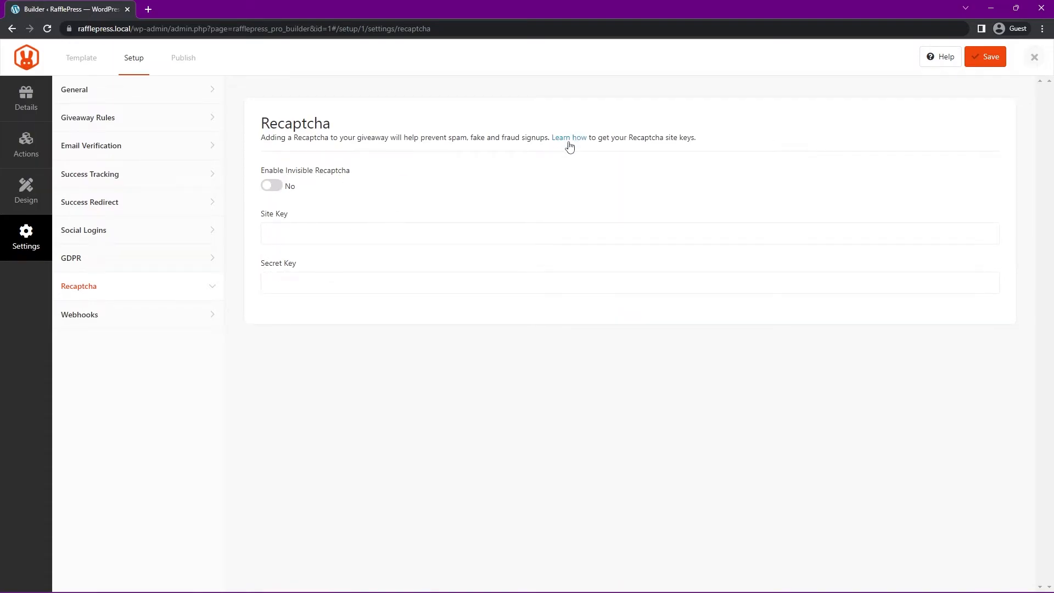
pyautogui.click(79, 314)
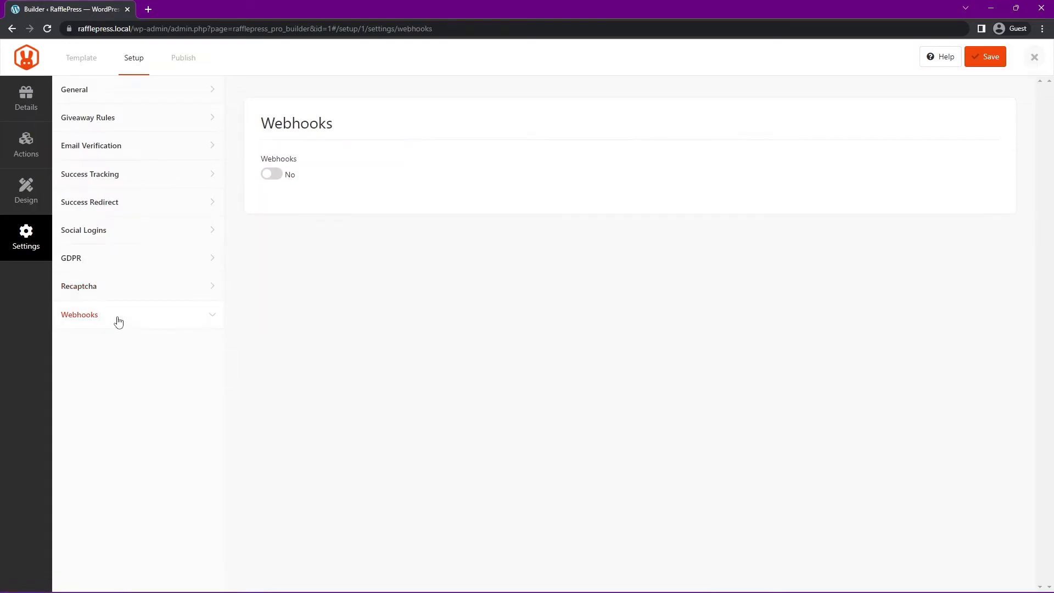
pyautogui.click(271, 174)
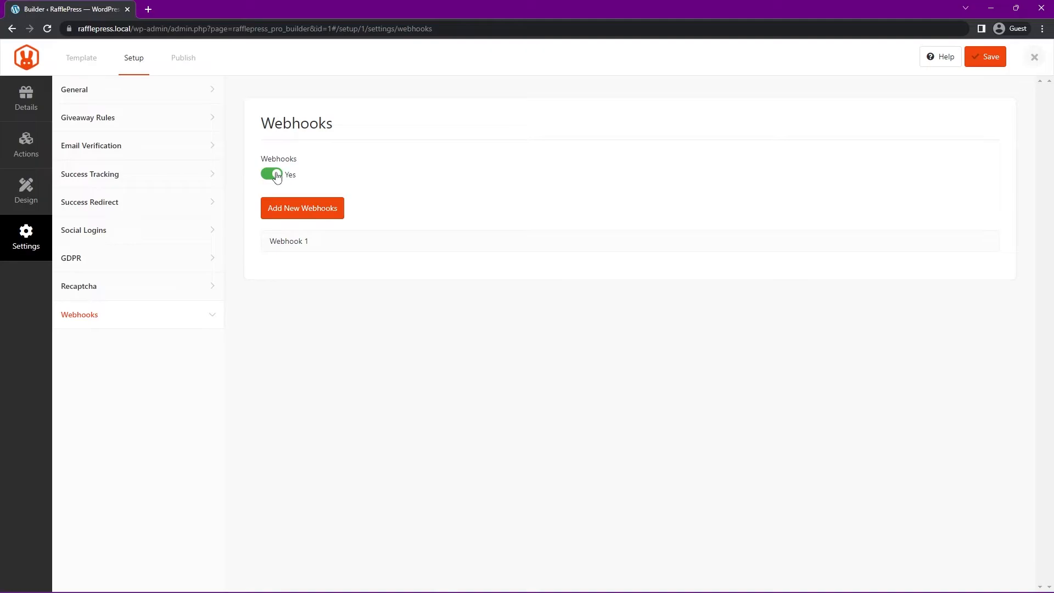
# Step: Turn webhooks back off, save the giveaway, view the Publish options, then switch to the WordPress tab
pyautogui.click(271, 174)
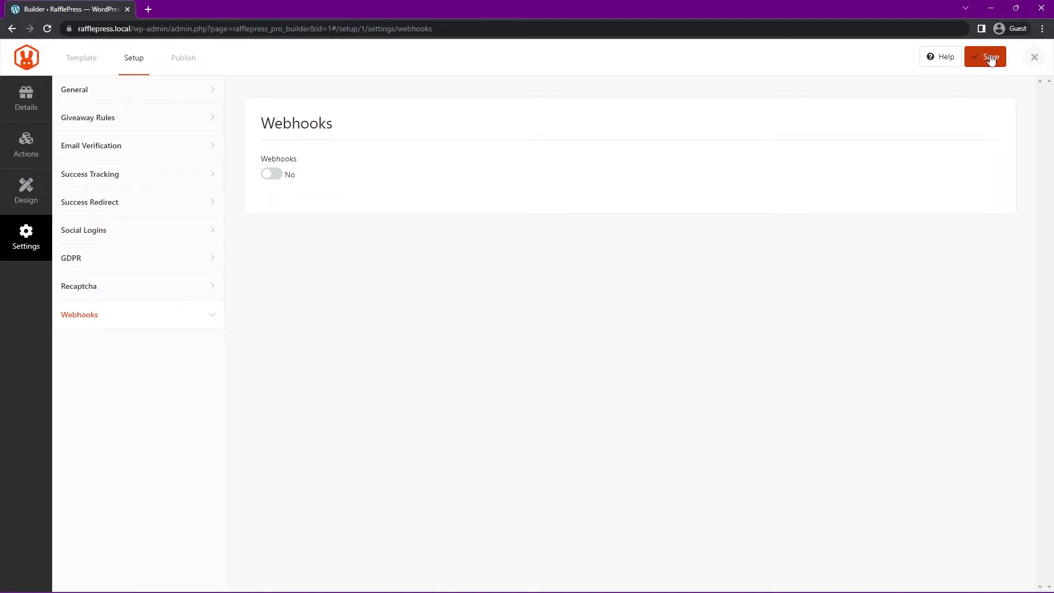
pyautogui.click(985, 56)
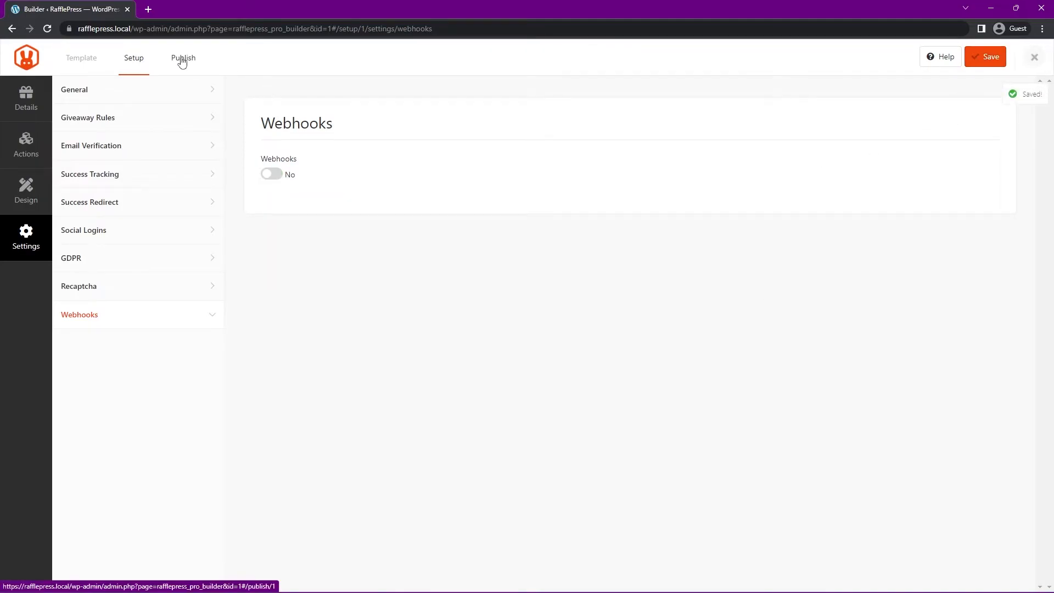
pyautogui.click(184, 58)
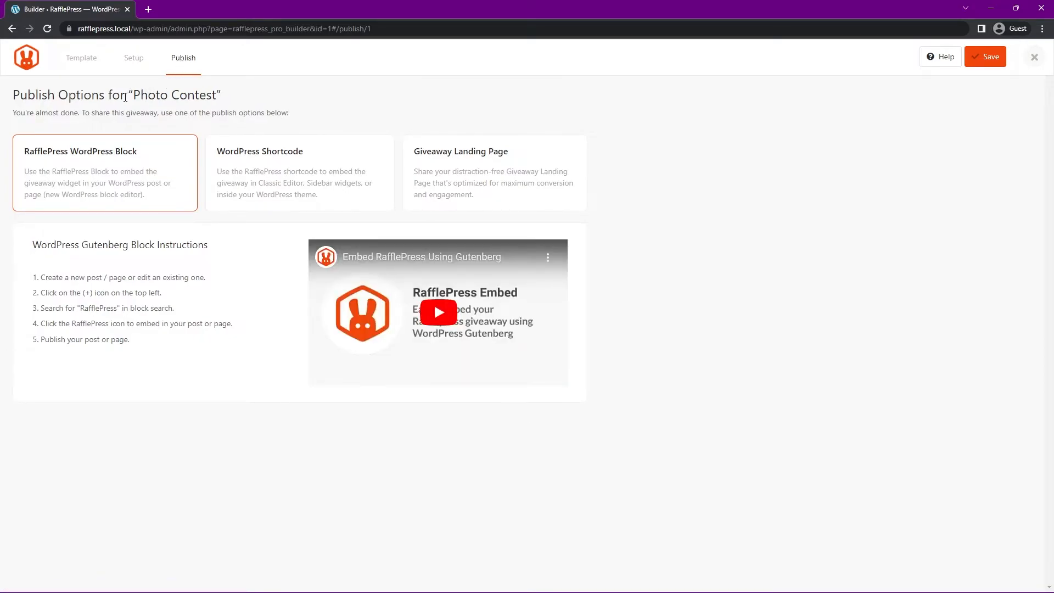
pyautogui.moveTo(307, 91)
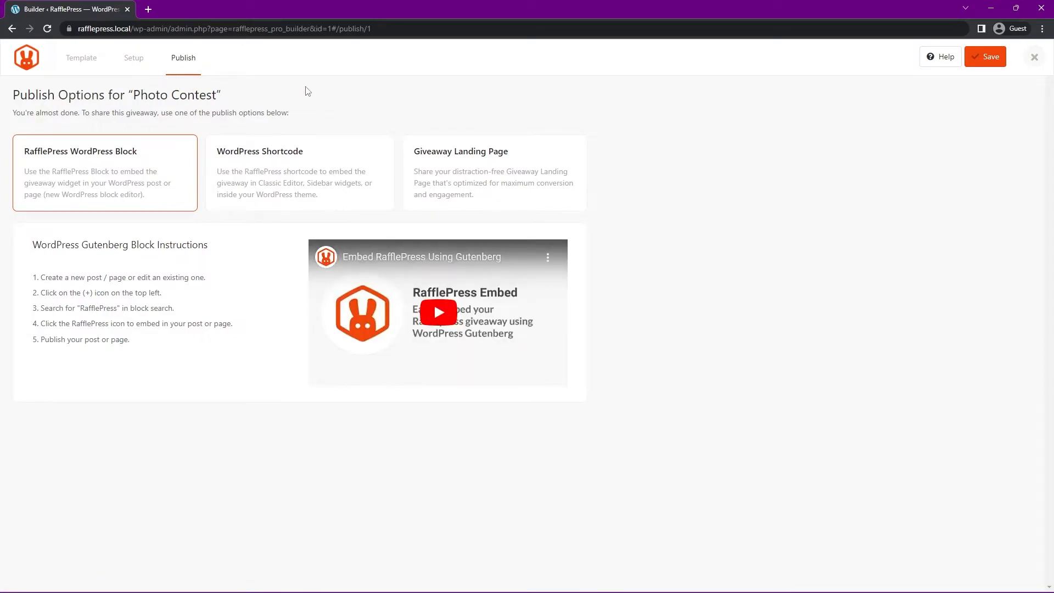
pyautogui.moveTo(133, 173)
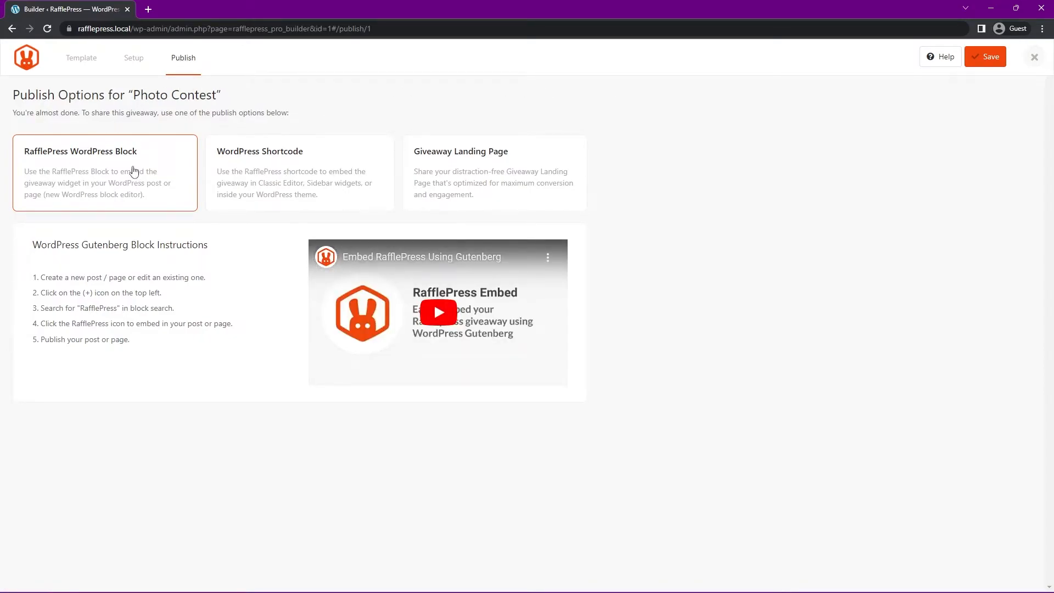
pyautogui.moveTo(472, 157)
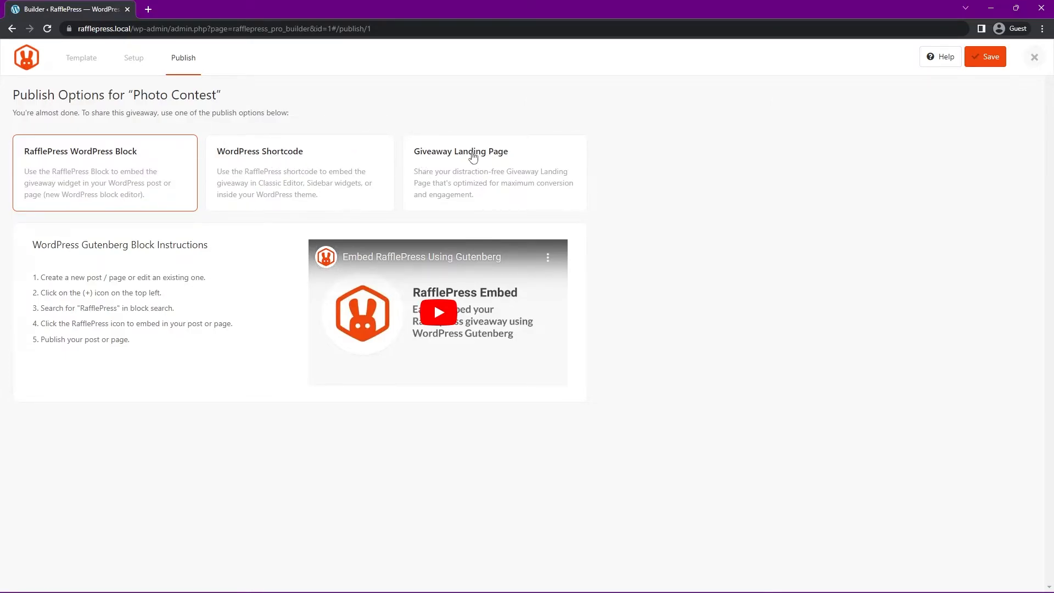
pyautogui.click(202, 9)
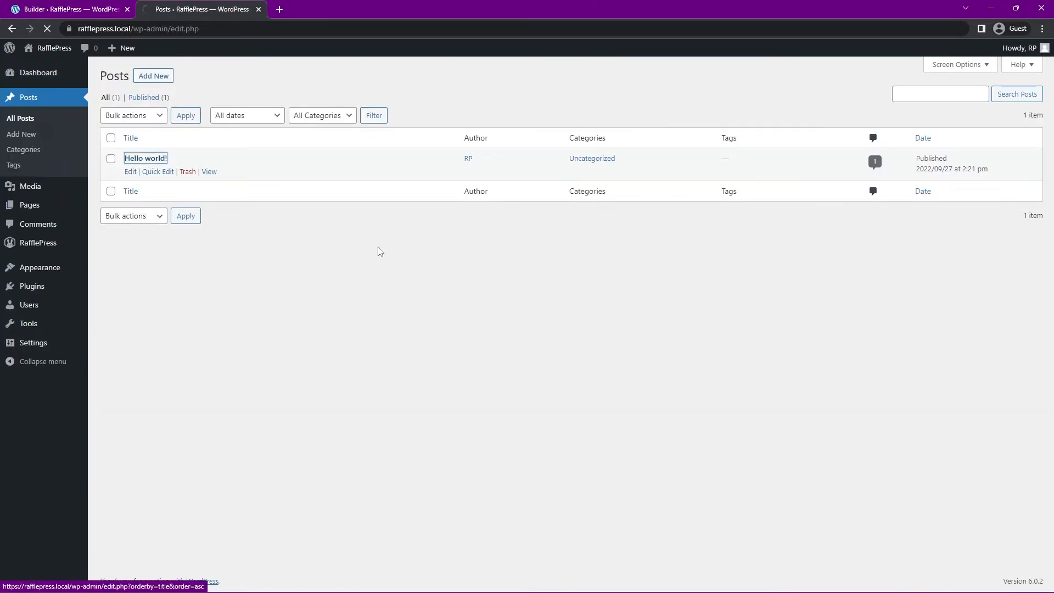
# Step: Edit the Hello world! post and insert a RafflePress block via /raff
pyautogui.click(145, 158)
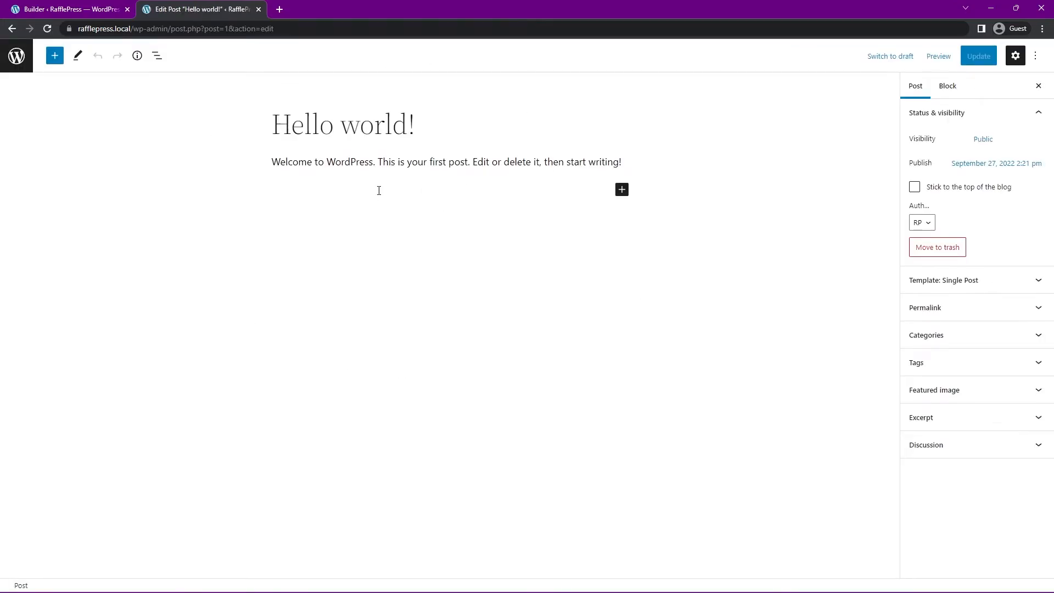
pyautogui.write('/')
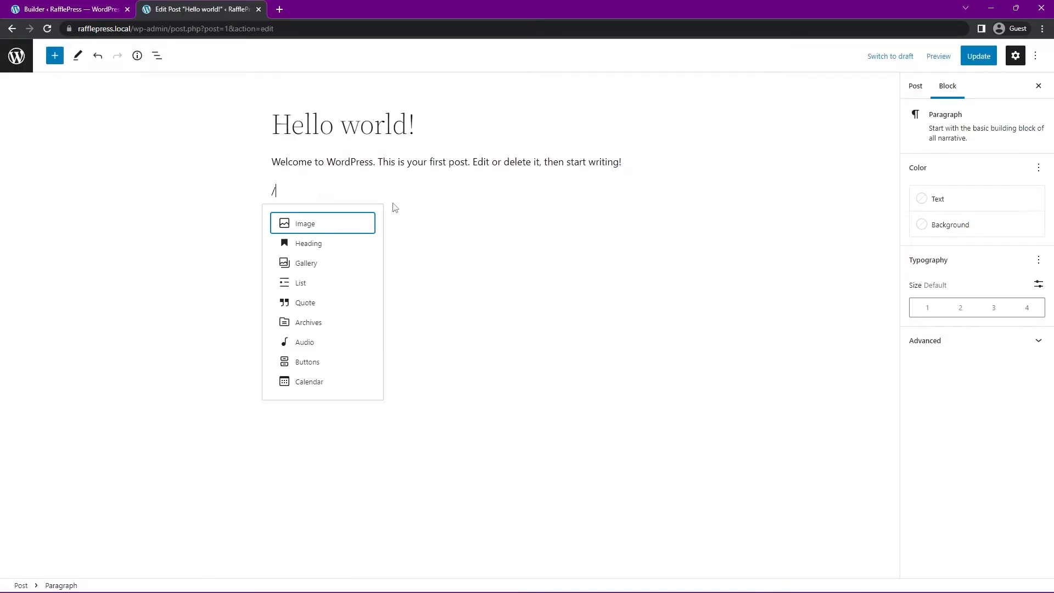
pyautogui.write('raff')
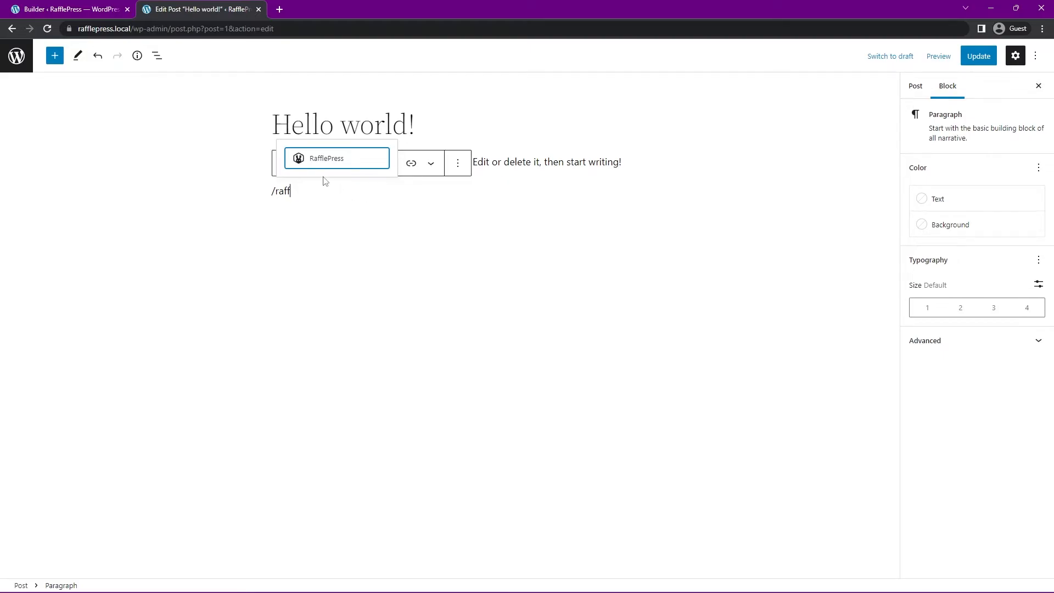
pyautogui.click(336, 158)
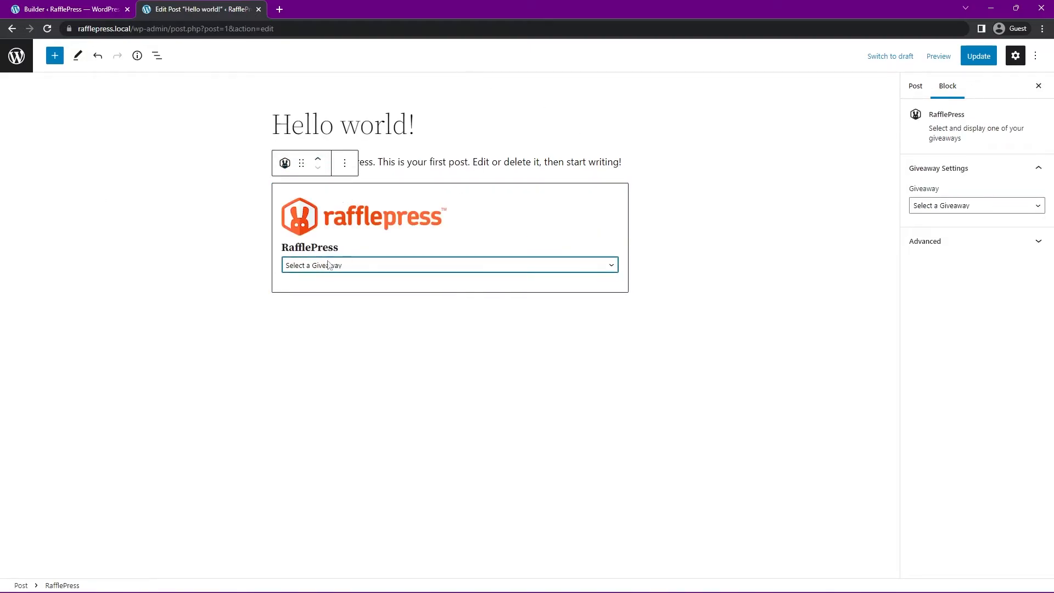
# Step: Choose the Photo Contest giveaway in the block, update the post, and view it live
pyautogui.click(448, 265)
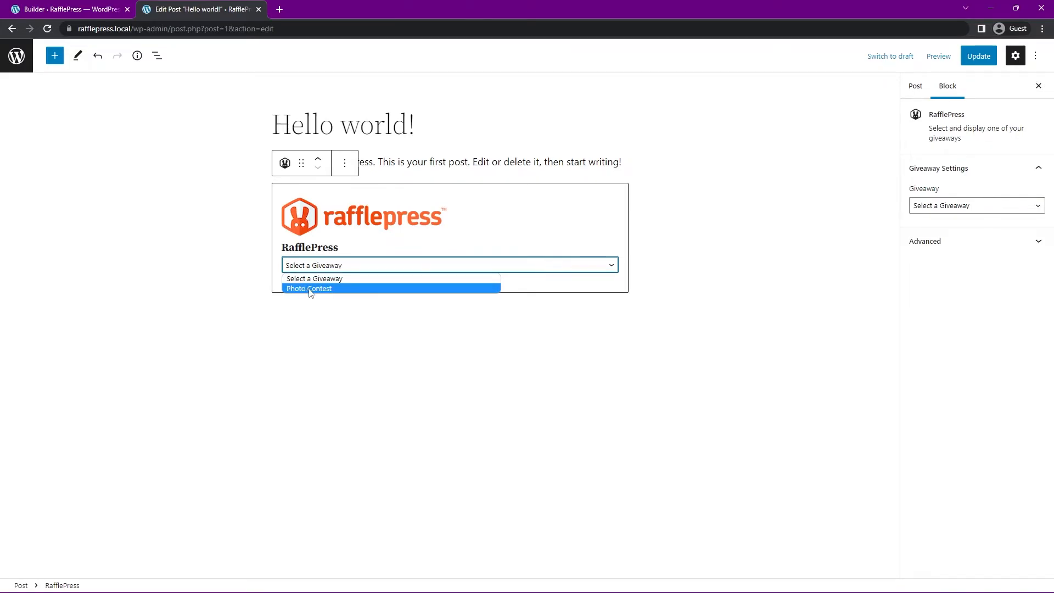
pyautogui.click(307, 289)
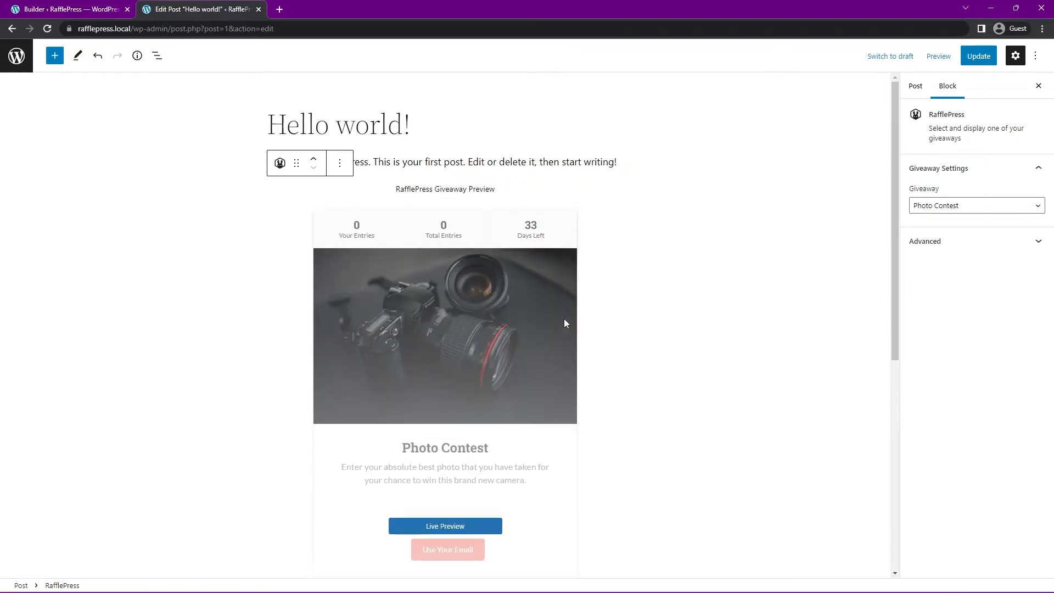
pyautogui.click(977, 56)
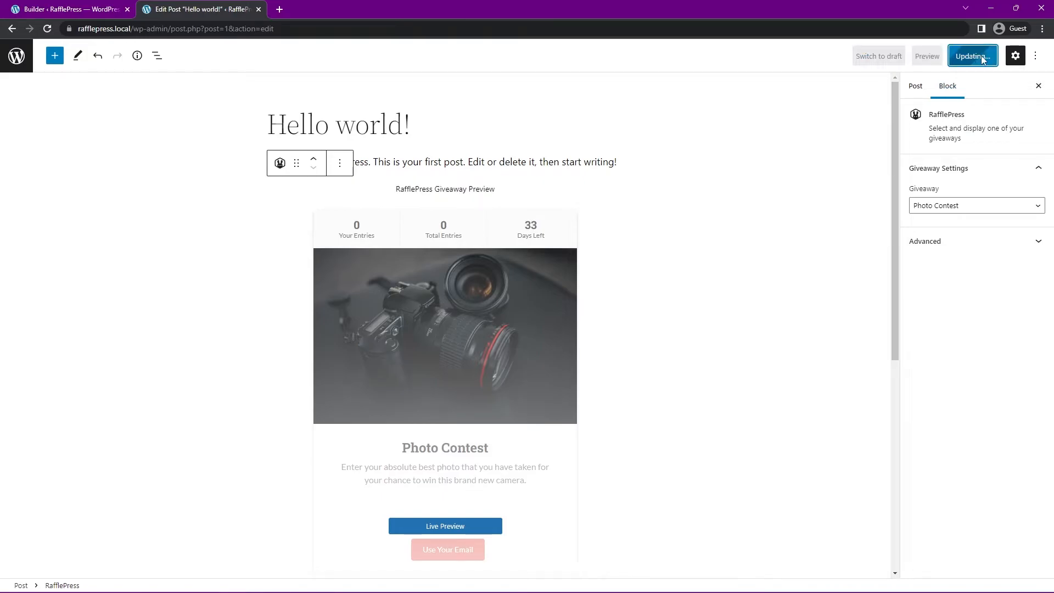
pyautogui.click(971, 56)
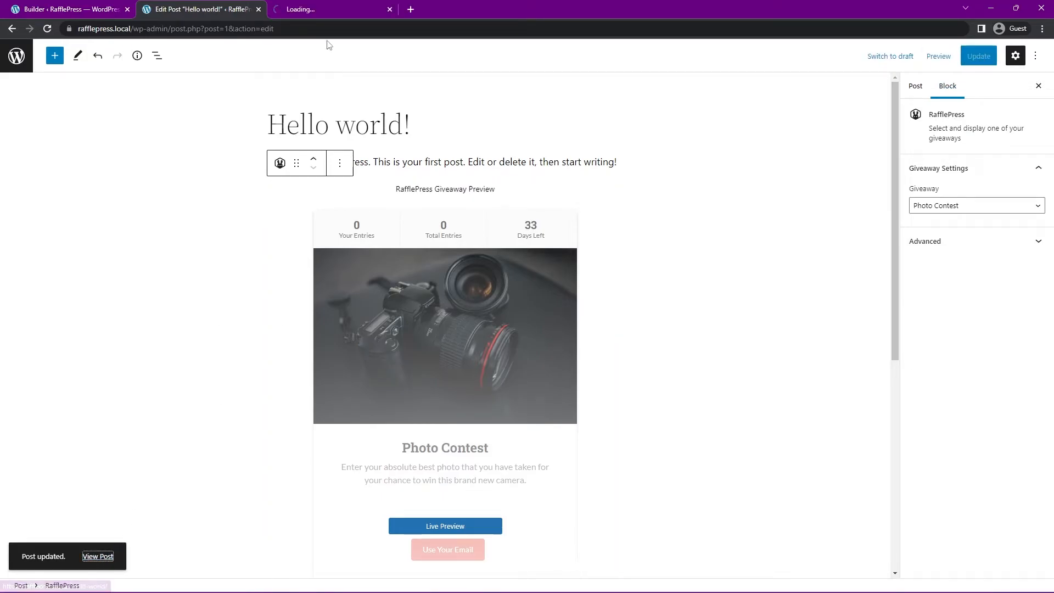
# Step: Check the Photo Contest giveaway on the live Hello world! post, then close that tab
pyautogui.click(98, 556)
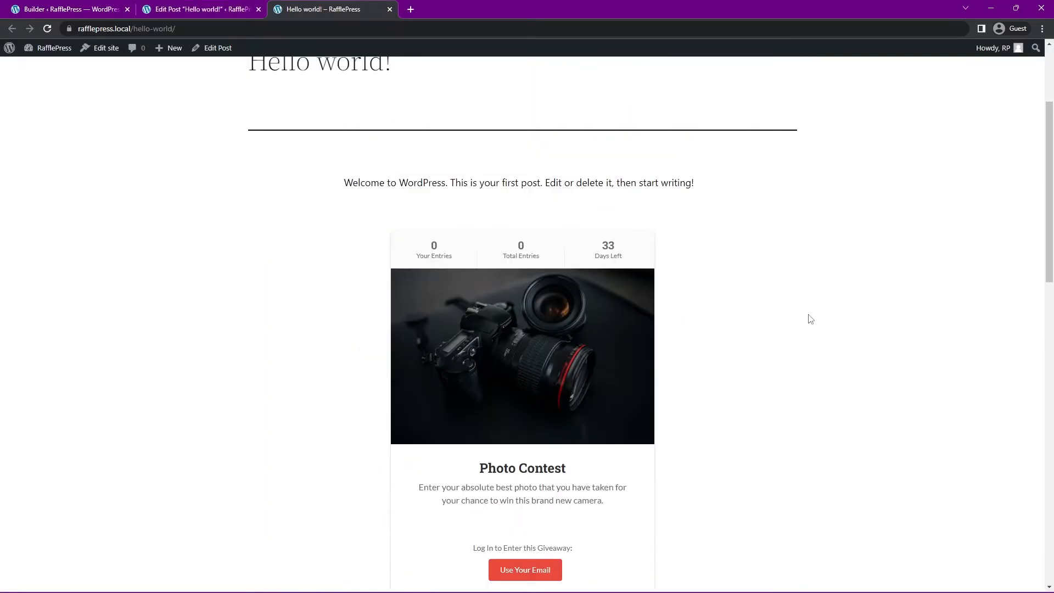
pyautogui.scroll(3)
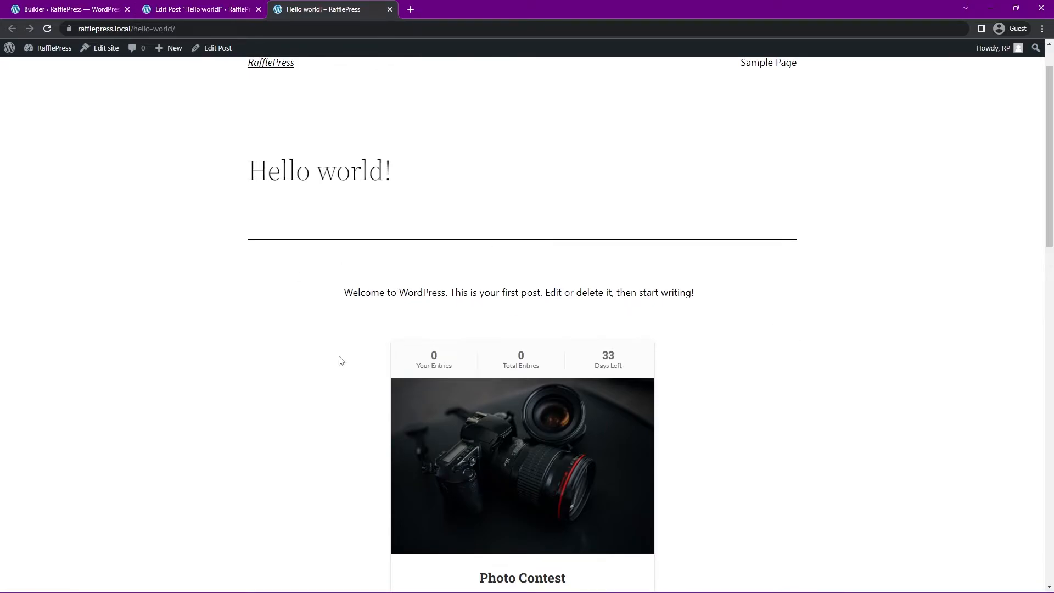
pyautogui.scroll(-3)
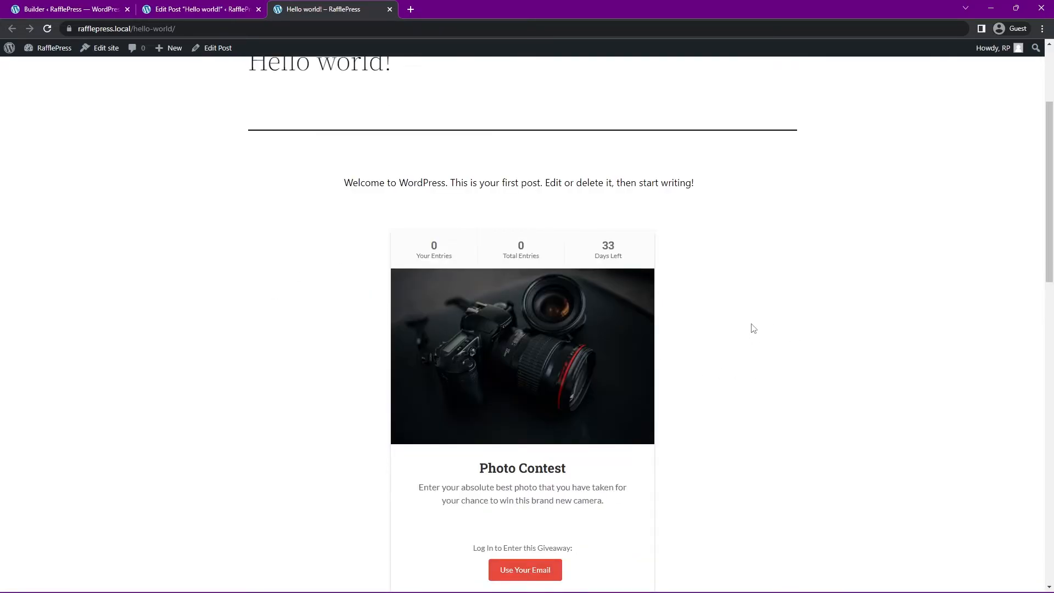
pyautogui.click(203, 9)
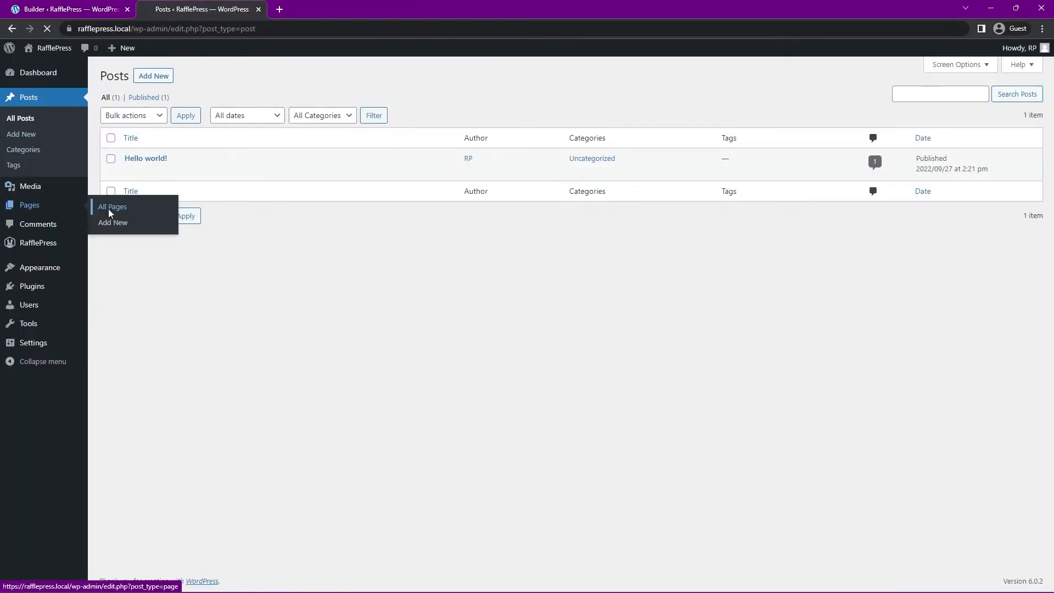
# Step: Add a RafflePress giveaway block to the end of Sample Page, update it, view it live and close the view
pyautogui.click(112, 206)
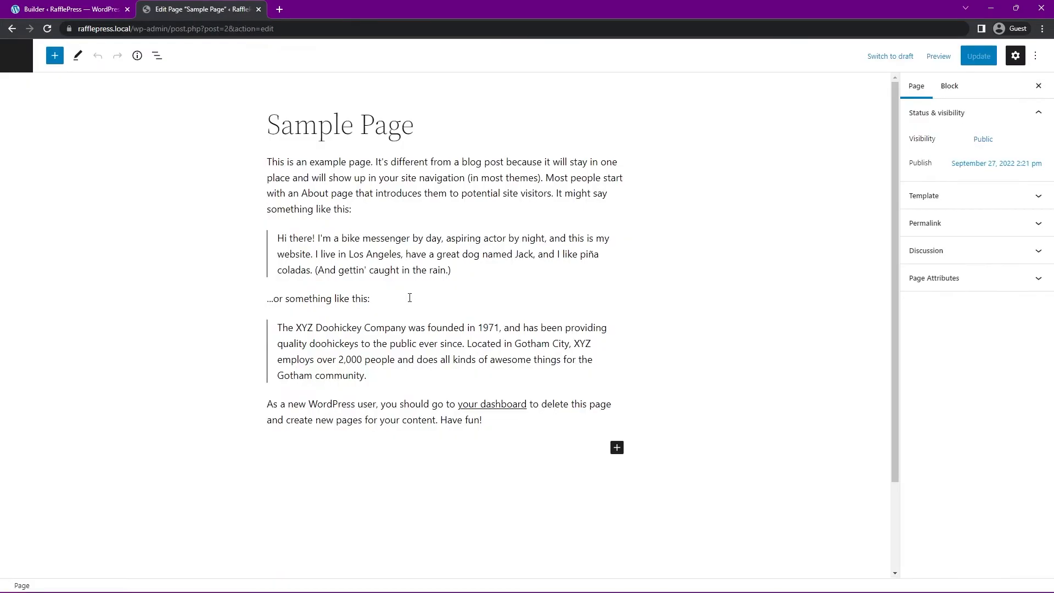
pyautogui.click(616, 447)
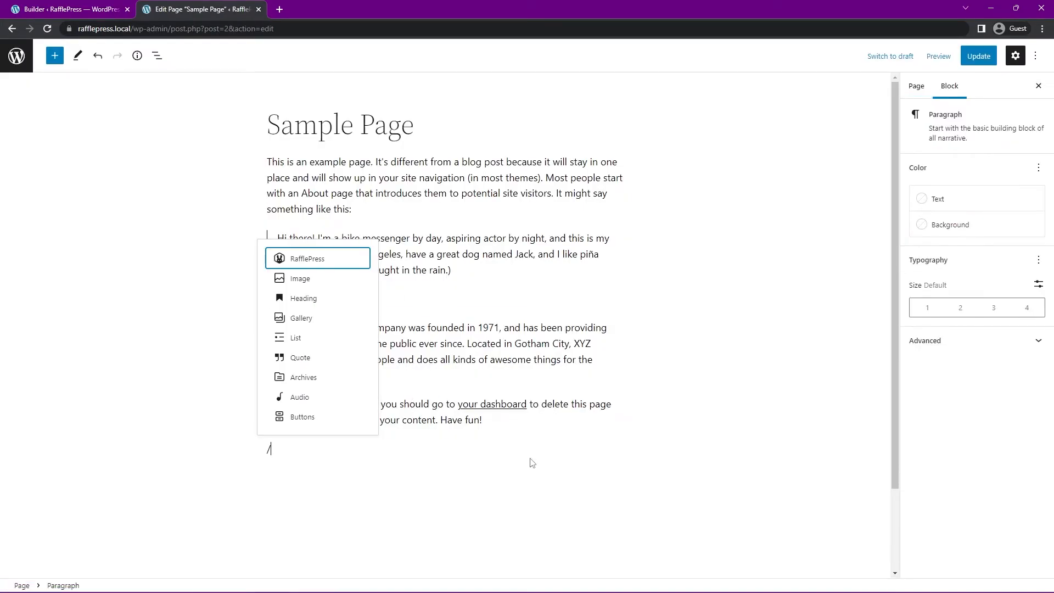
pyautogui.click(307, 258)
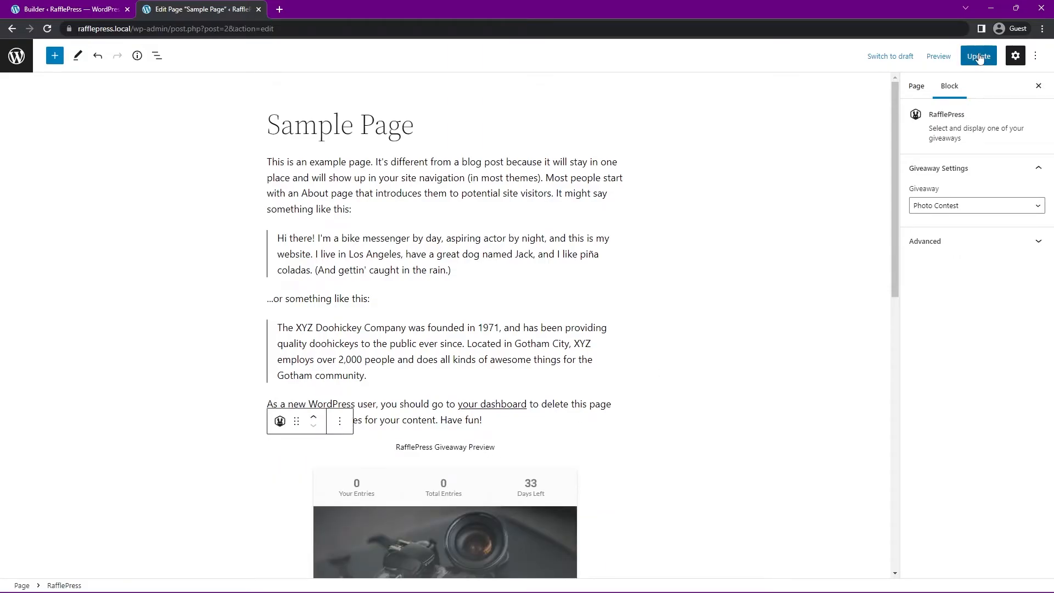
pyautogui.click(979, 56)
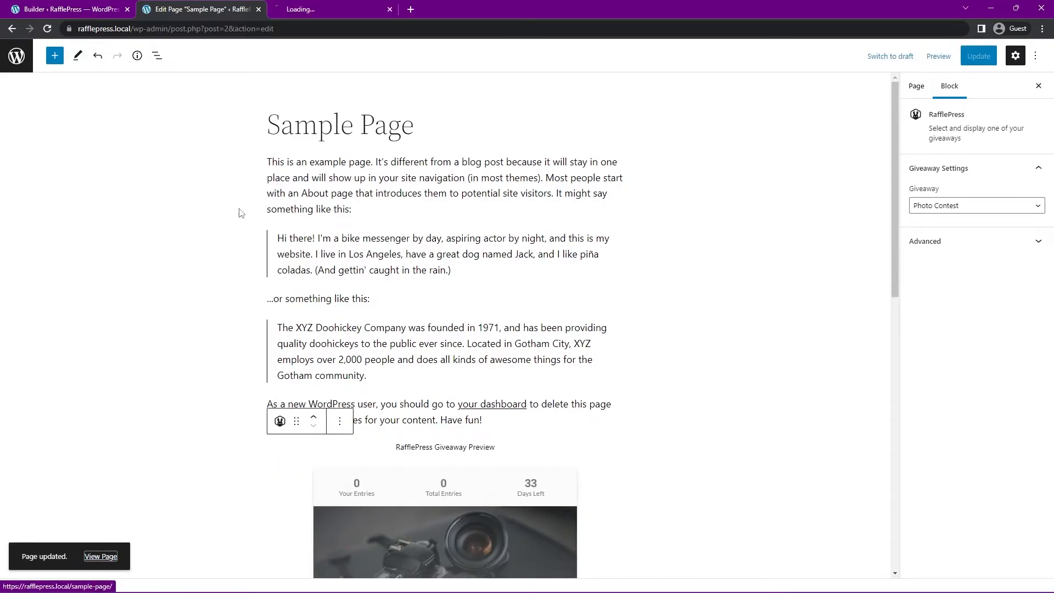
pyautogui.click(101, 556)
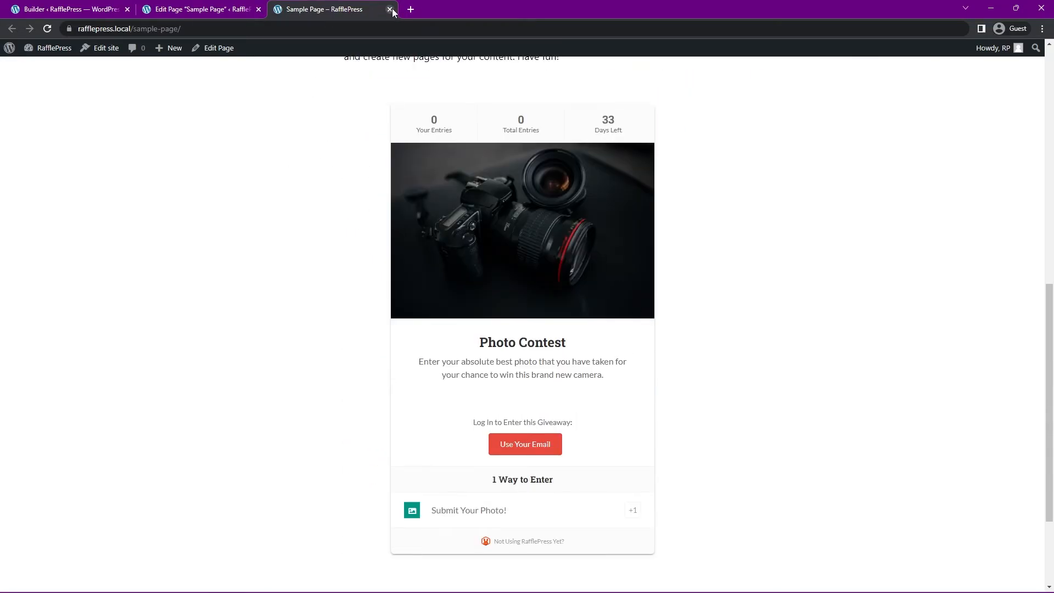
pyautogui.click(391, 8)
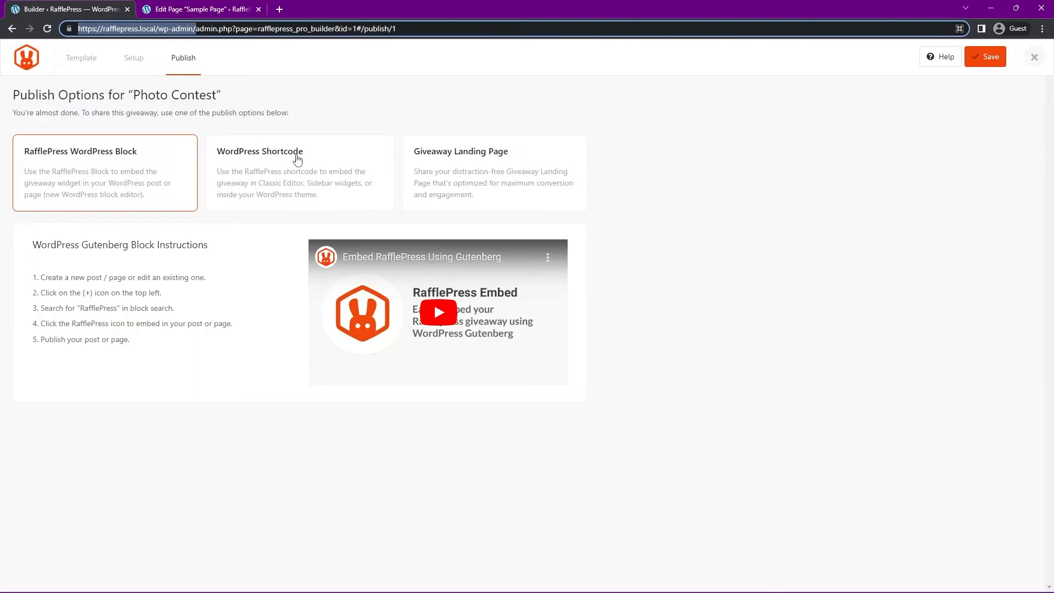
# Step: Copy the shortcode [rafflepress id="1"] into a Shortcode block on Sample Page and update the page
pyautogui.click(299, 172)
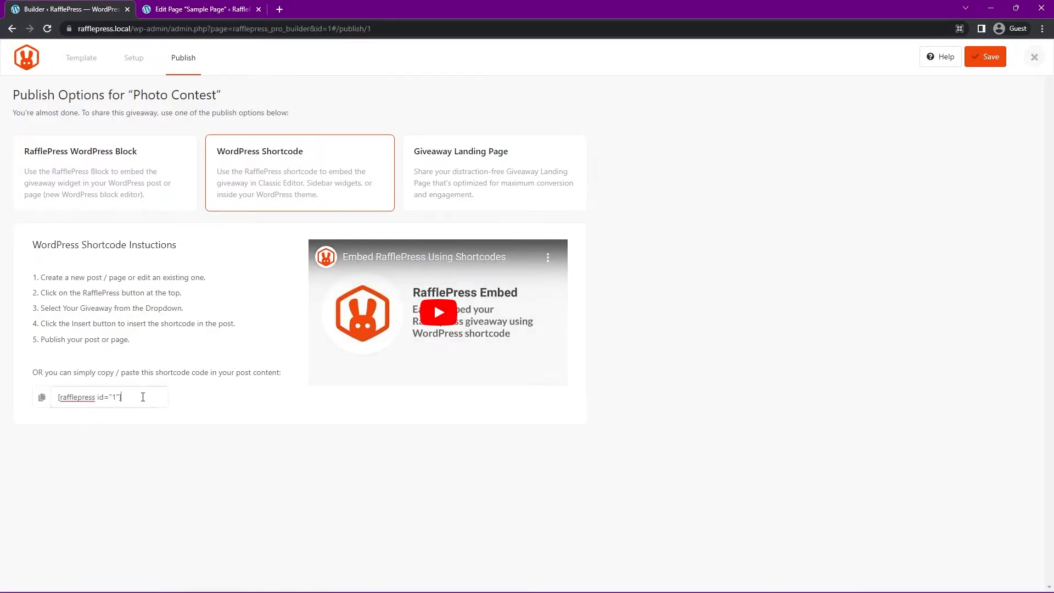
pyautogui.rightClick(91, 397)
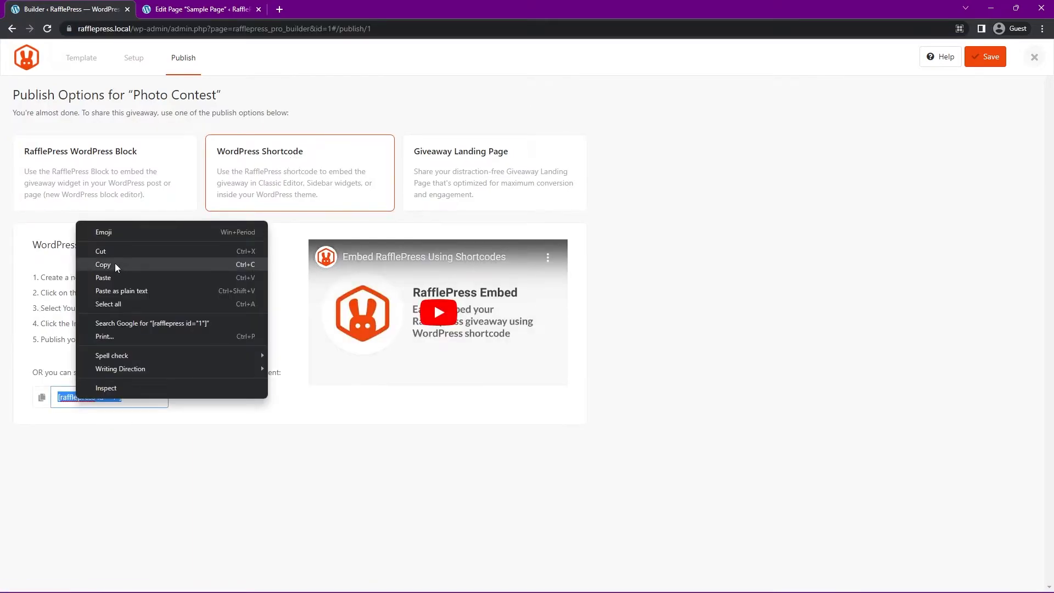
pyautogui.click(199, 9)
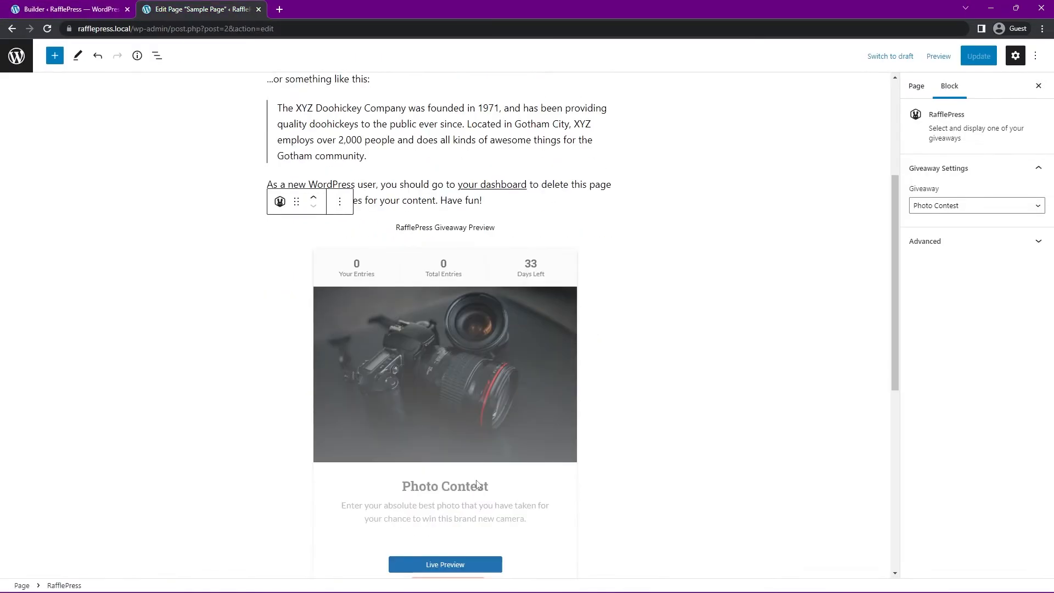
pyautogui.click(916, 85)
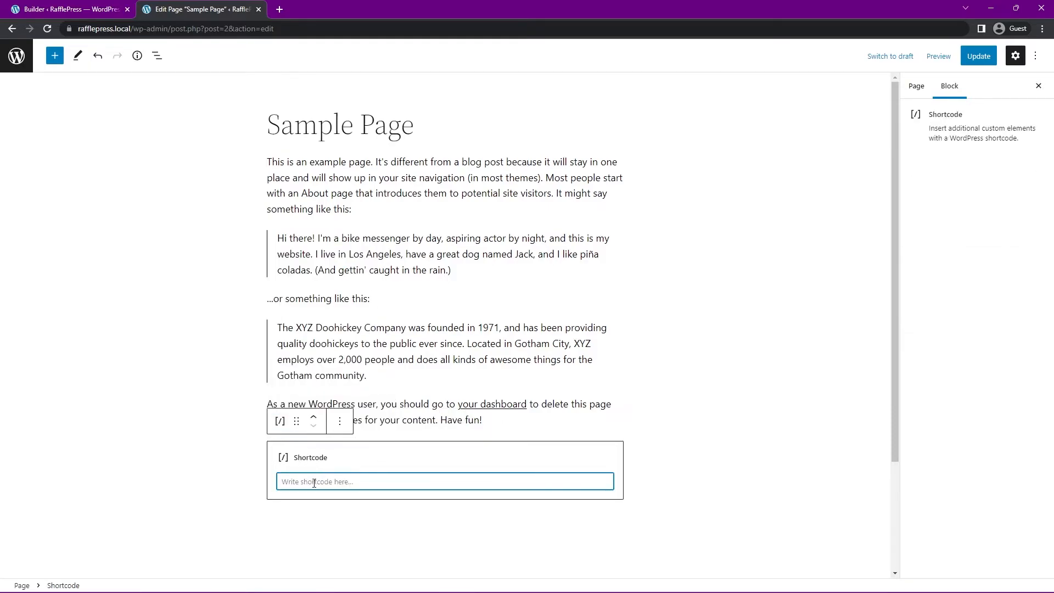
pyautogui.write('[rafflepress id="1"]')
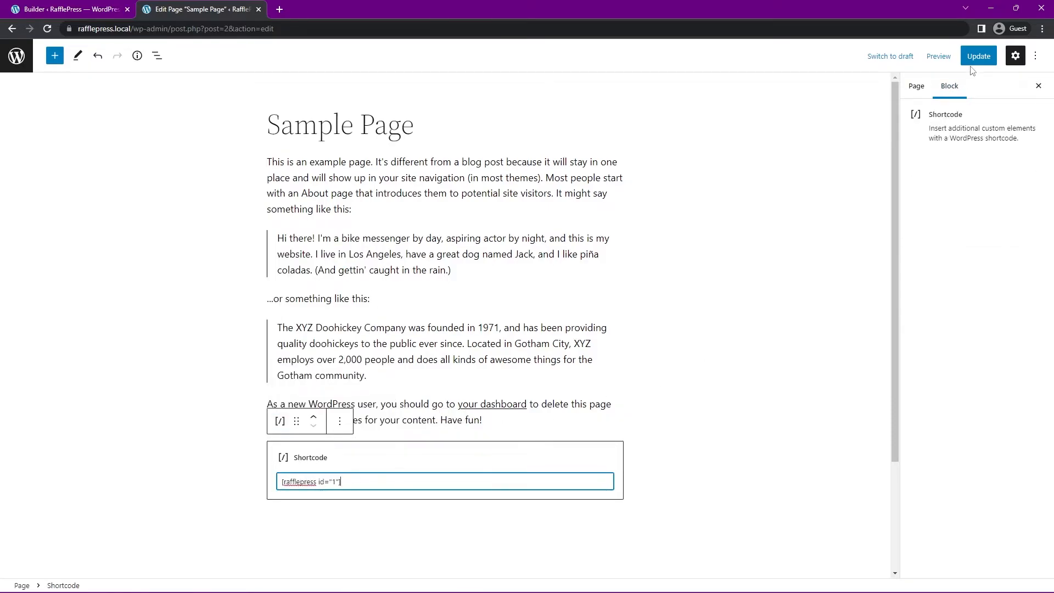
pyautogui.click(979, 56)
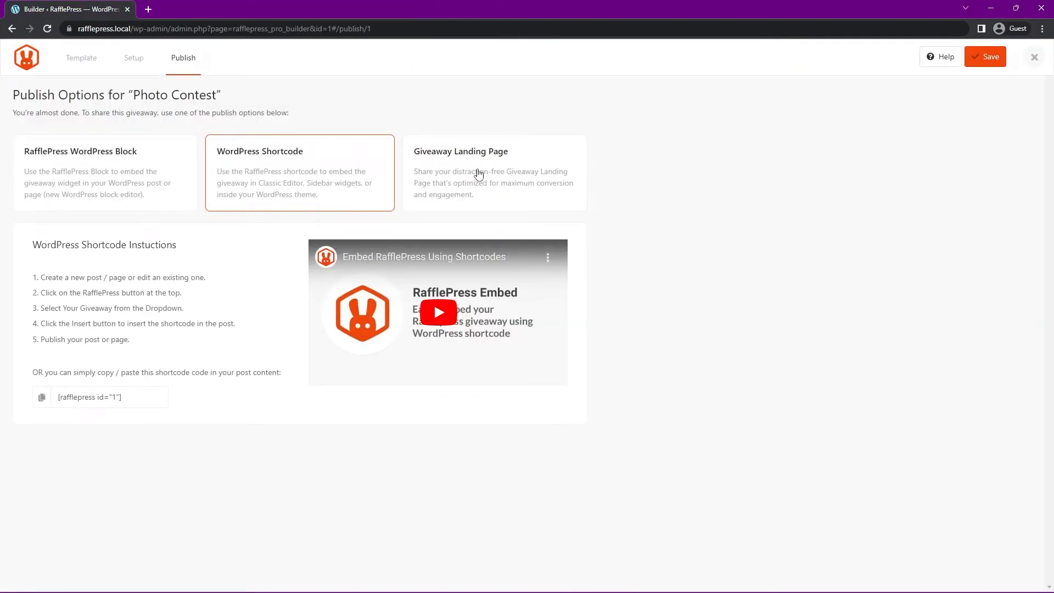
# Step: View the Giveaway Landing Page at rafflepress.local/photo-contest
pyautogui.click(494, 173)
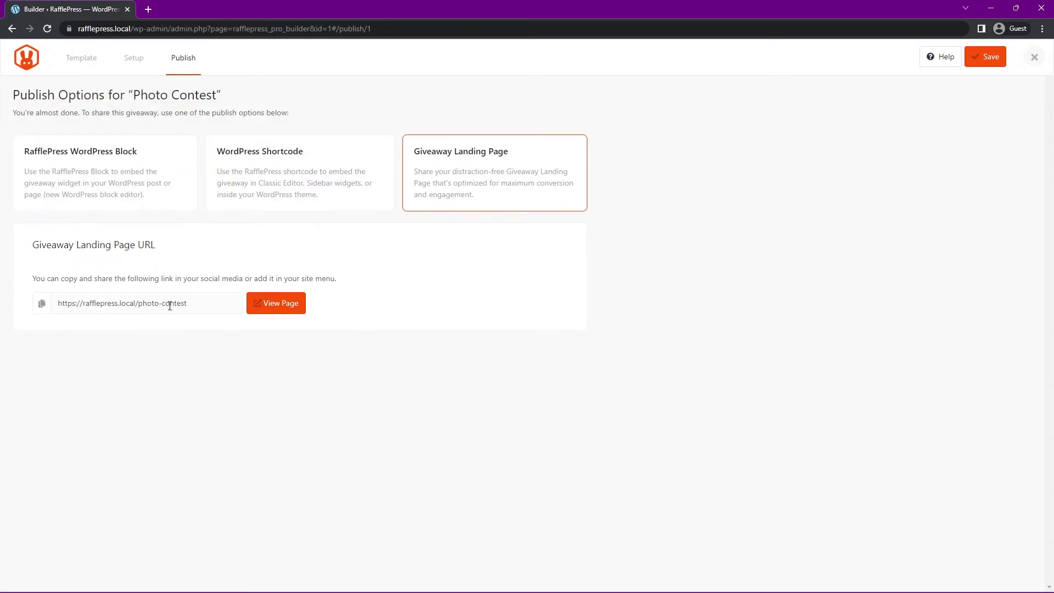
pyautogui.click(275, 303)
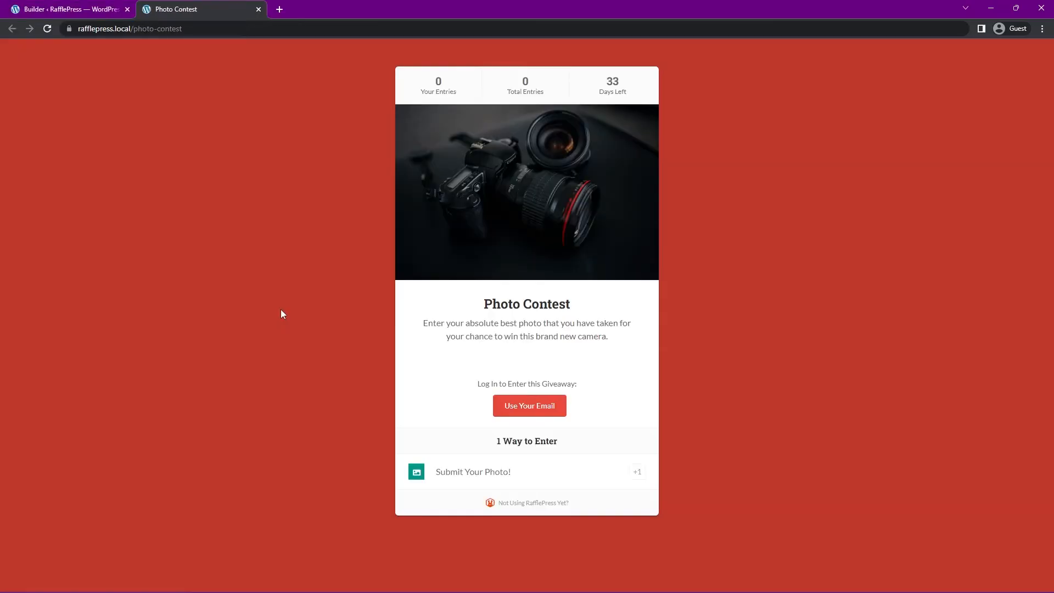
pyautogui.moveTo(867, 454)
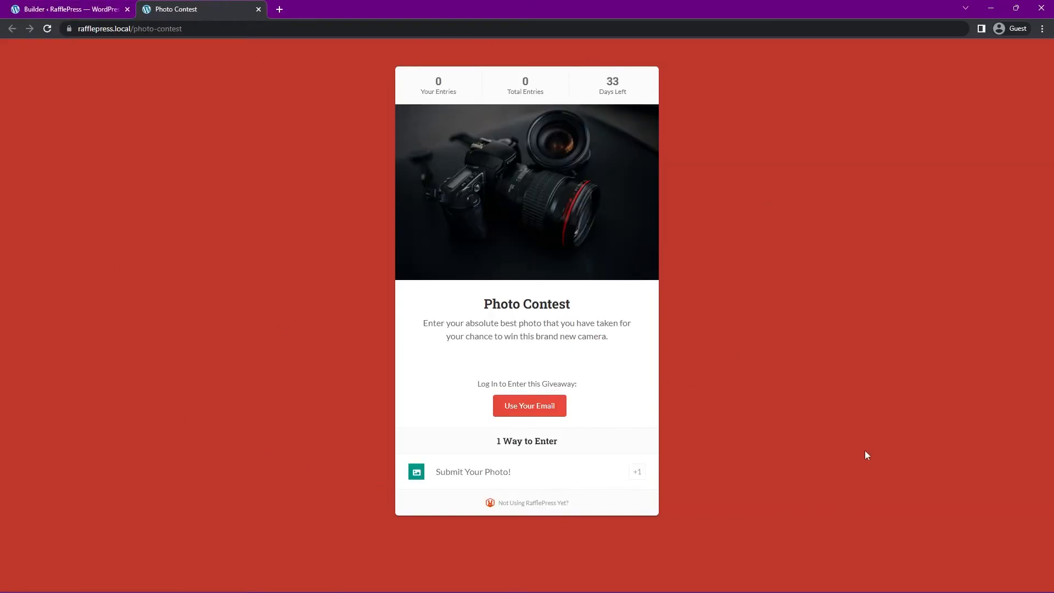
pyautogui.moveTo(217, 387)
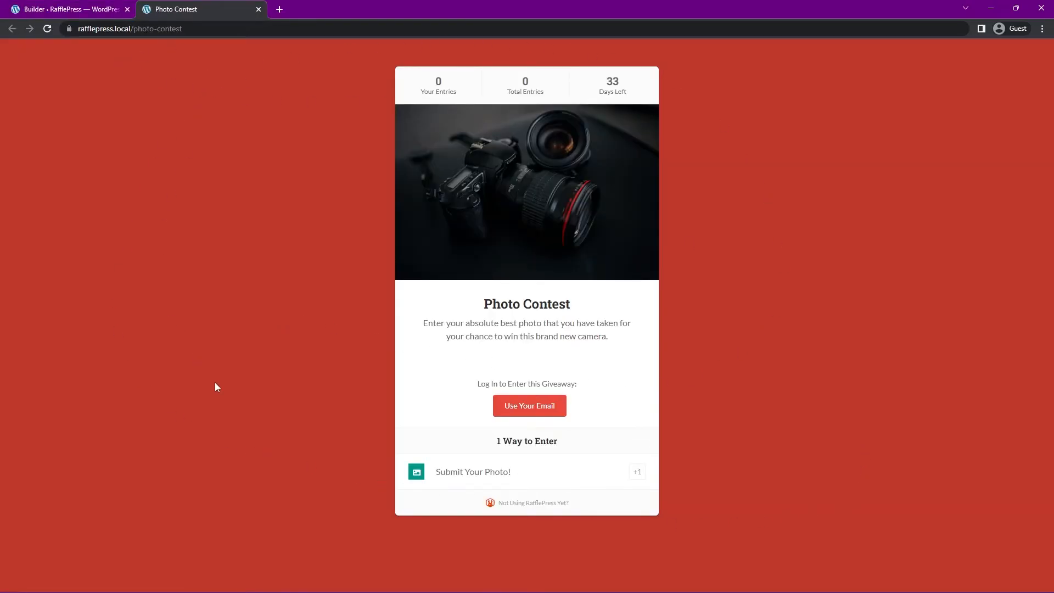
pyautogui.moveTo(589, 356)
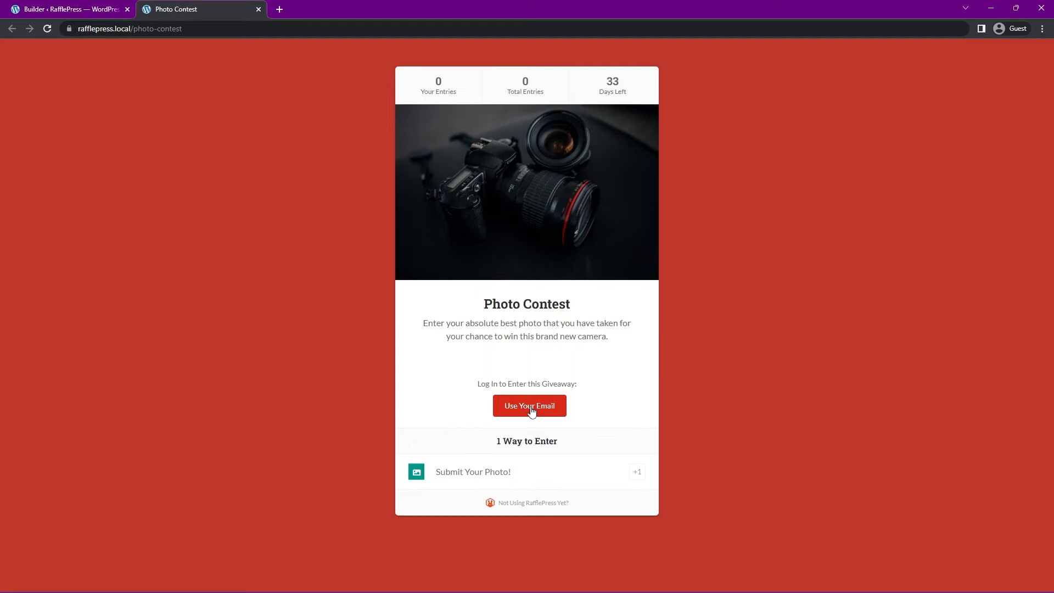
# Step: Enter the contest via email with a submitted photo, then log the first entrant out
pyautogui.click(529, 405)
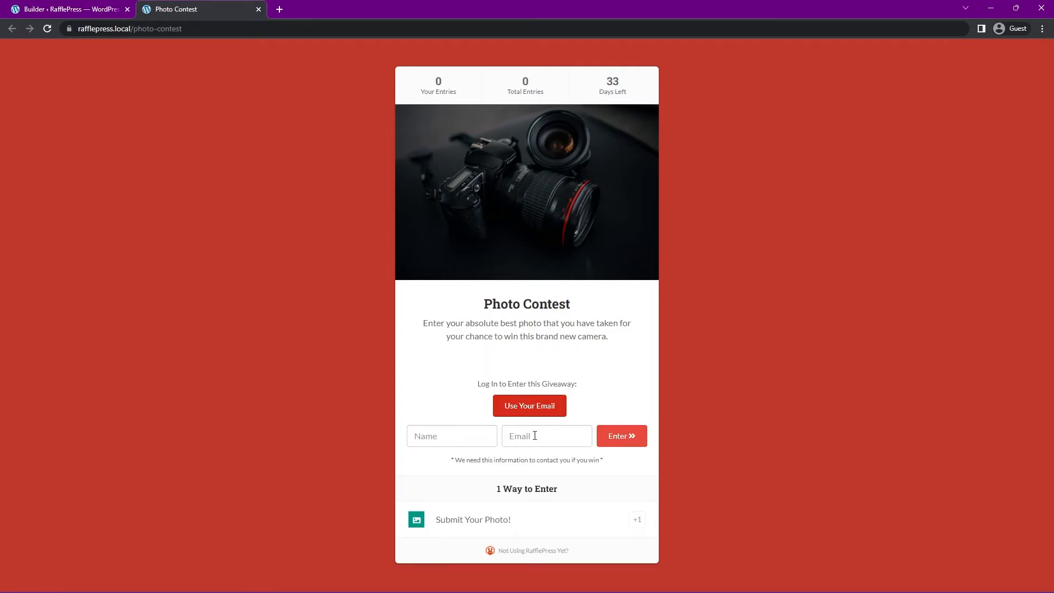
pyautogui.moveTo(709, 504)
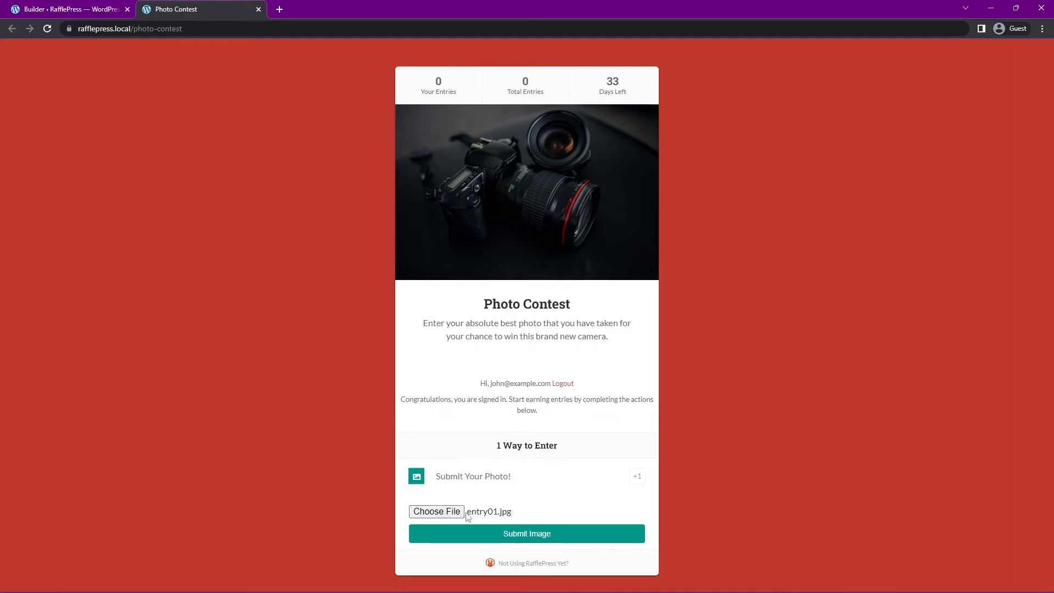
pyautogui.click(526, 534)
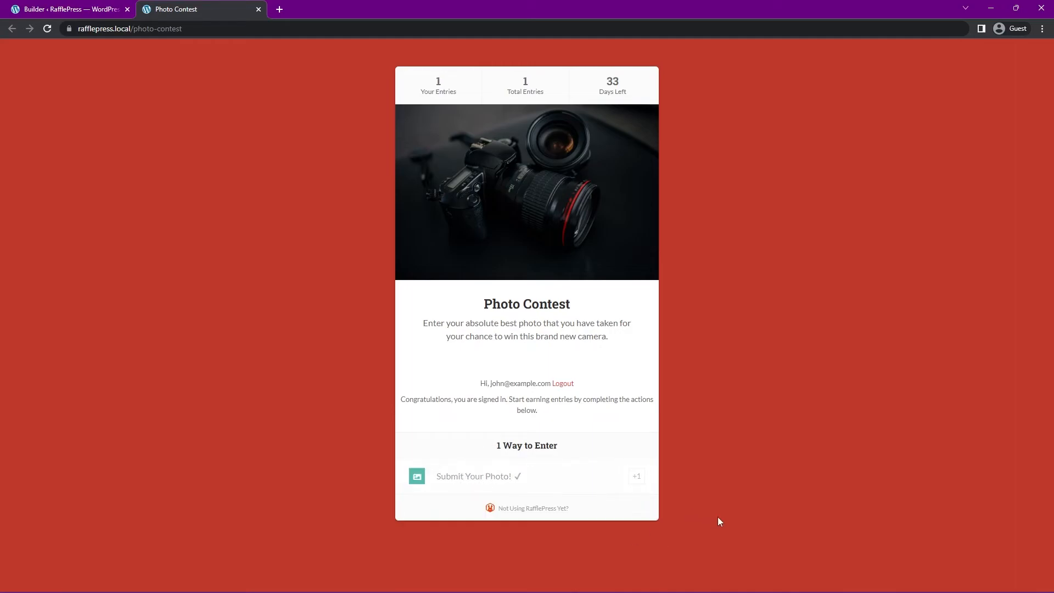
pyautogui.click(562, 384)
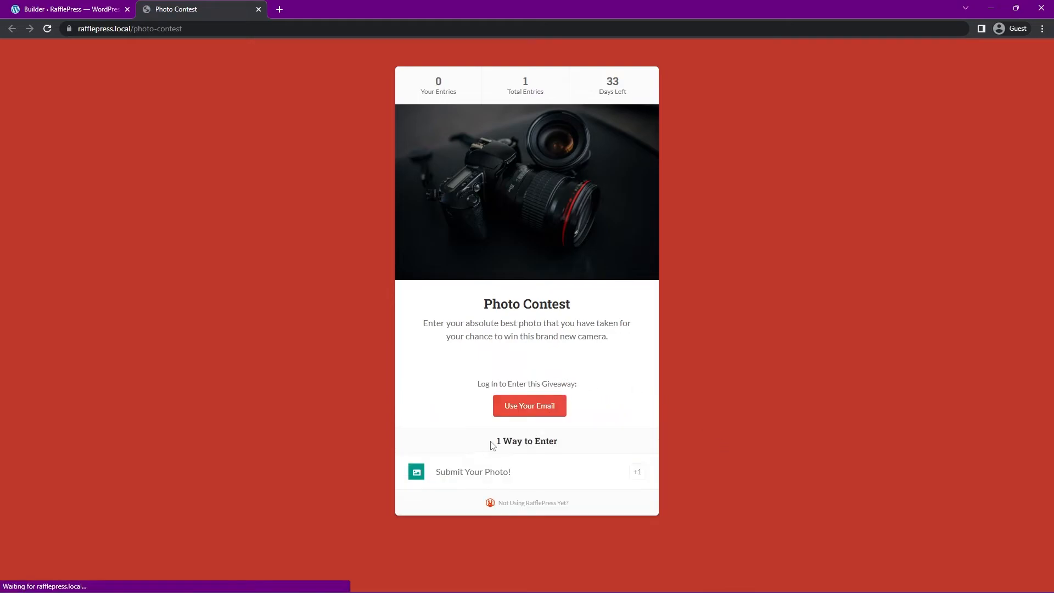
# Step: Enter again as another user to reach 3 total entries, log out, and close the contest page
pyautogui.click(529, 405)
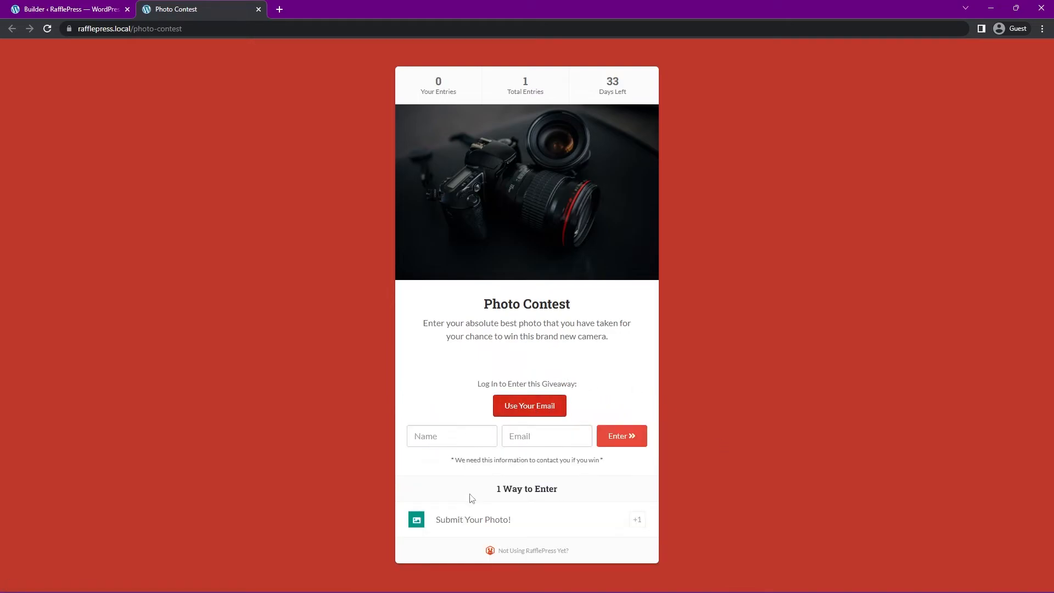
pyautogui.click(619, 436)
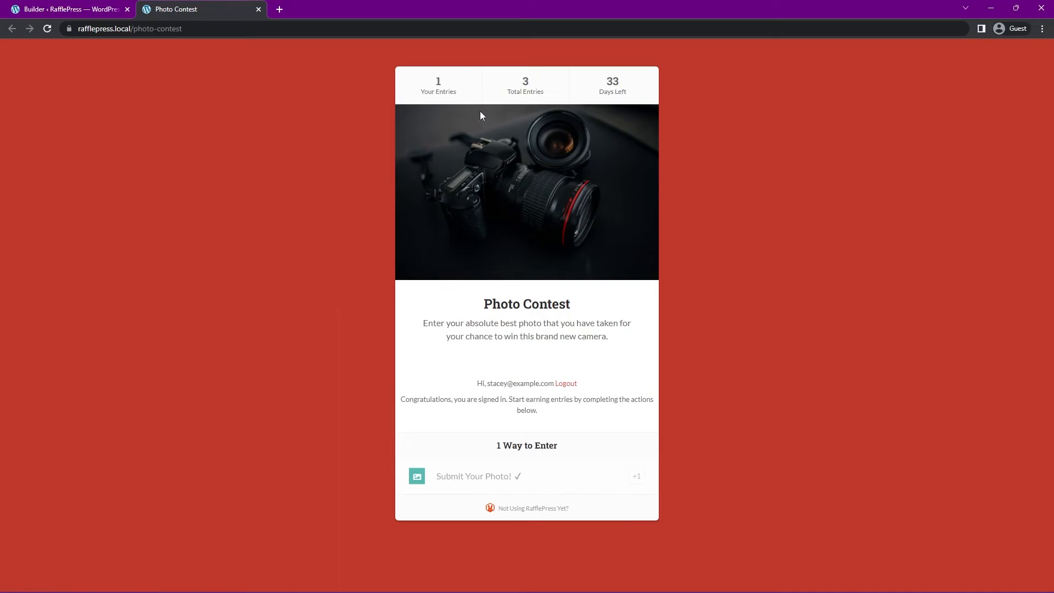
pyautogui.moveTo(525, 92)
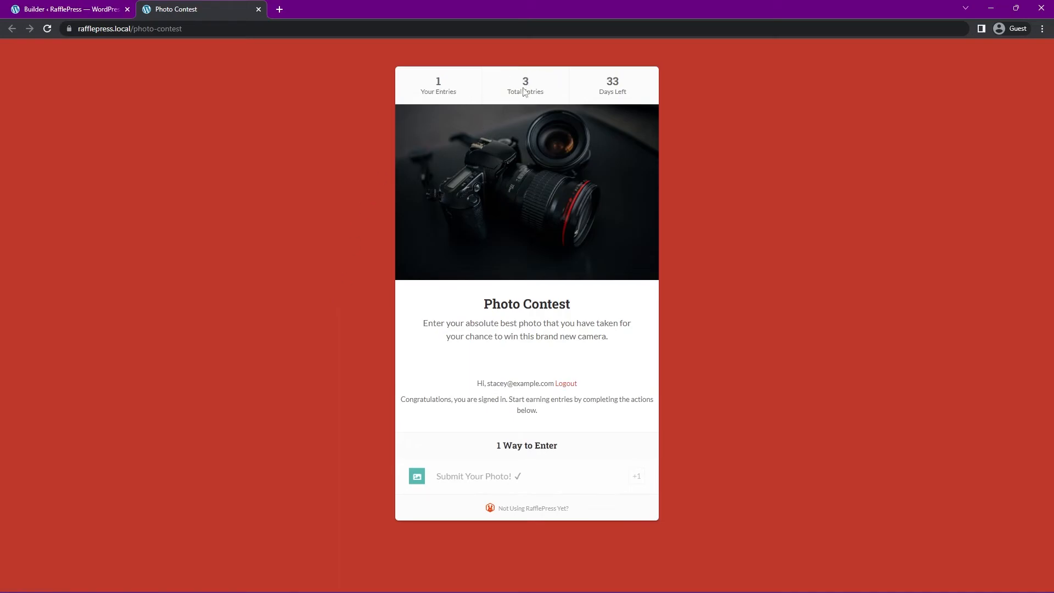
pyautogui.click(565, 384)
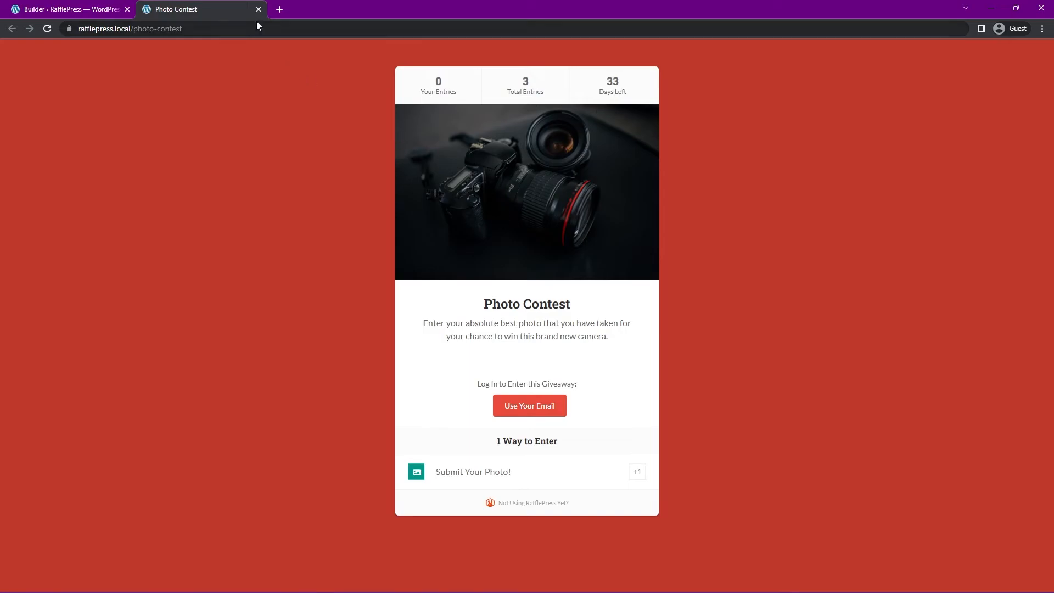
pyautogui.click(258, 8)
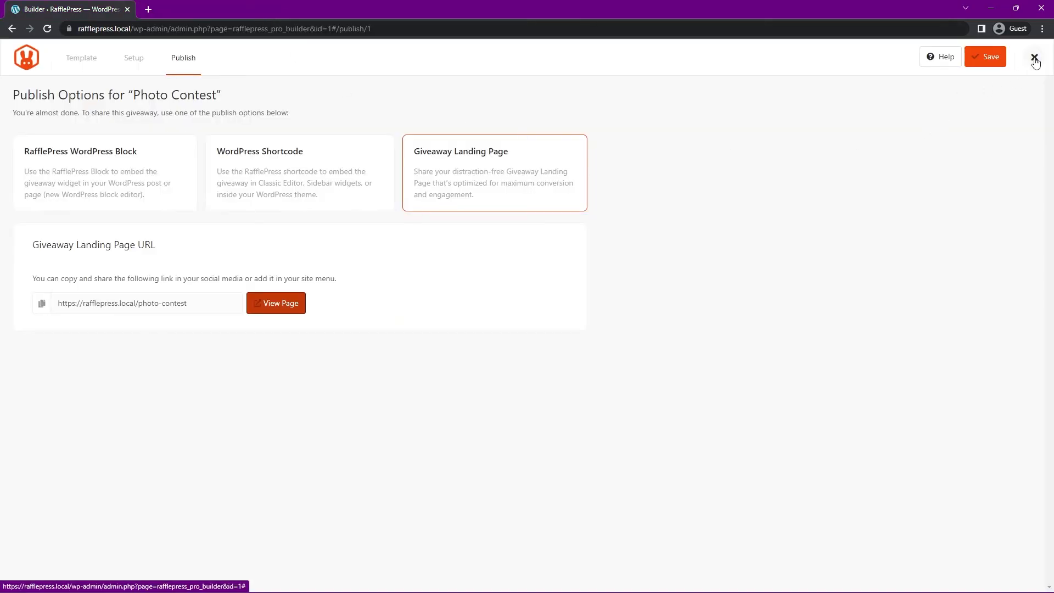
# Step: Exit the builder so the overview lists Photo Contest running with 3 users and 3 entries
pyautogui.click(1036, 56)
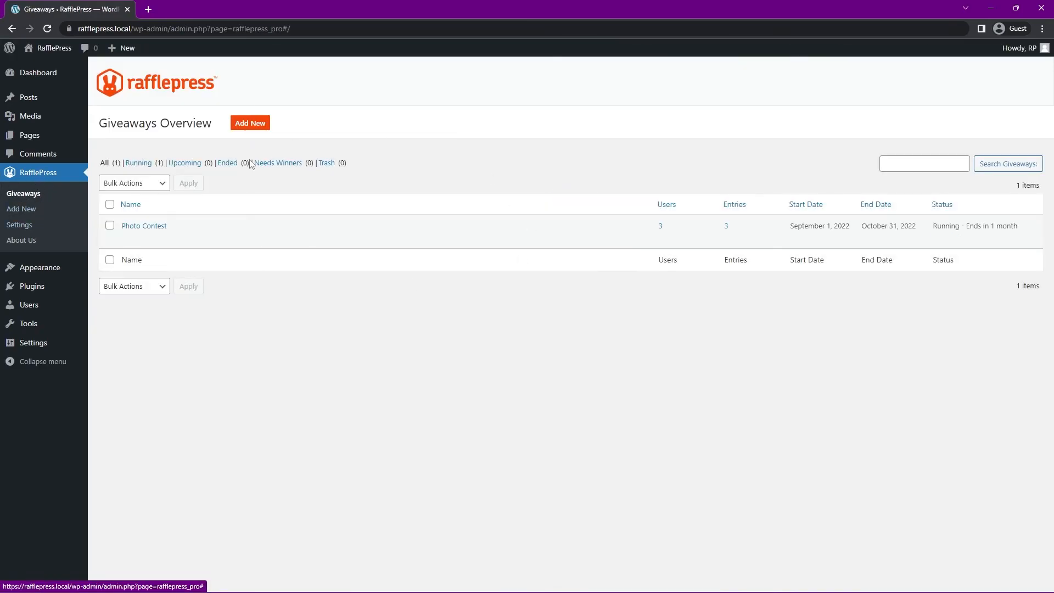
pyautogui.moveTo(143, 225)
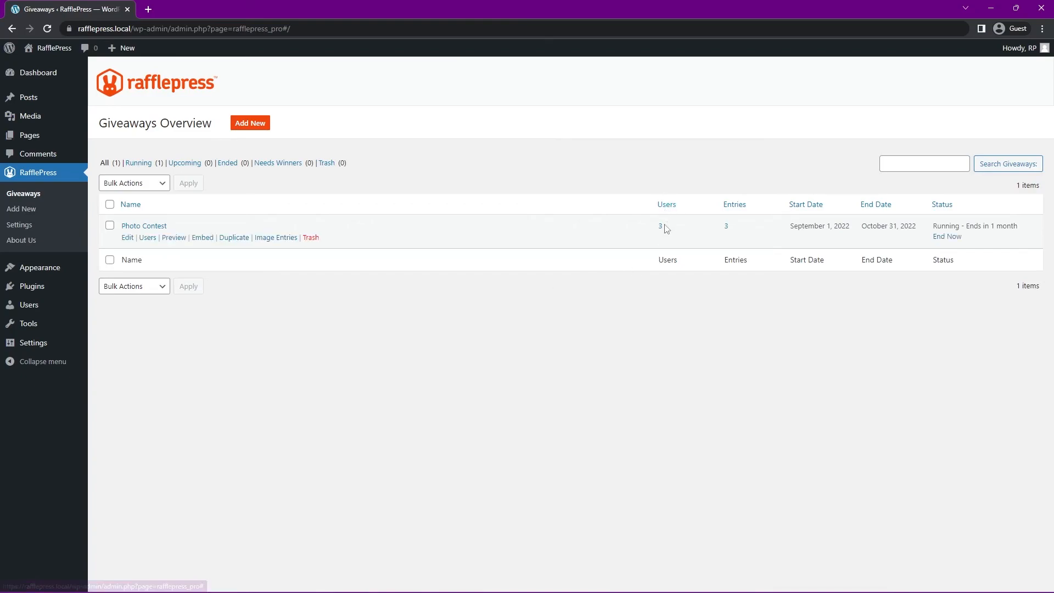
pyautogui.moveTo(808, 197)
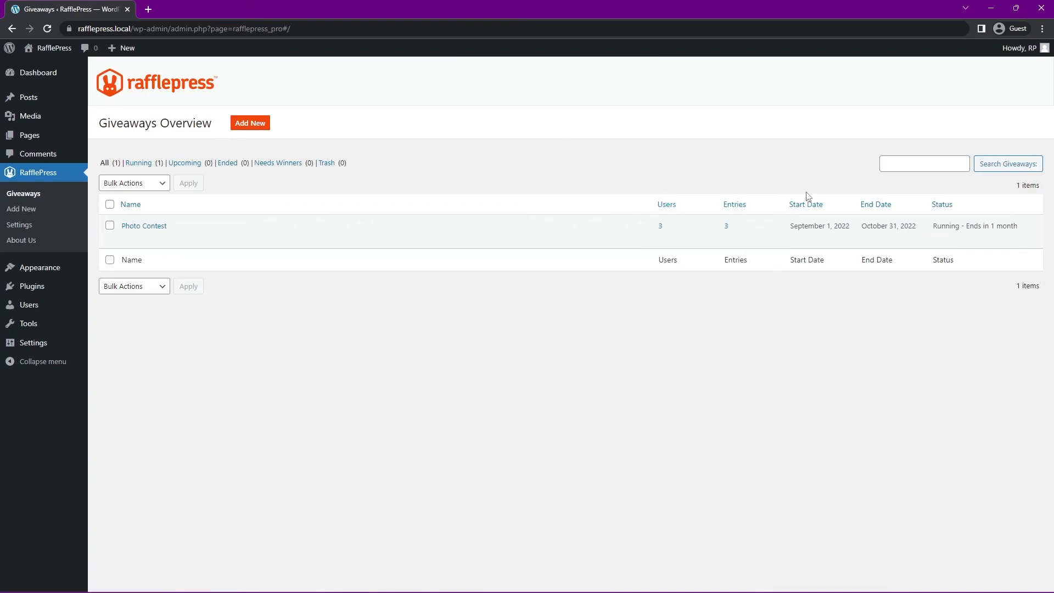
pyautogui.moveTo(144, 225)
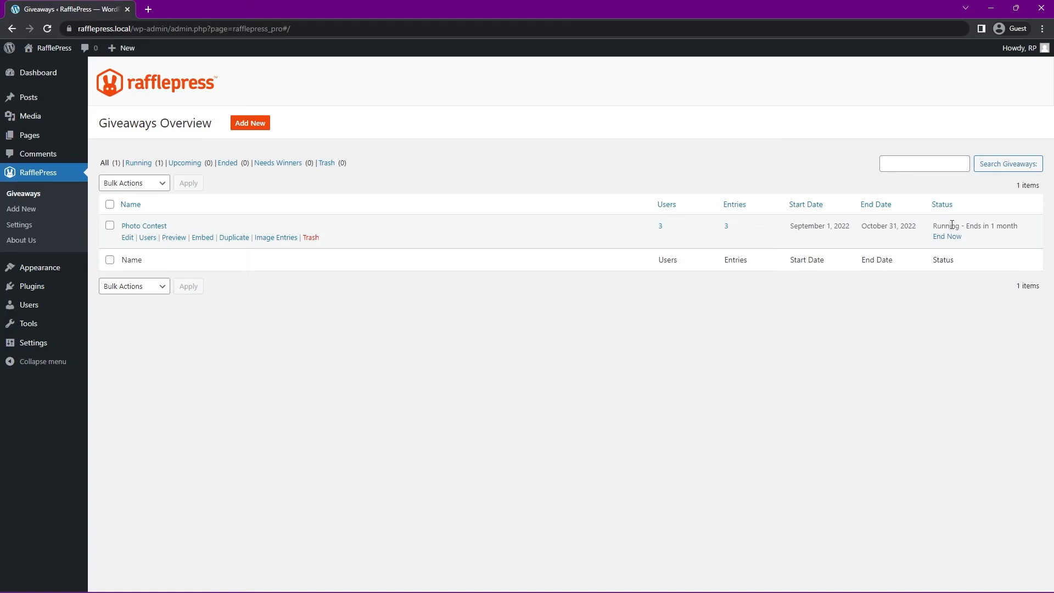
pyautogui.moveTo(321, 197)
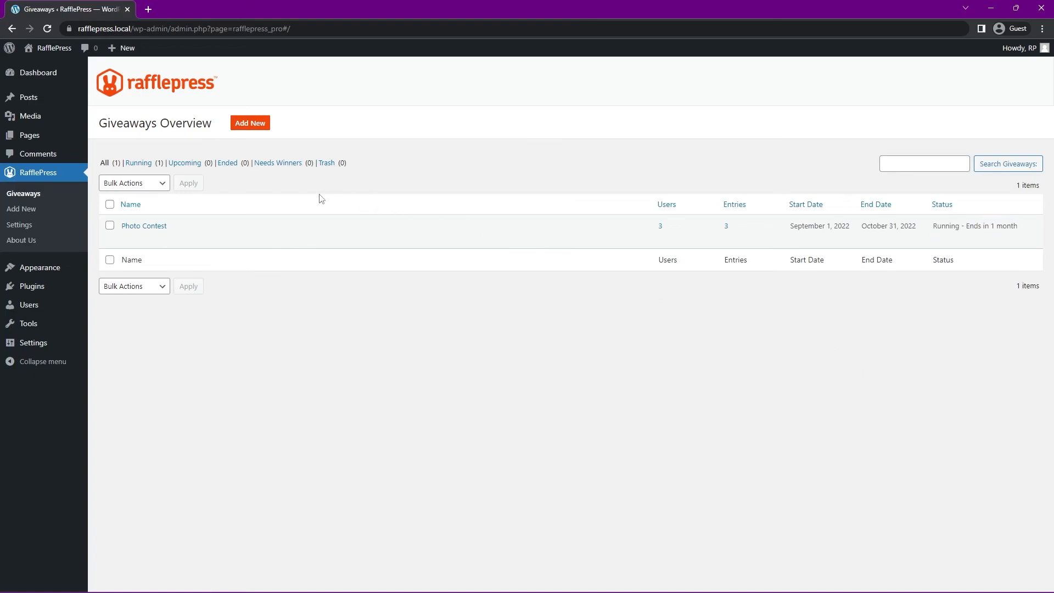
pyautogui.moveTo(143, 225)
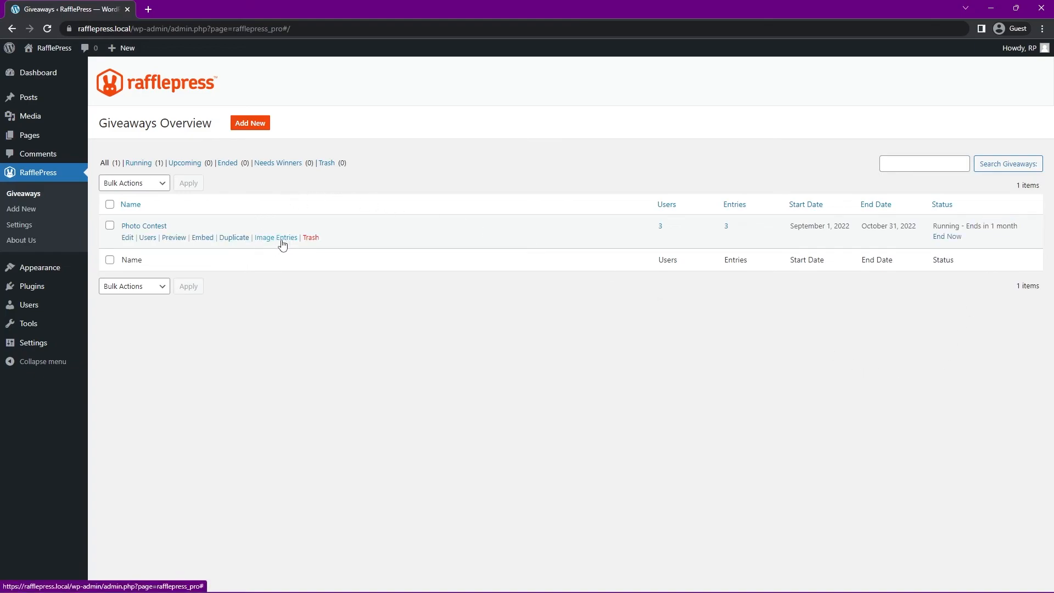
# Step: View Photo Contest's Image Entries showing the photos from Stacey, Chris and John
pyautogui.click(276, 237)
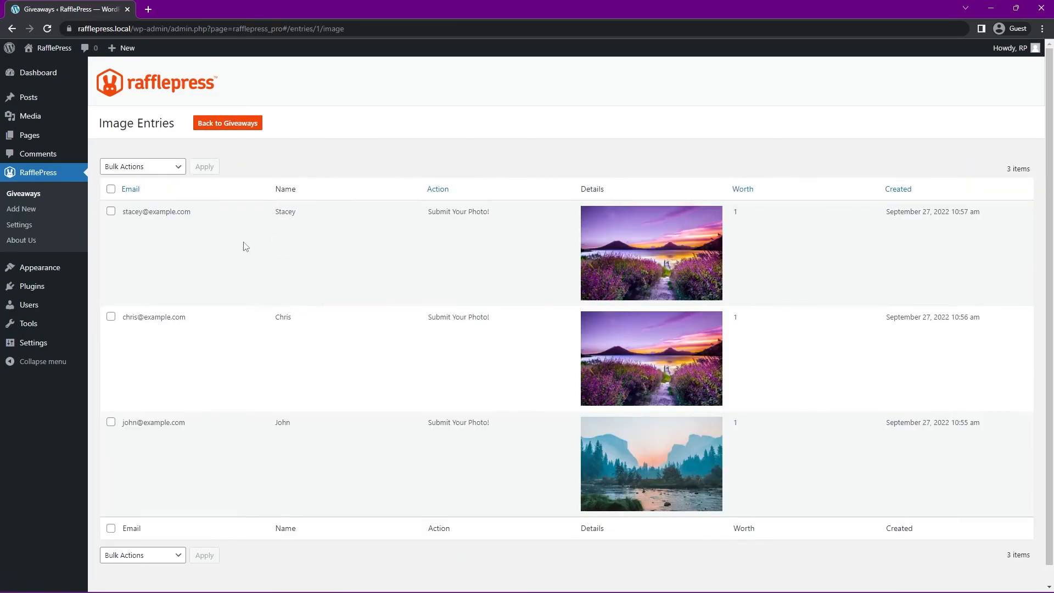
pyautogui.moveTo(373, 257)
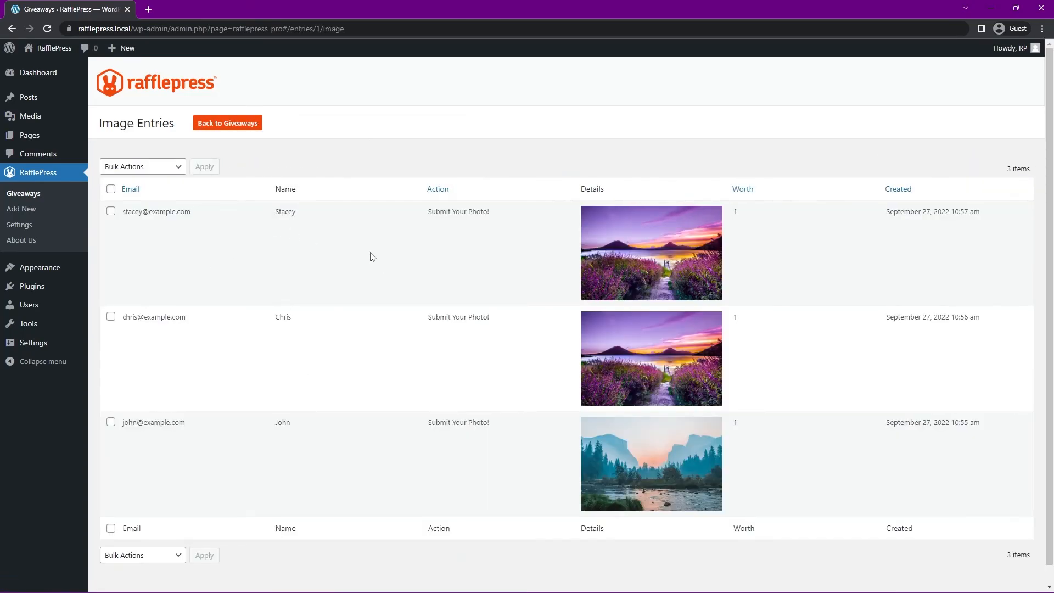
pyautogui.moveTo(663, 122)
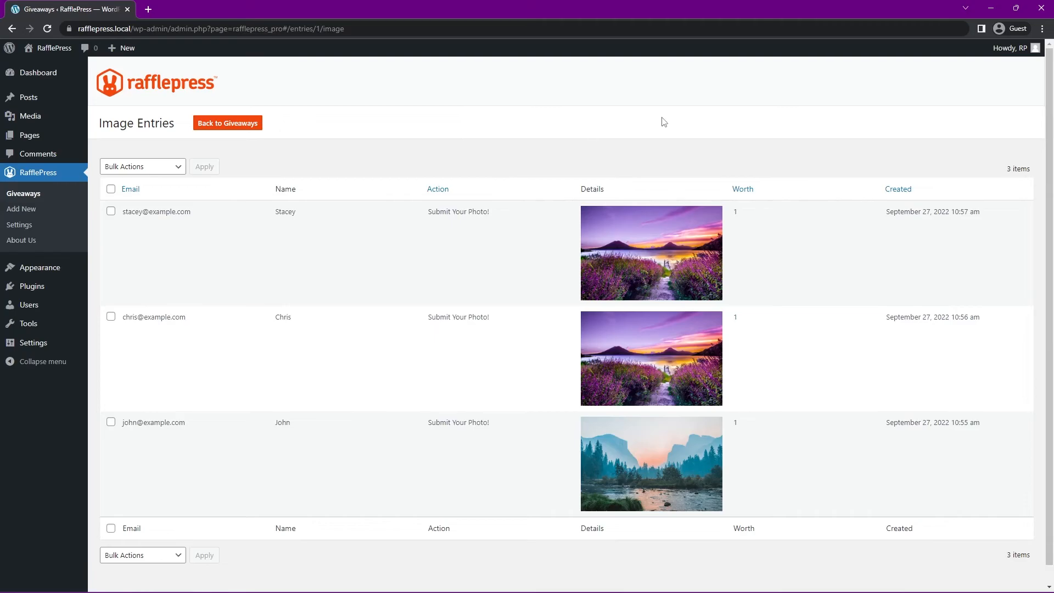
pyautogui.moveTo(648, 256)
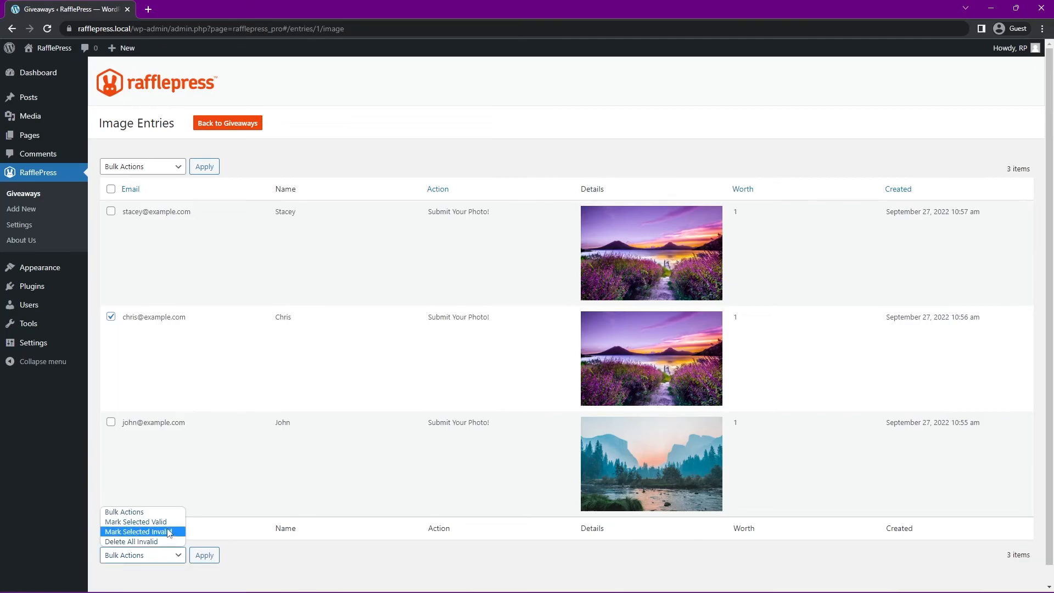
pyautogui.moveTo(333, 571)
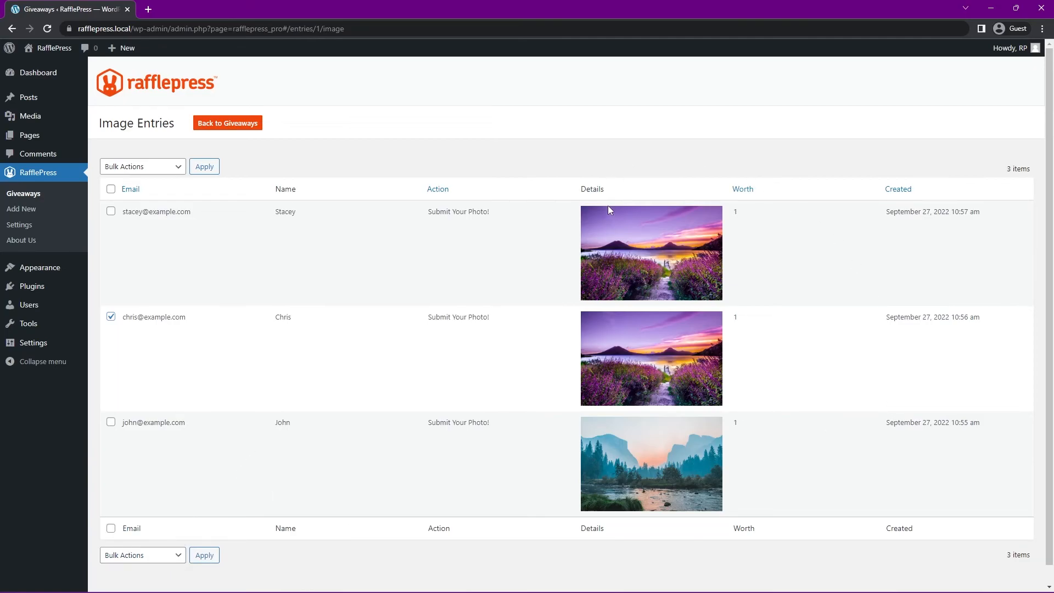
pyautogui.moveTo(100, 319)
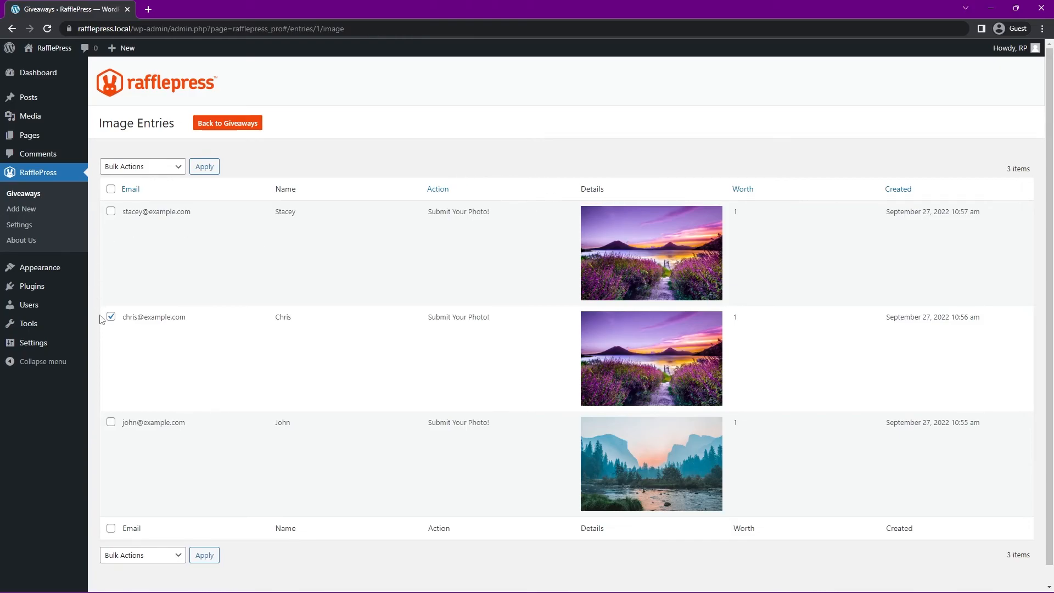
# Step: End Photo Contest now and draw 1 winner, marking John as the giveaway's winner
pyautogui.click(227, 123)
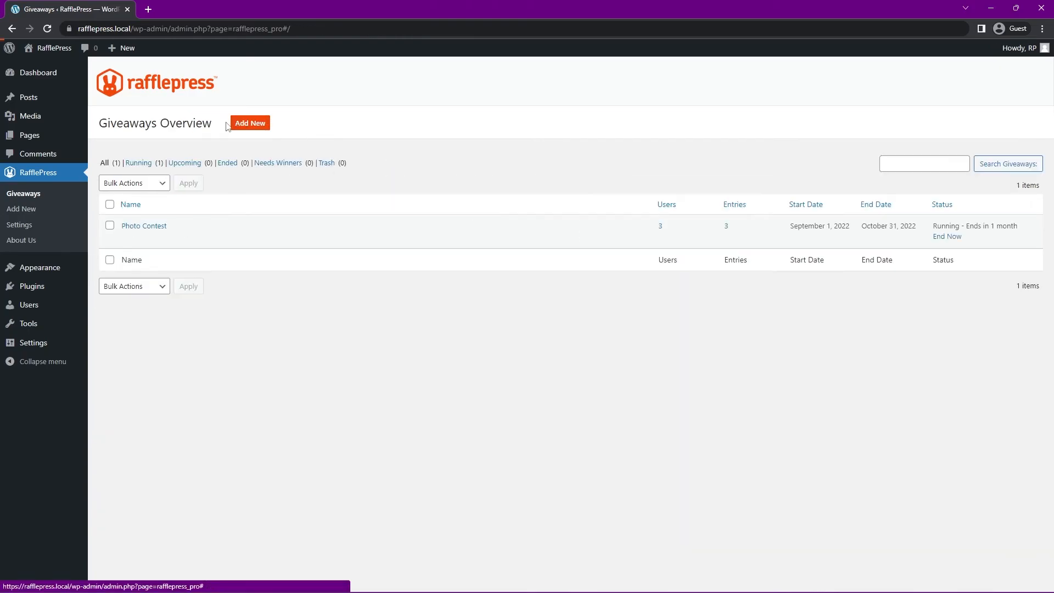
pyautogui.moveTo(144, 225)
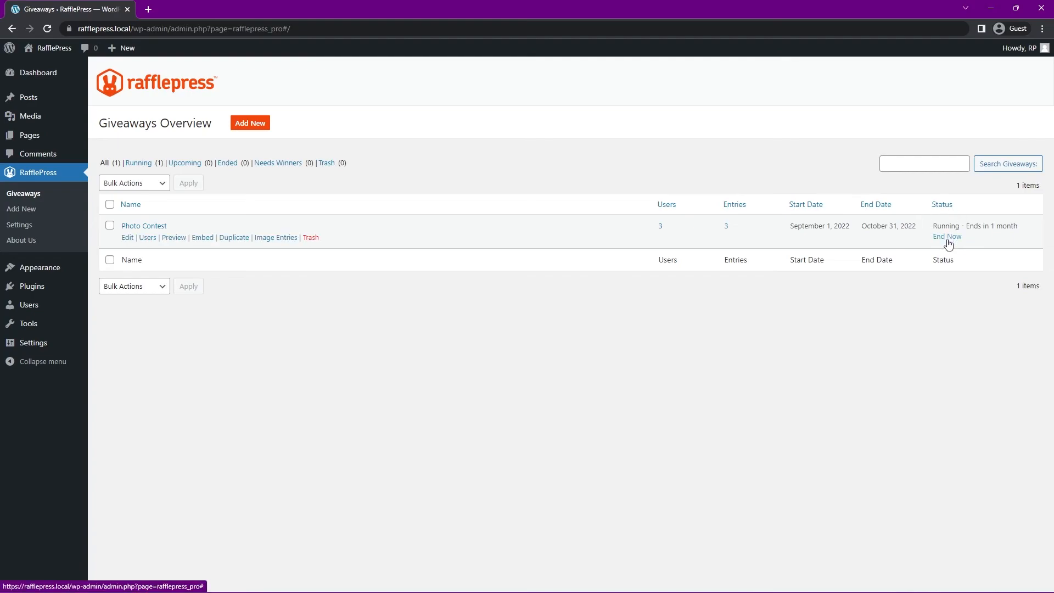
pyautogui.click(946, 236)
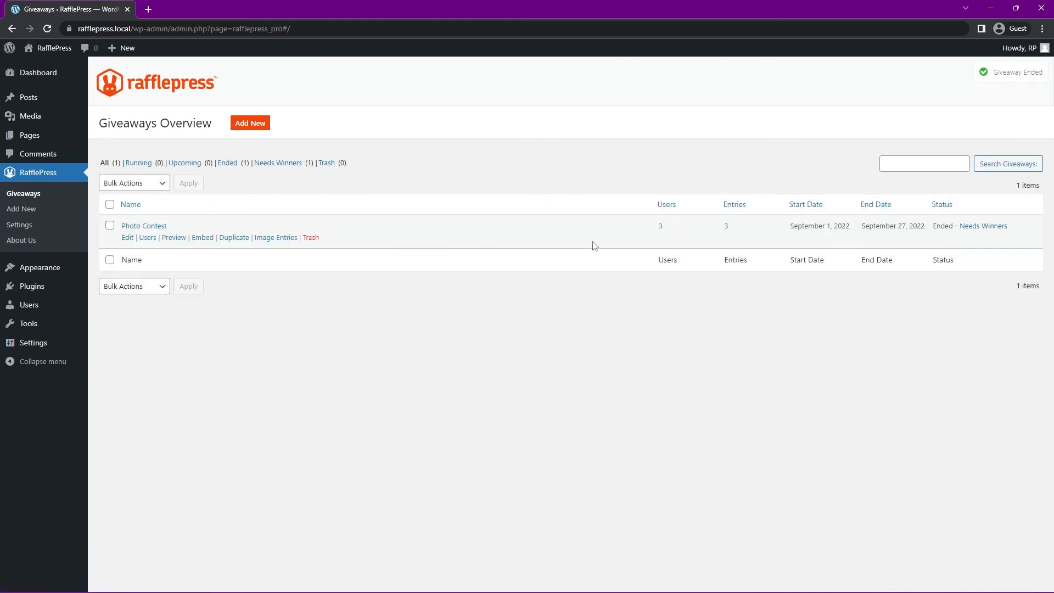
pyautogui.moveTo(987, 227)
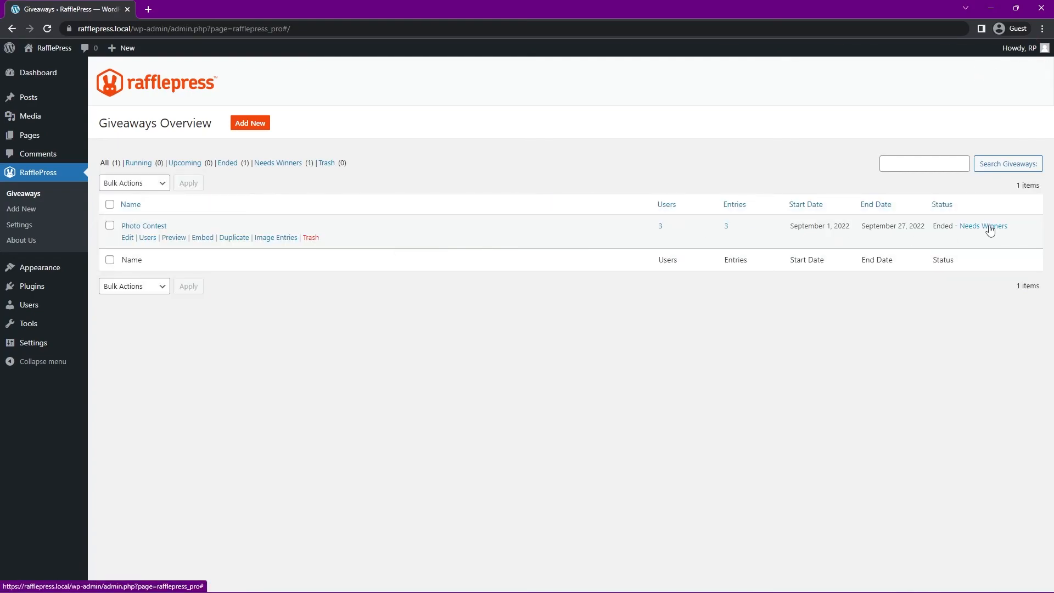
pyautogui.click(985, 226)
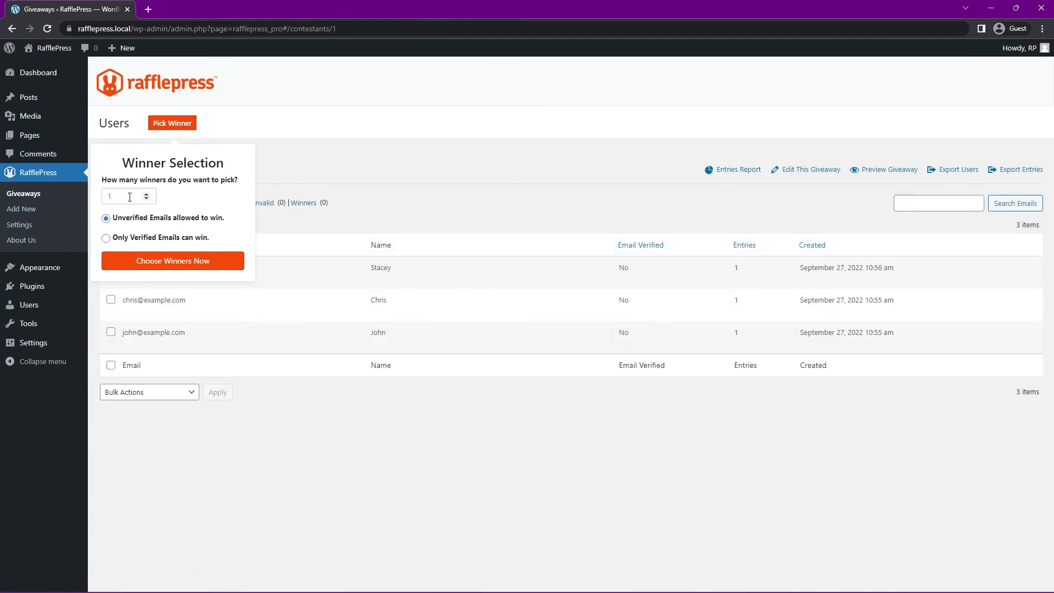
pyautogui.moveTo(149, 224)
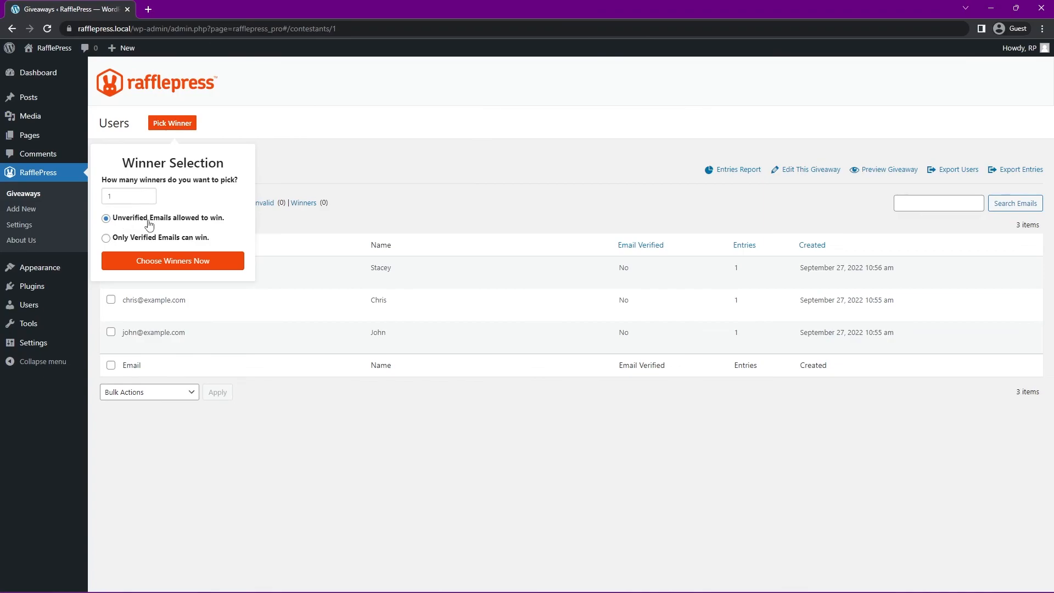
pyautogui.moveTo(161, 224)
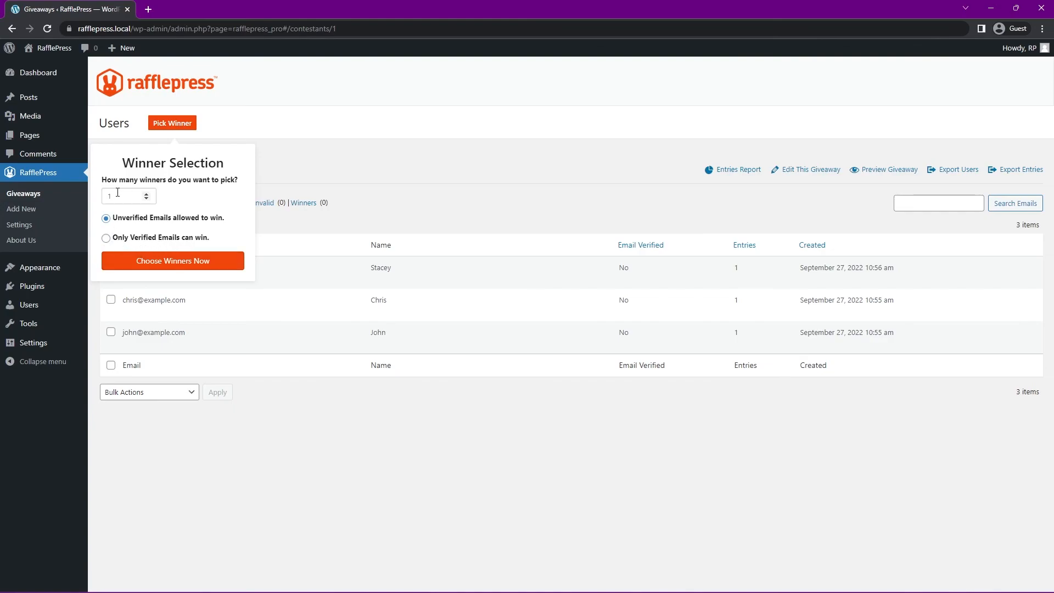
pyautogui.click(173, 262)
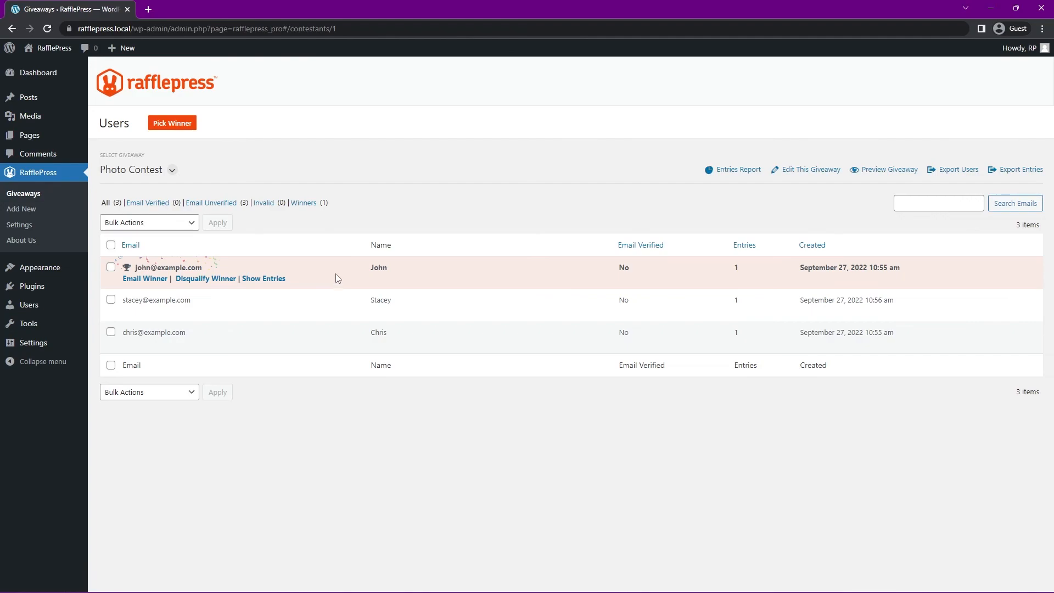
pyautogui.moveTo(145, 278)
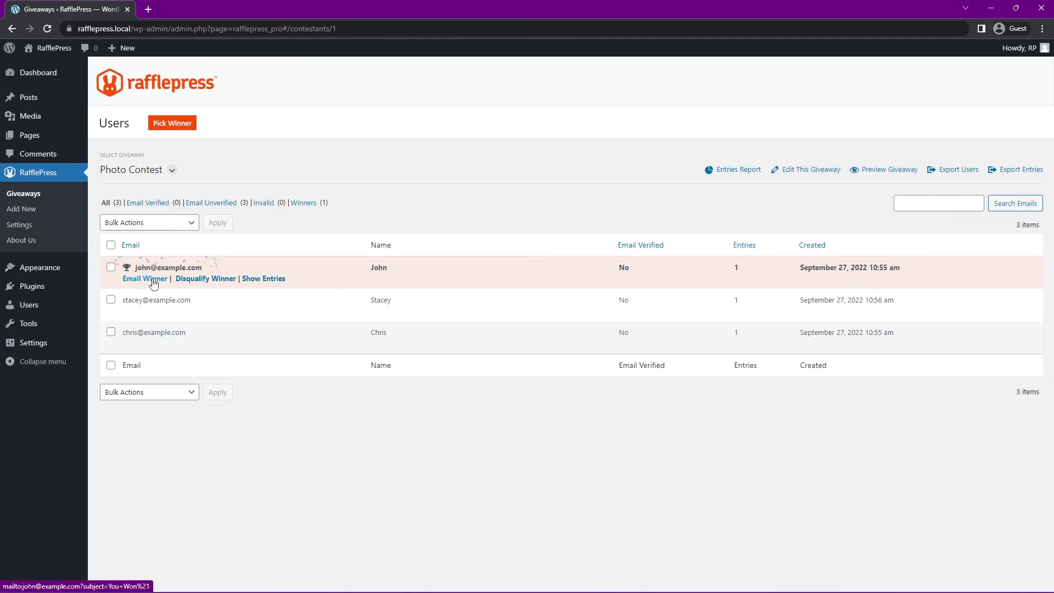